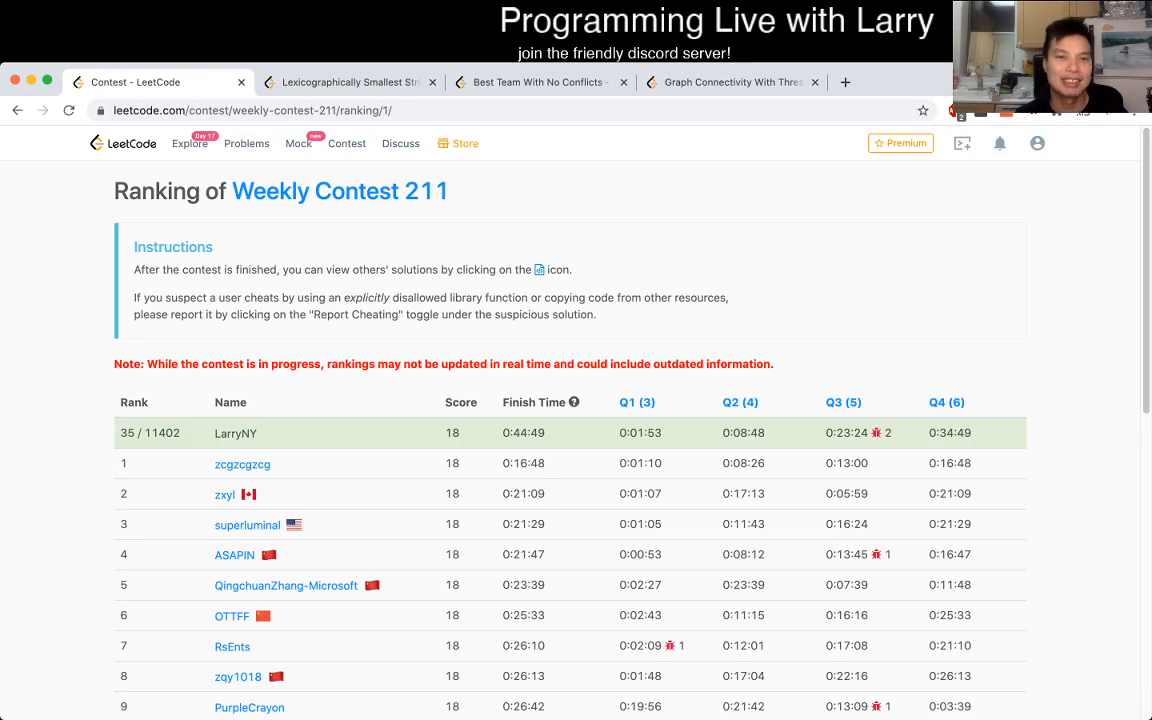
# Review the Weekly Contest 211 ranking, then return to the Lexicographically Smallest String problem.
pyautogui.click(350, 82)
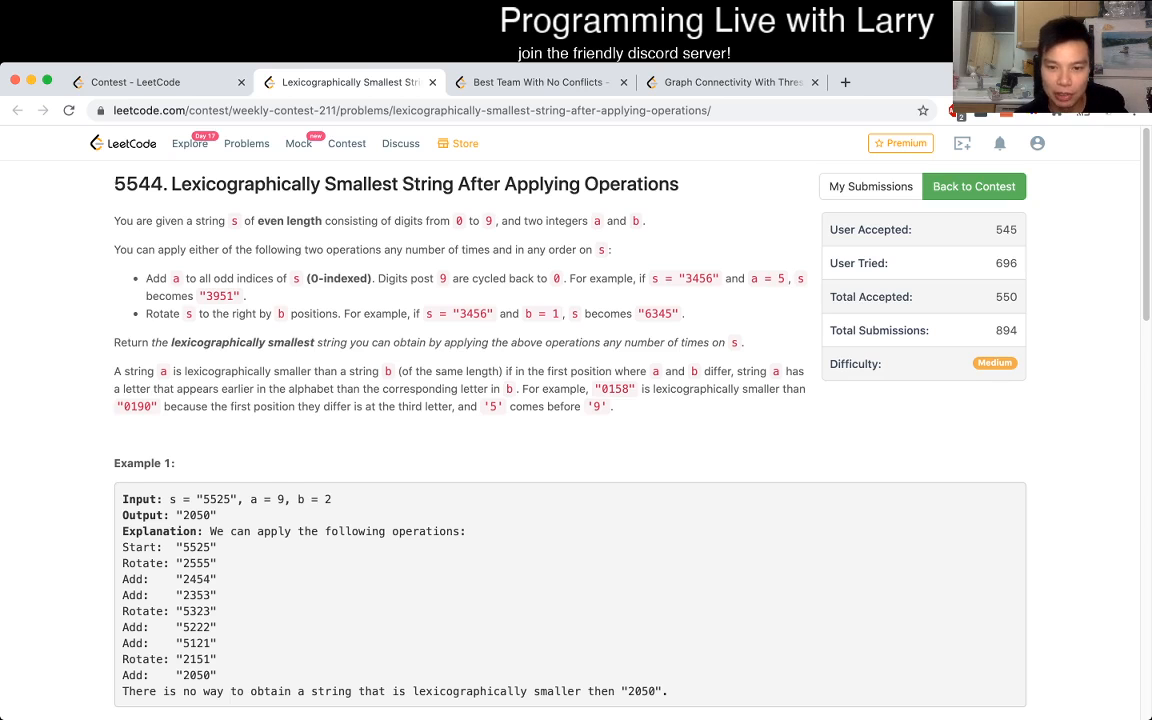
pyautogui.click(135, 82)
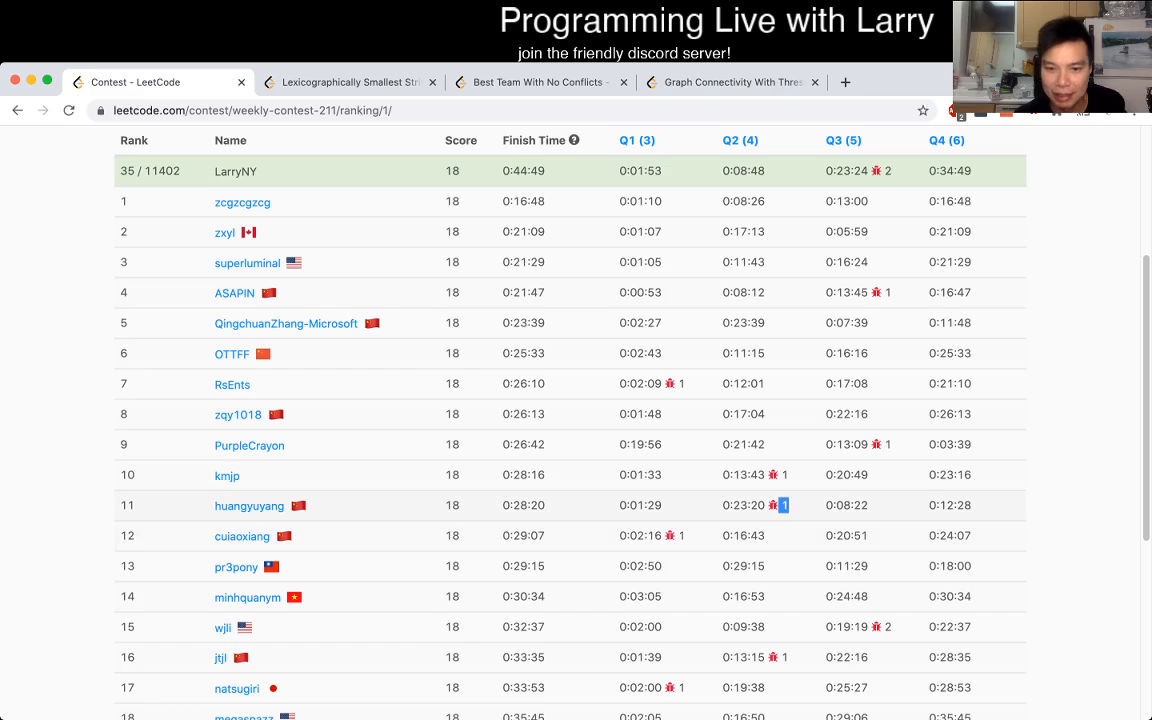
pyautogui.scroll(-3)
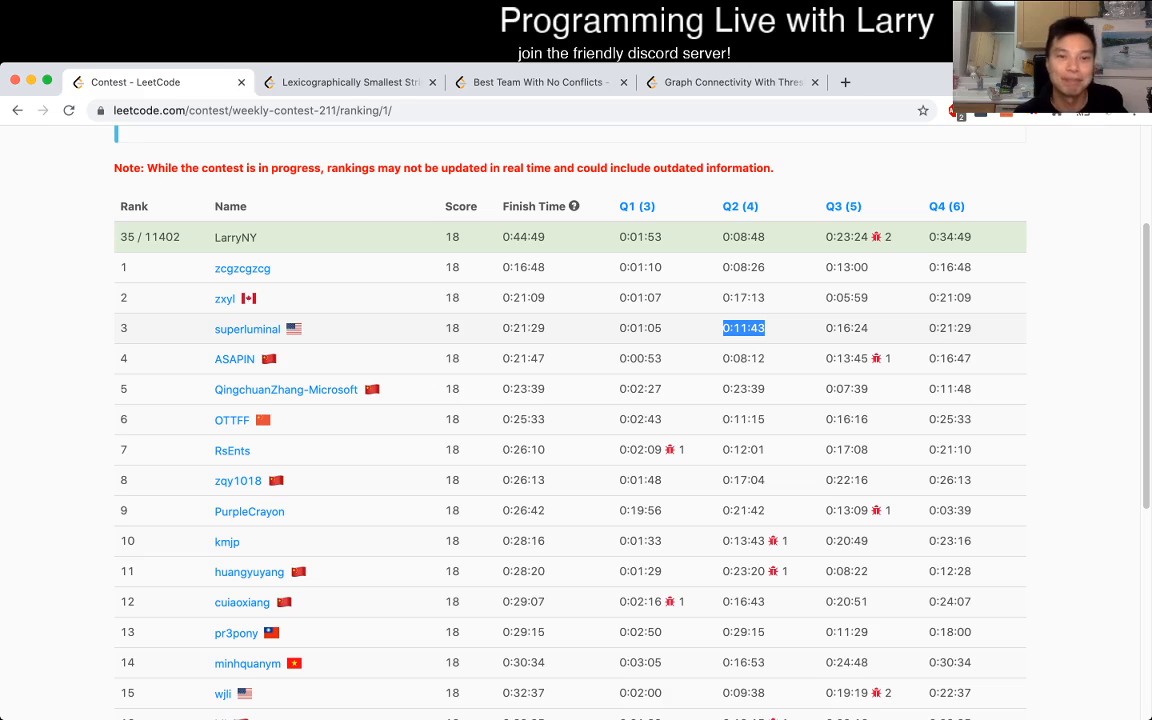
pyautogui.click(350, 82)
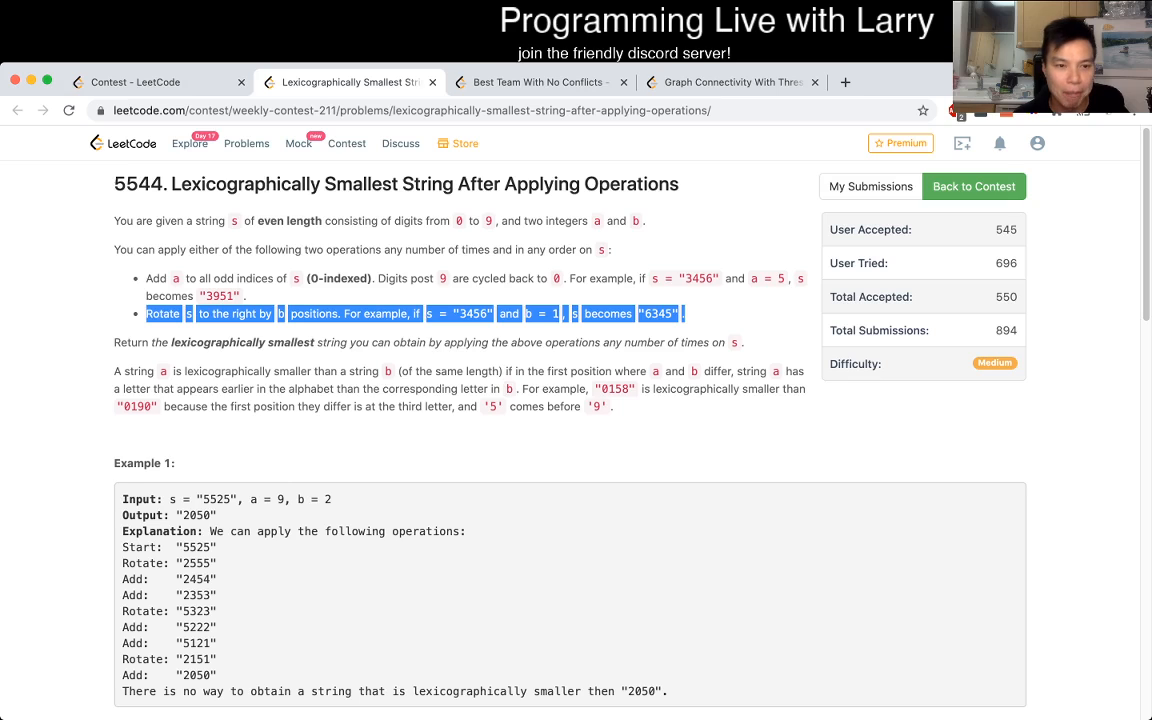
# Write a triple-quoted docstring noting 'worst case = rotate by 1, N times'.
pyautogui.click(390, 313)
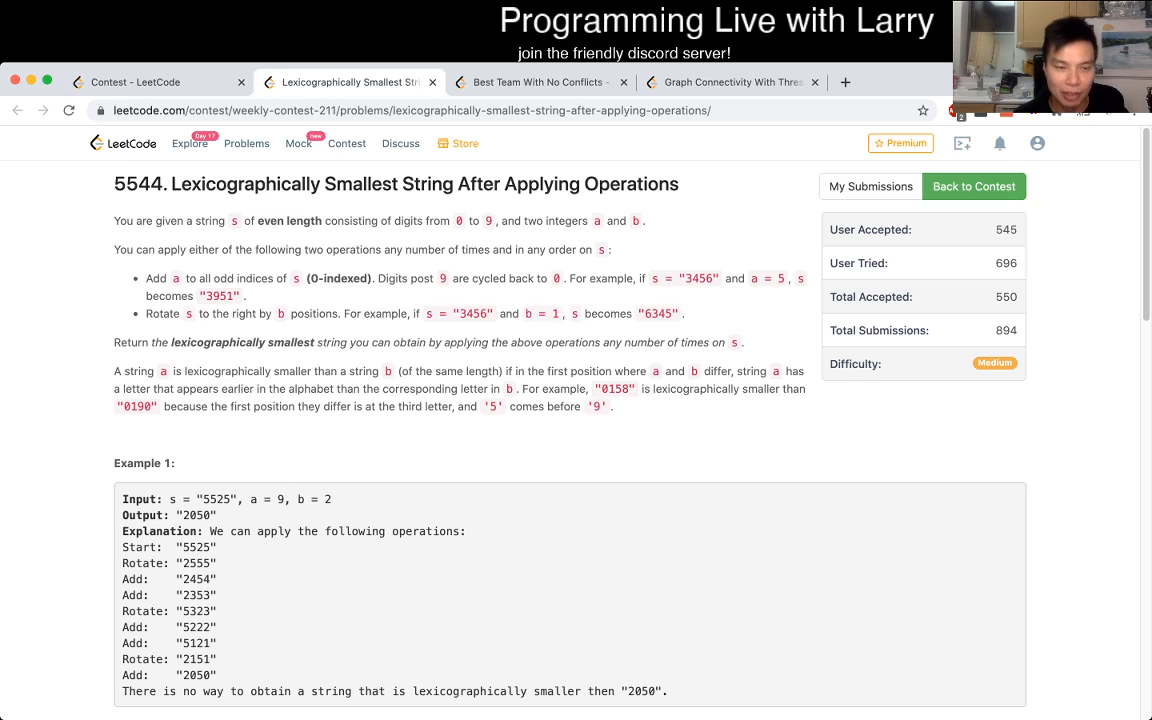
pyautogui.scroll(-3)
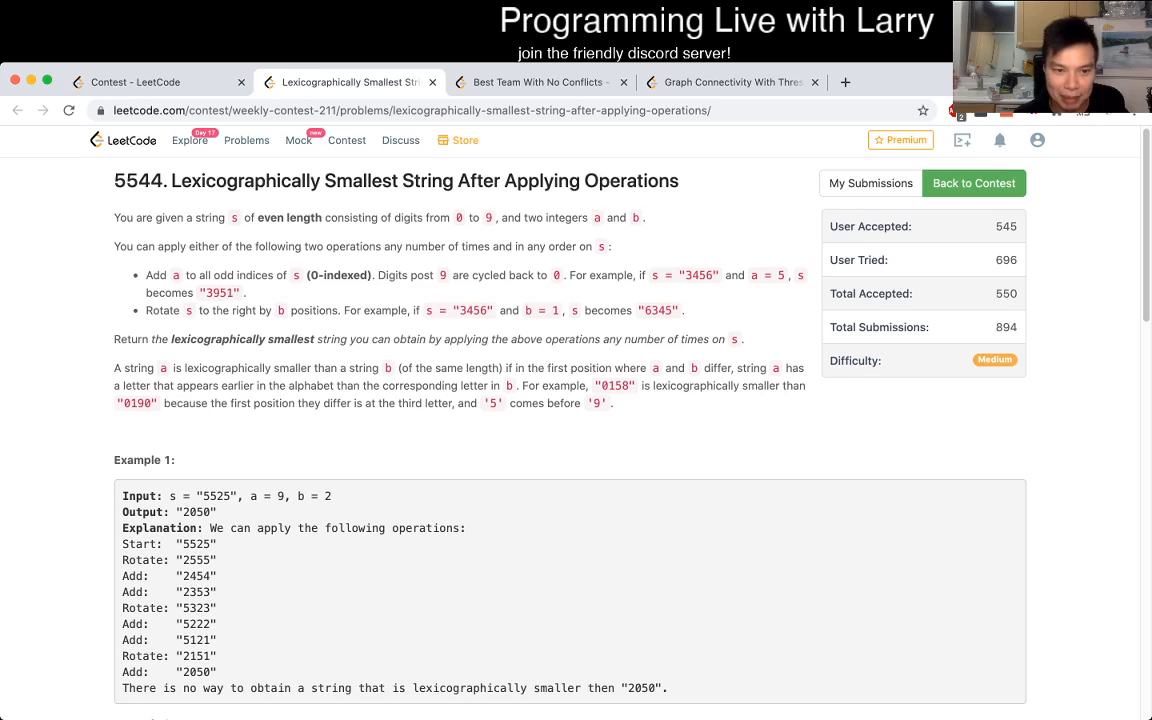
pyautogui.scroll(-3)
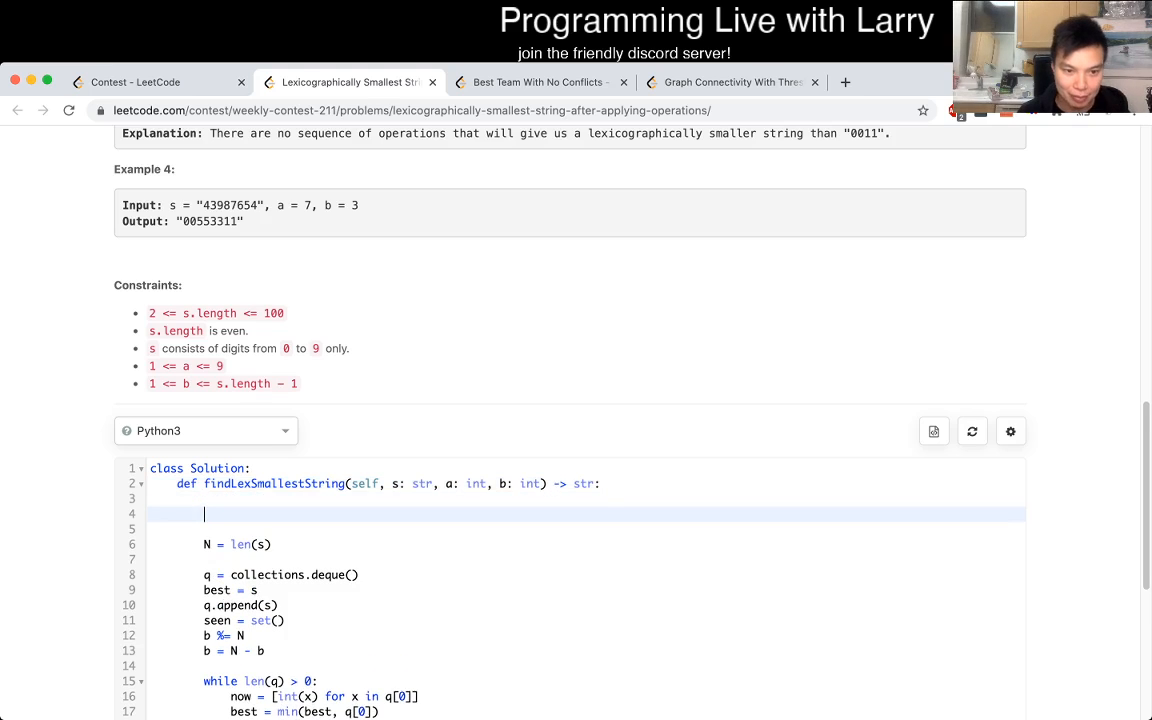
pyautogui.write('"""')
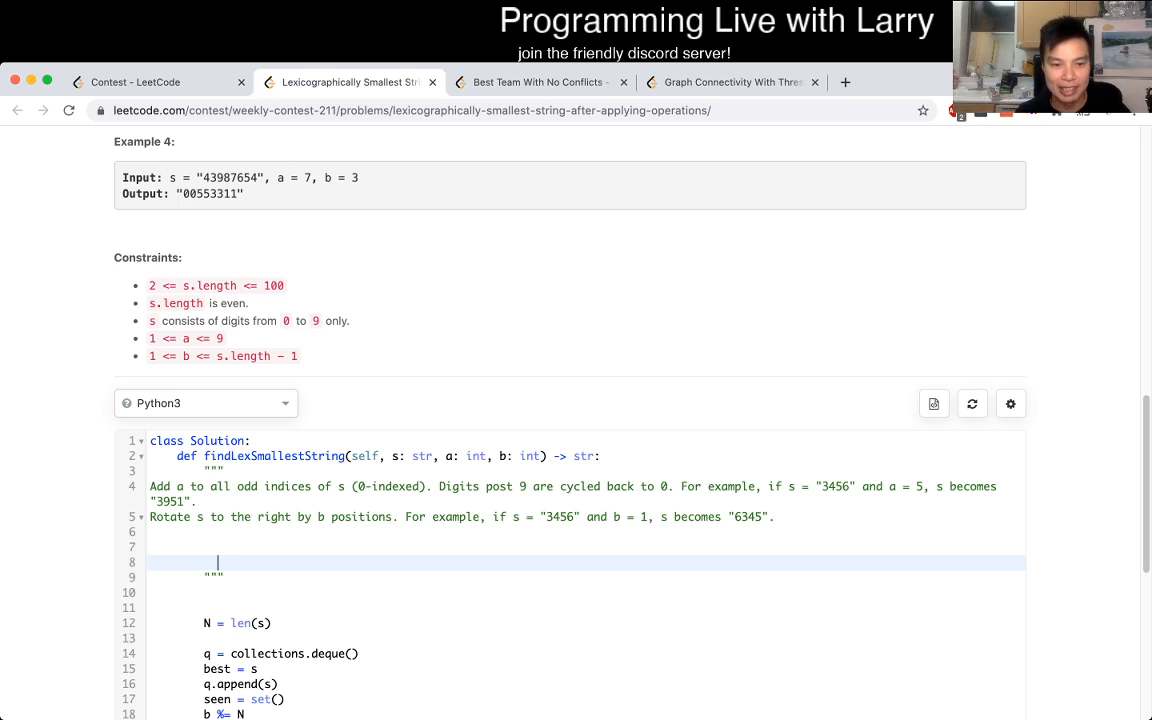
pyautogui.write('worst case =')
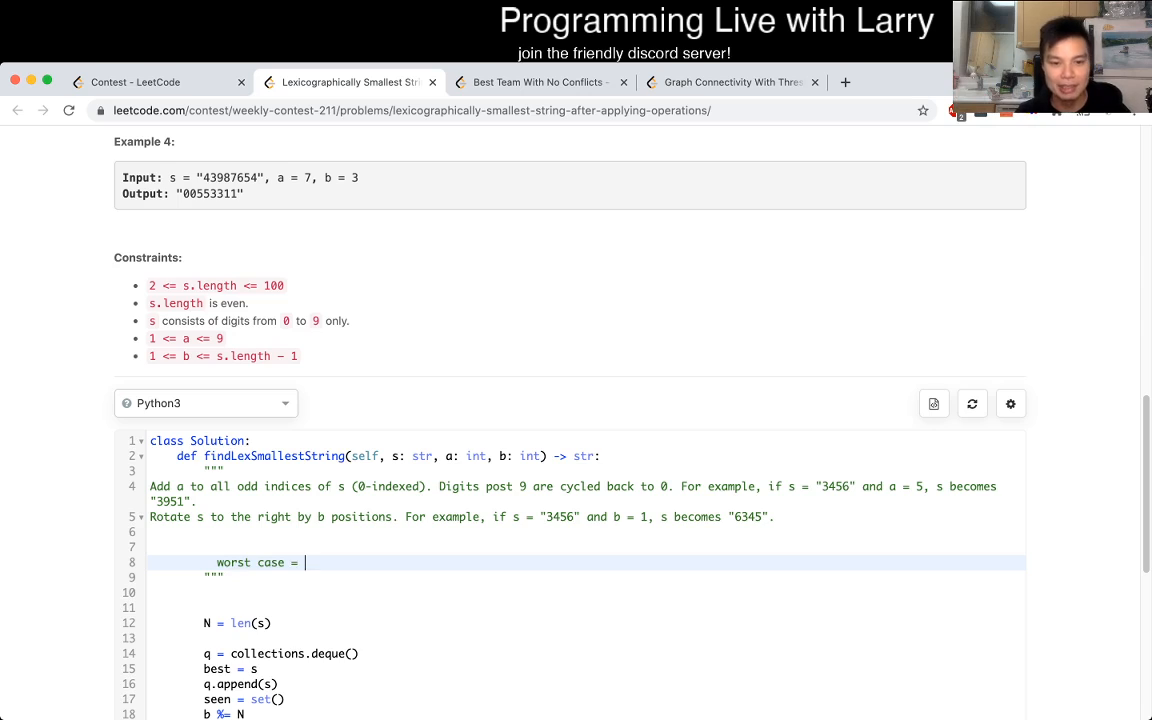
pyautogui.write('rotate by 1,')
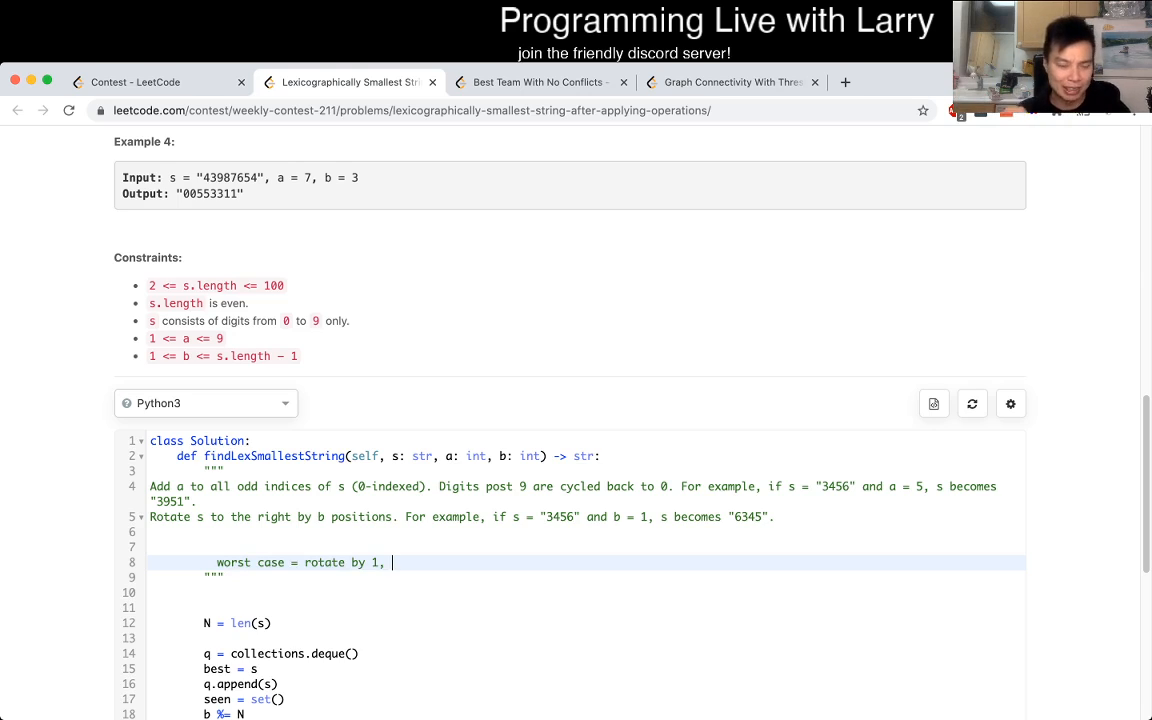
pyautogui.write('N times')
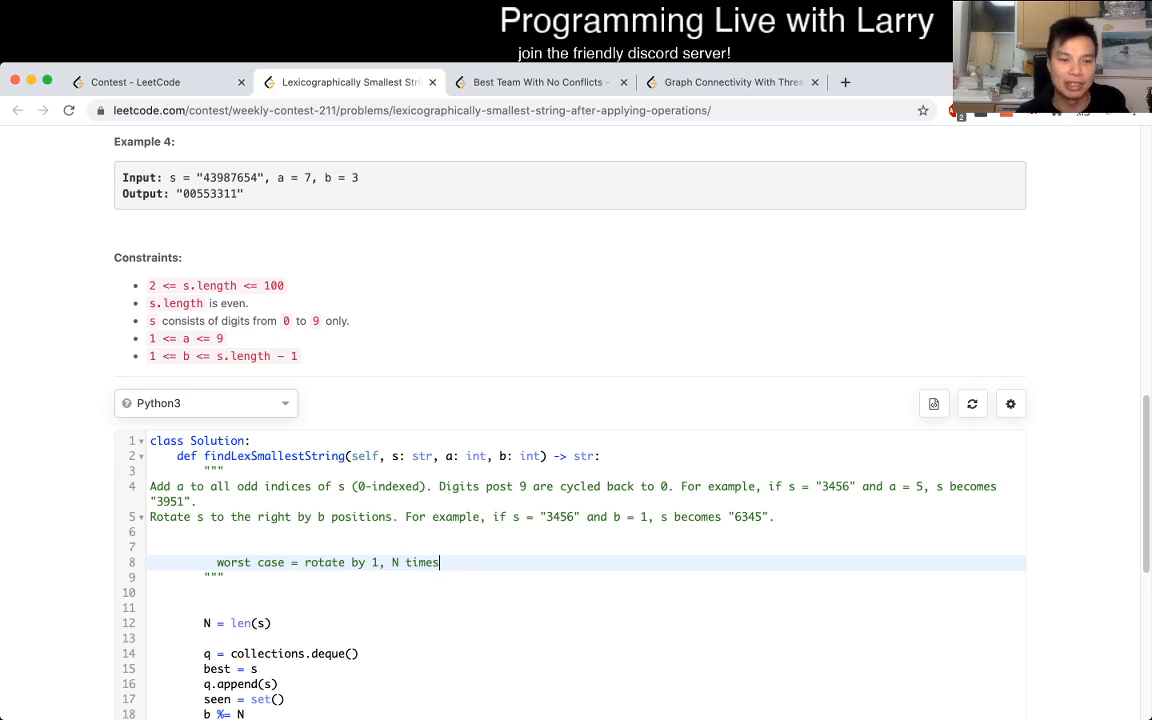
pyautogui.press('Enter')
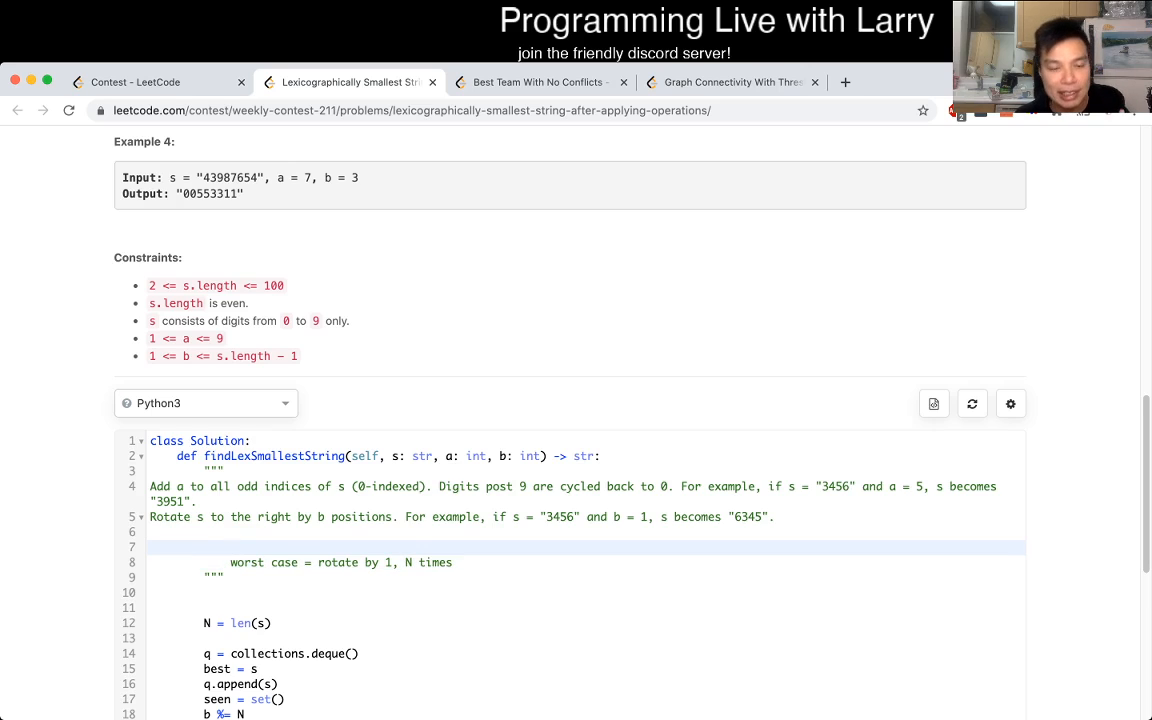
# Type 'worst case = add by 1, 10 times' below the add rule.
pyautogui.doubleClick(247, 487)
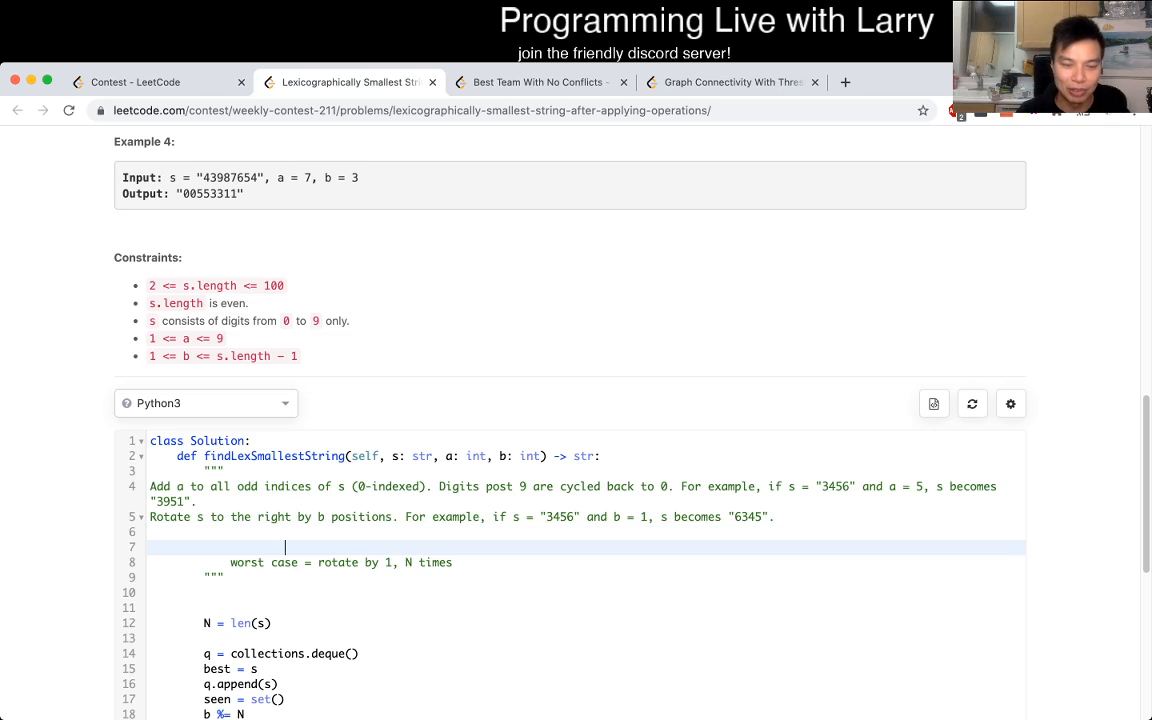
pyautogui.write('worst case =')
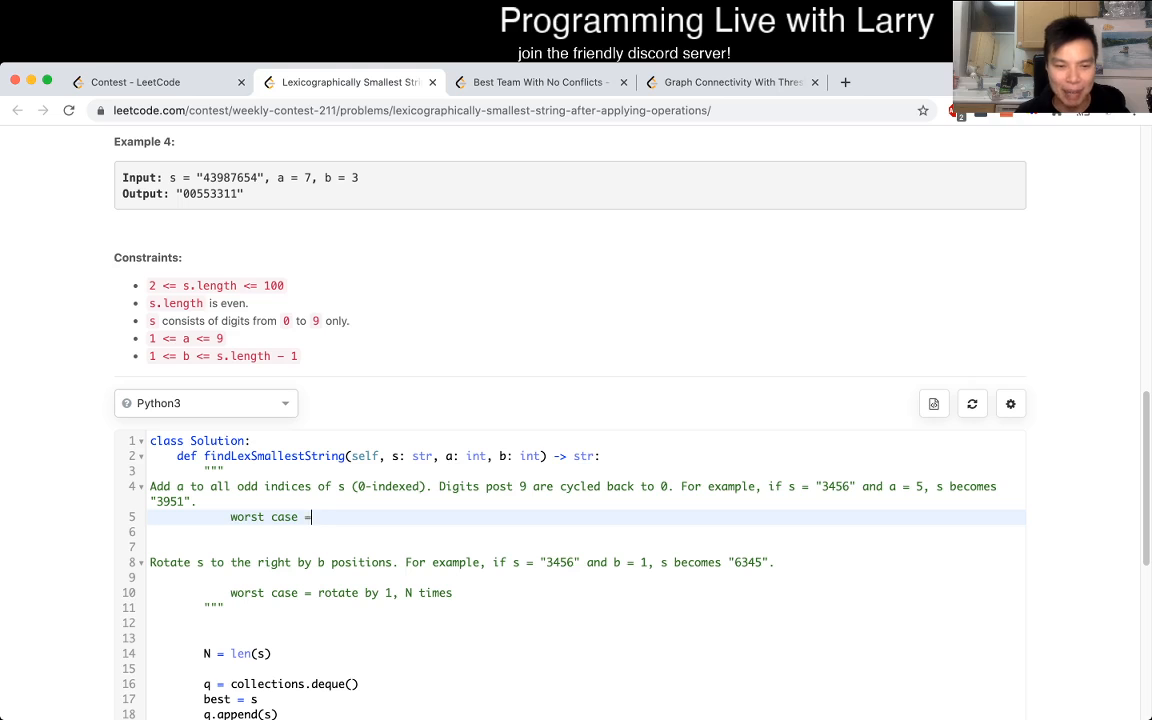
pyautogui.write('add by 1')
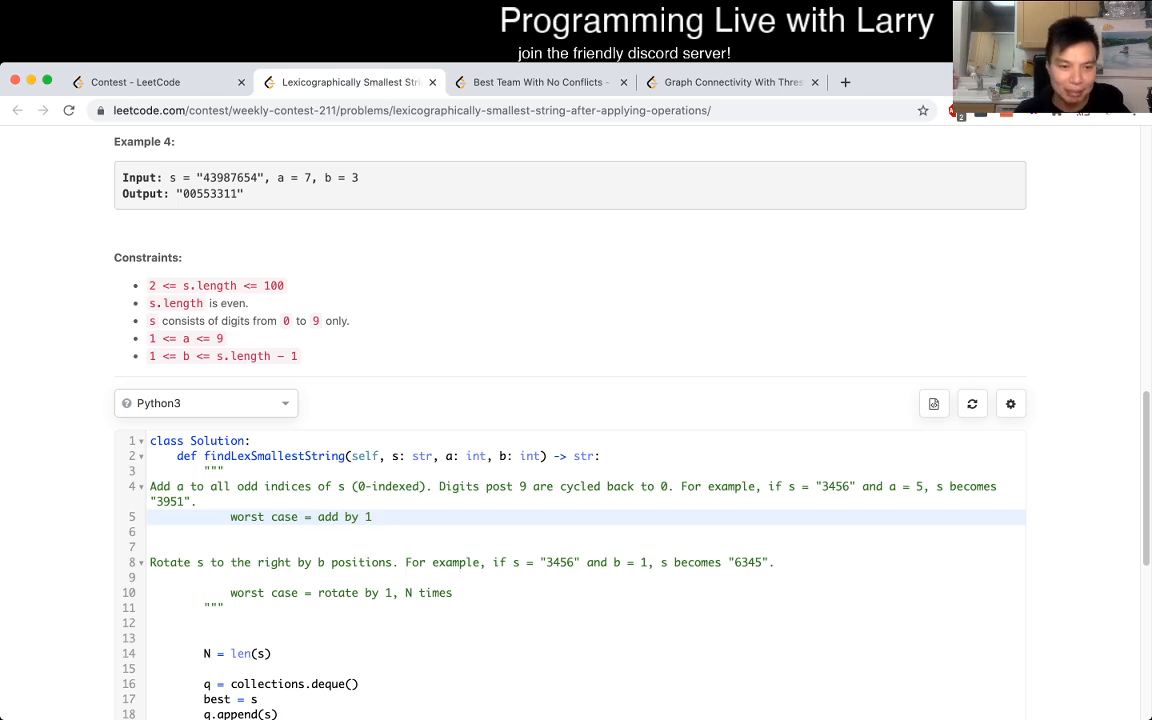
pyautogui.write(', 10 times')
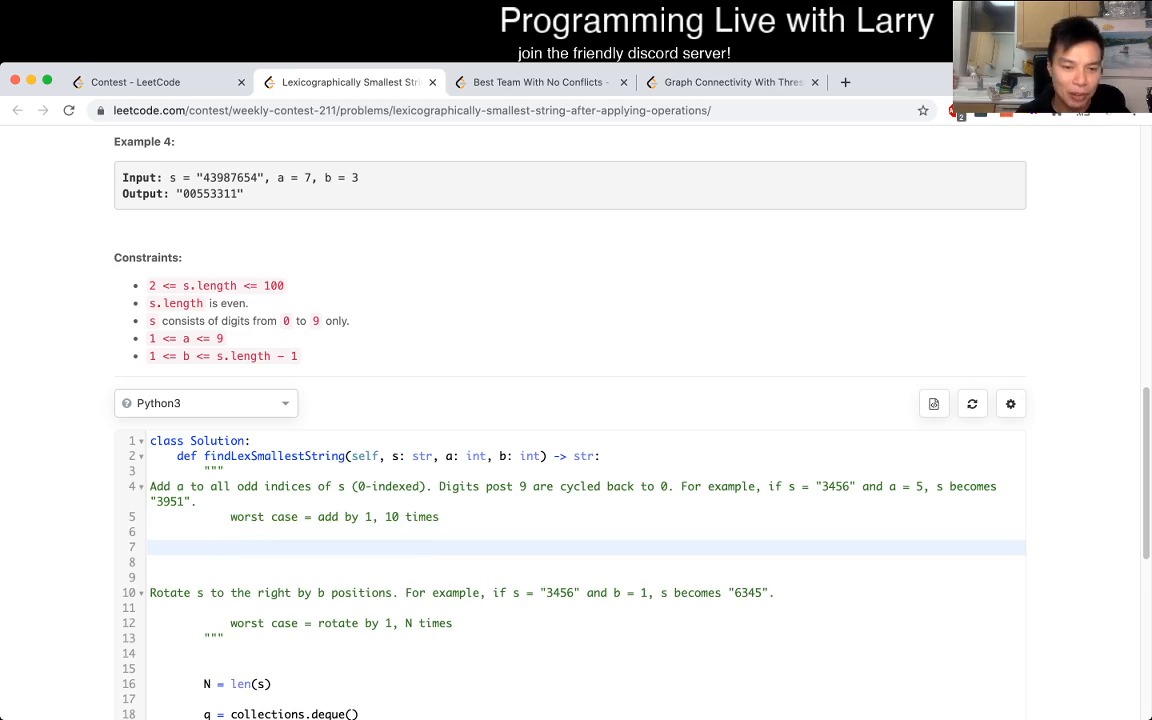
pyautogui.moveTo(317, 517); pyautogui.dragTo(438, 517)
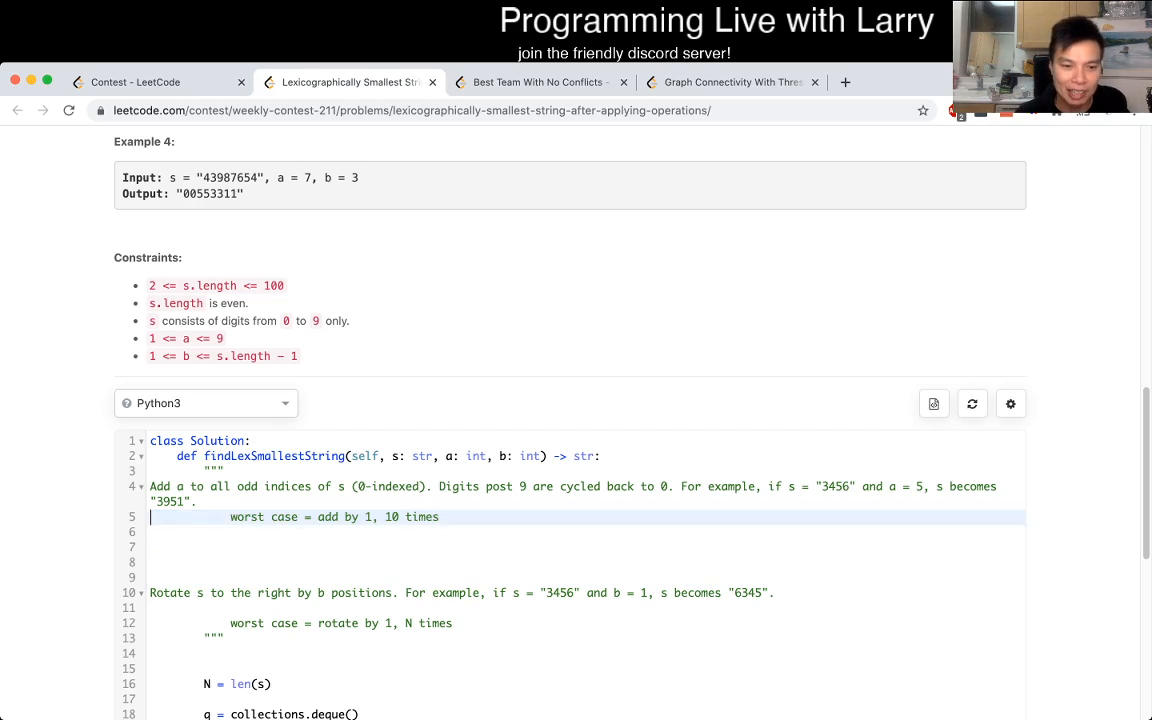
# Note that adding a to odd indices takes 10 times, and even indices via rotate by 1.
pyautogui.press('Enter')
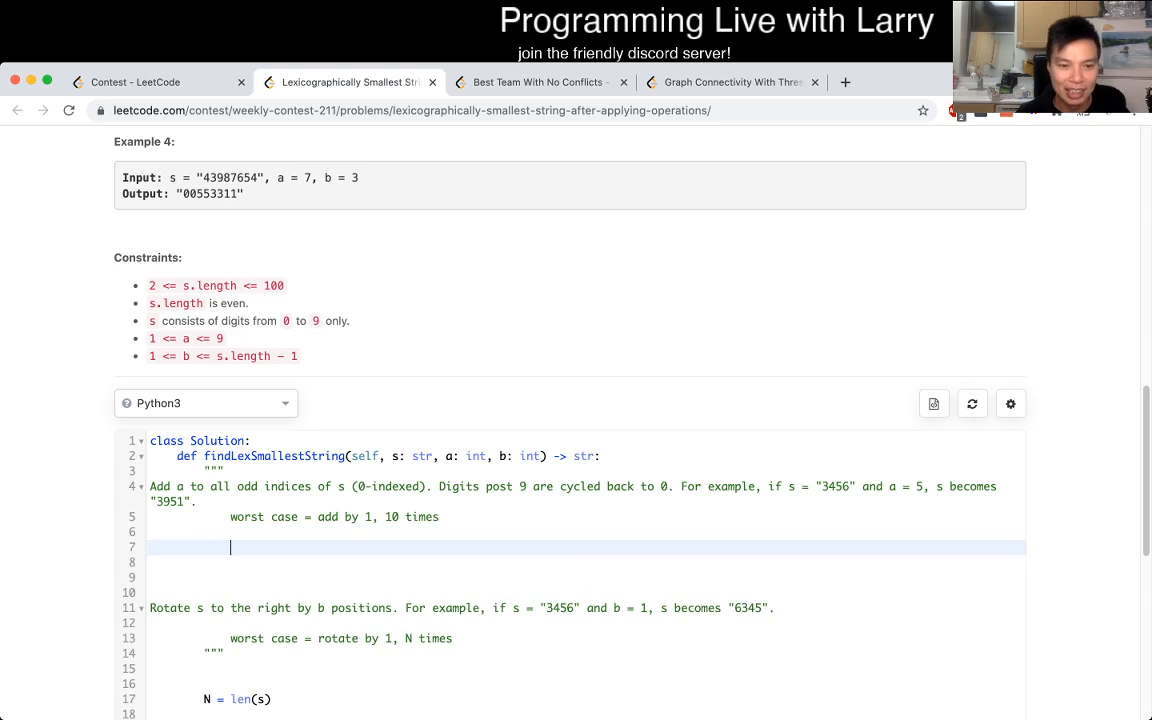
pyautogui.write('Ad')
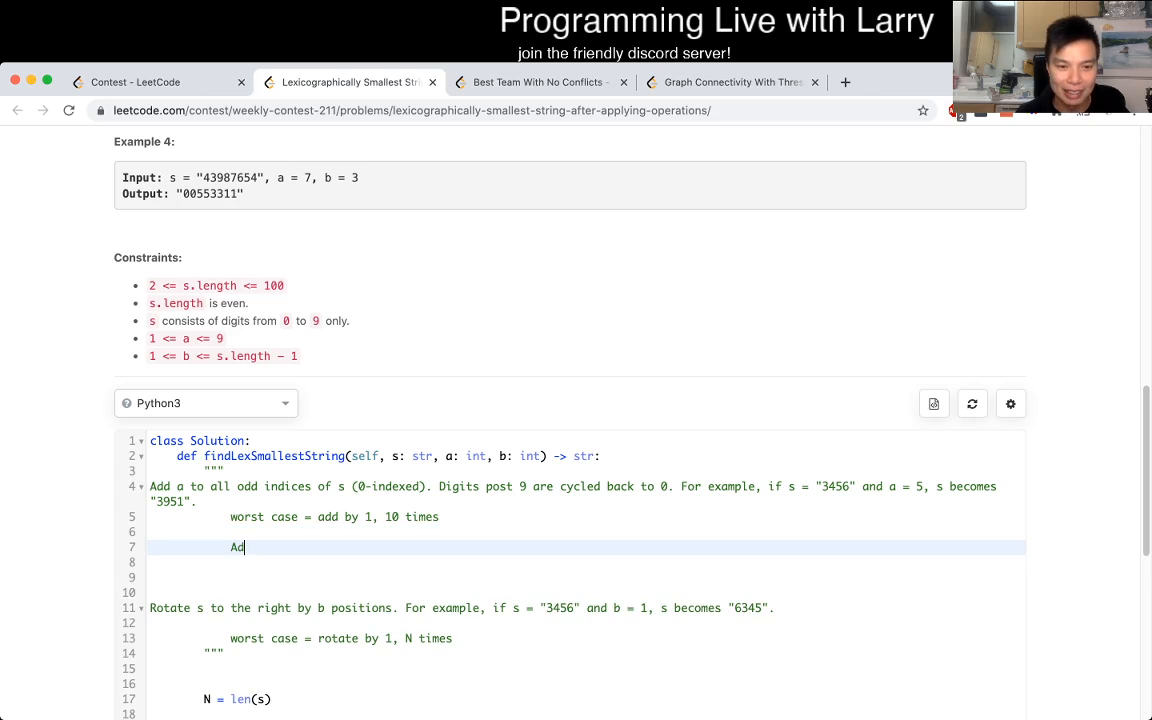
pyautogui.write('dd a to all odd indices')
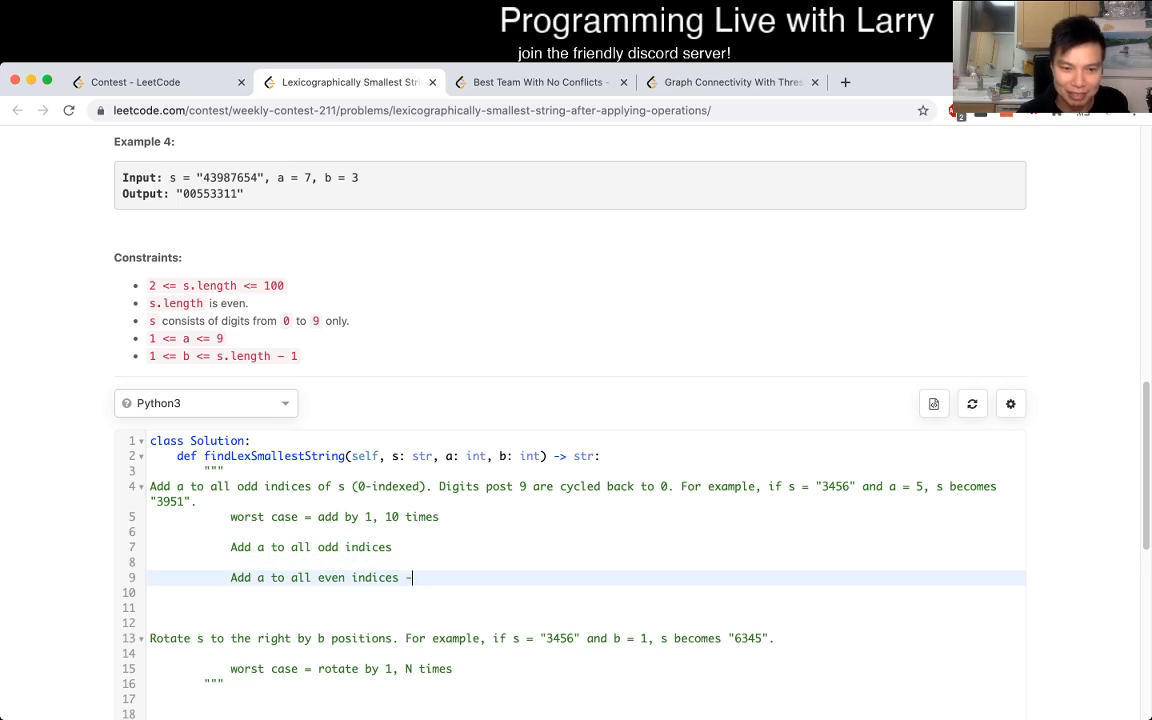
pyautogui.write('-> 10 times')
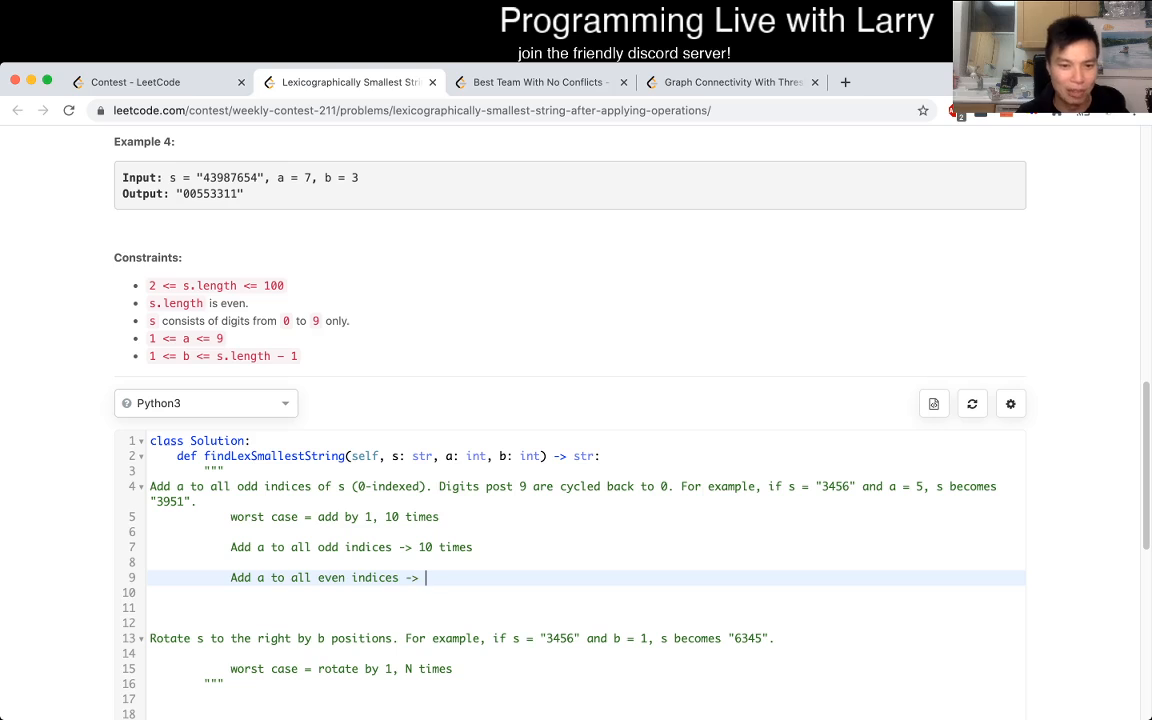
pyautogui.write('10 times')
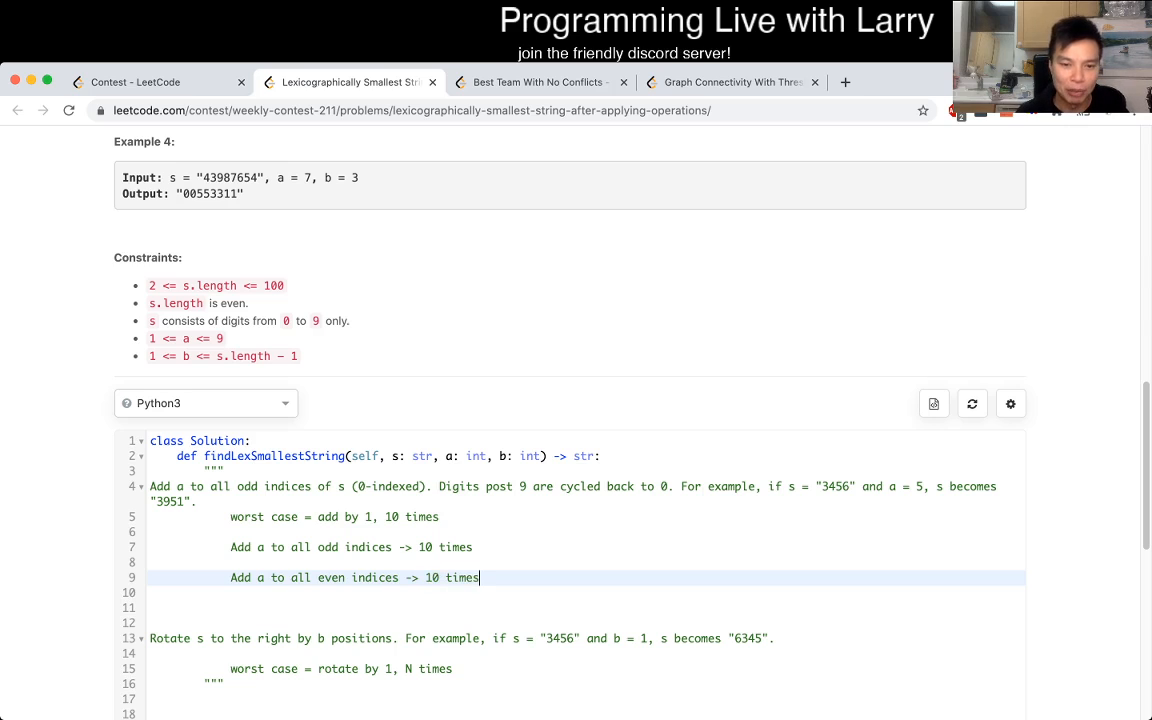
pyautogui.write('rotate')
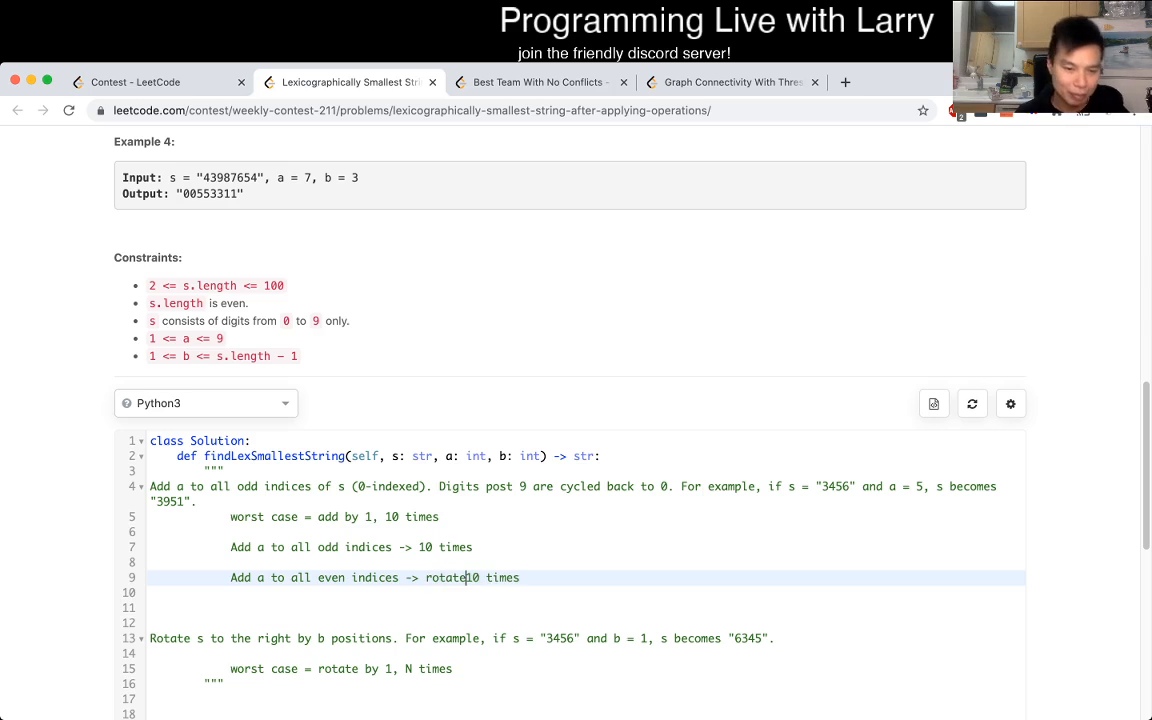
pyautogui.write('by')
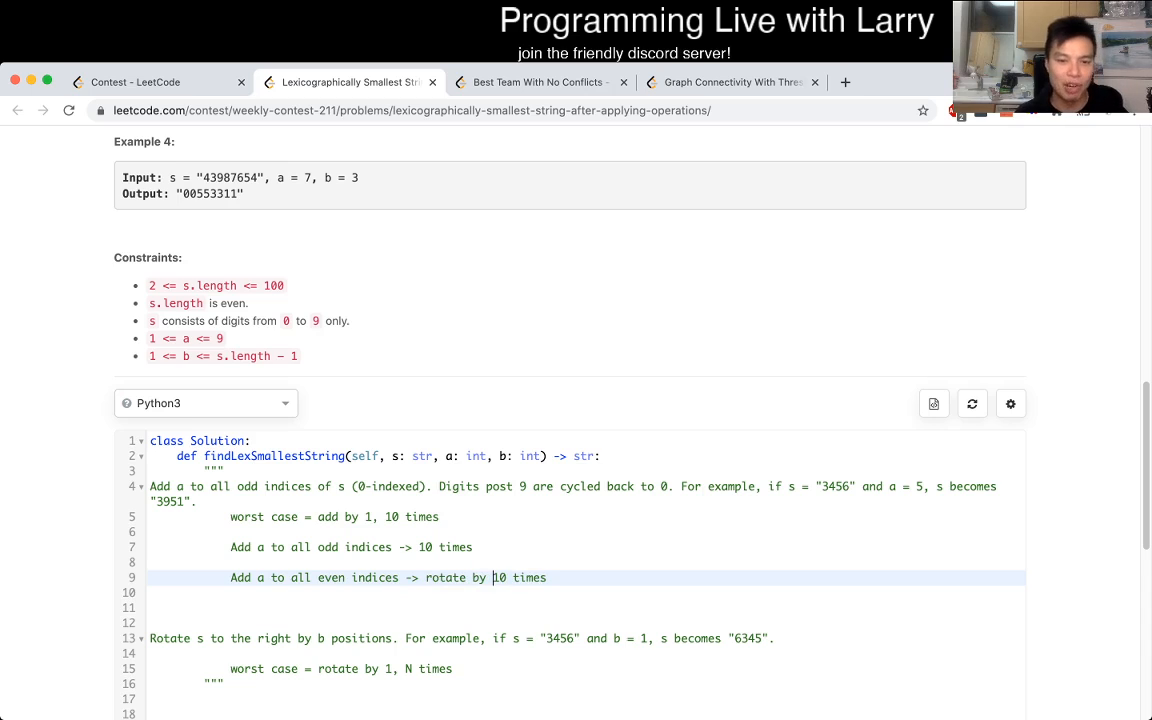
pyautogui.write(', 1')
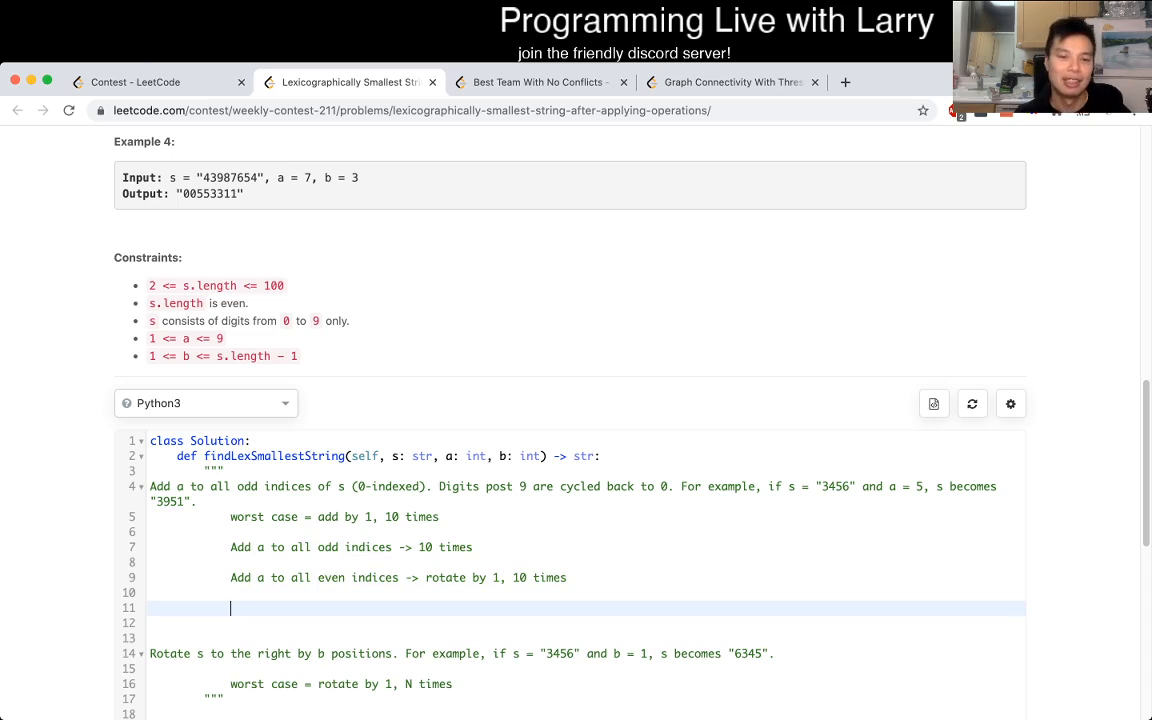
# Add 'At most is 100 times' and select 'rotate' to reword it as shift.
pyautogui.write('At most is 1')
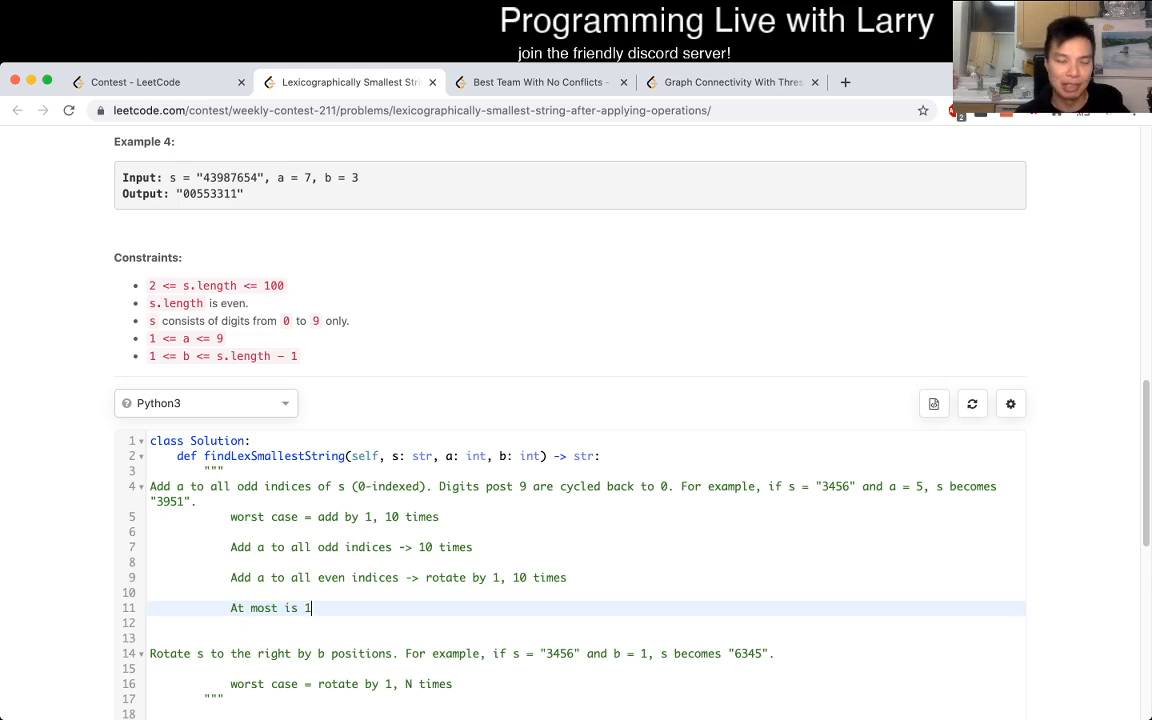
pyautogui.write('00 times')
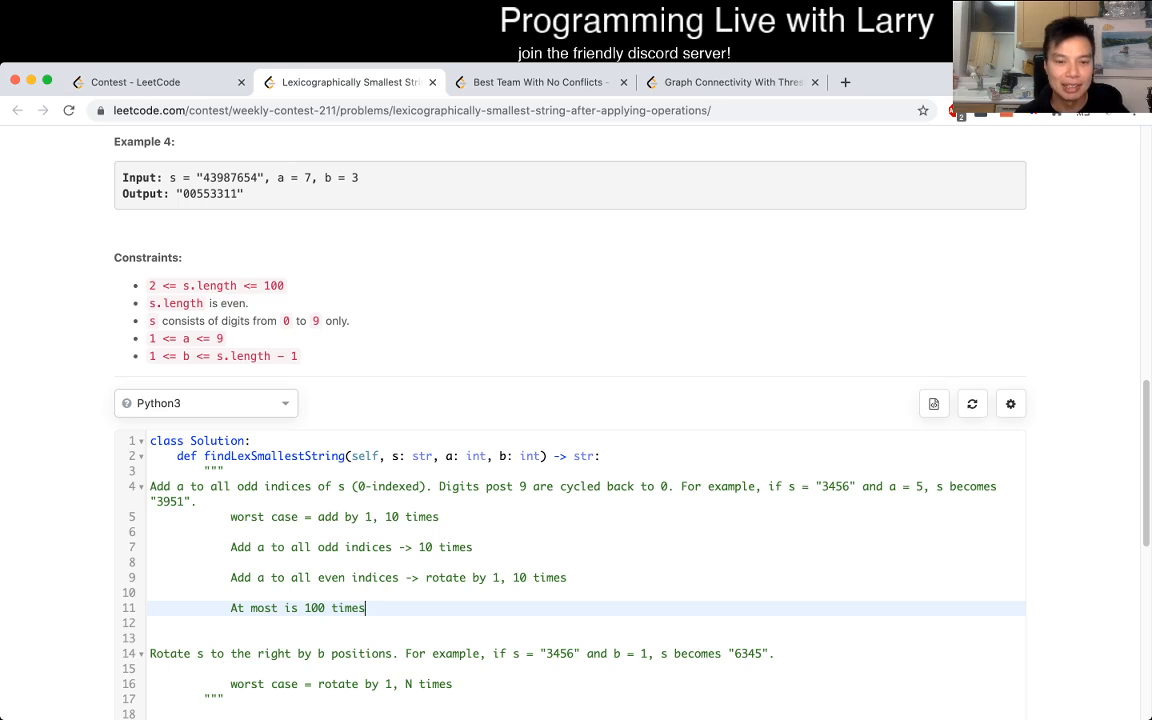
pyautogui.doubleClick(311, 608)
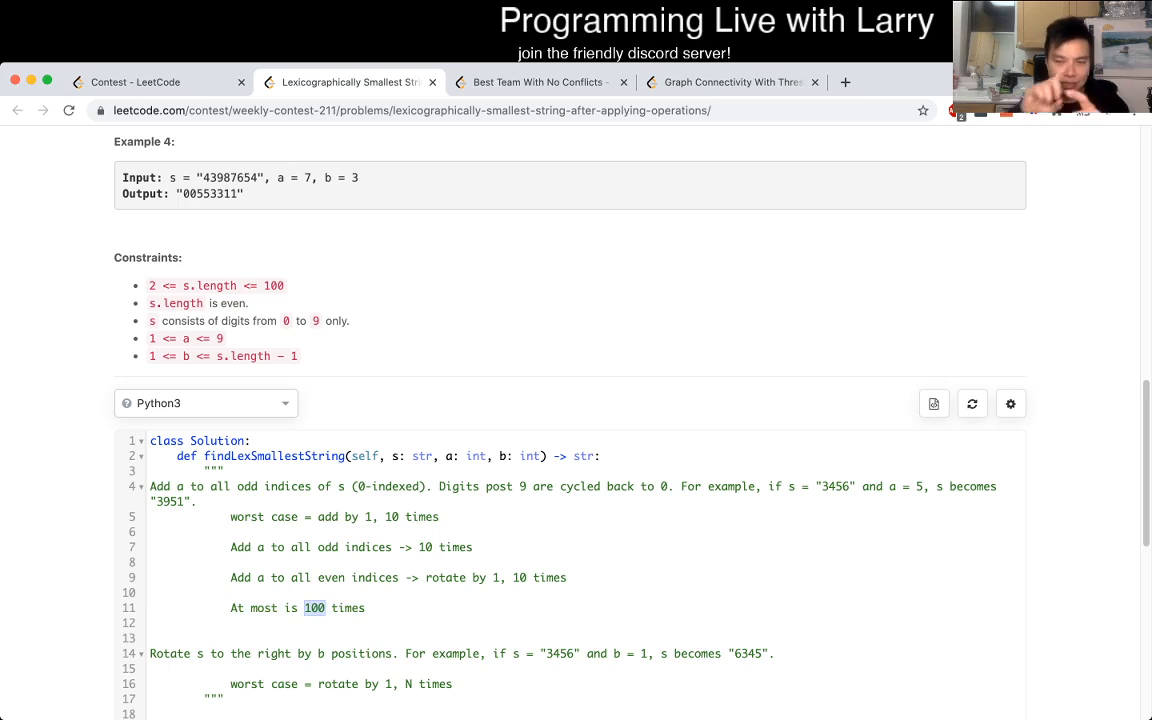
pyautogui.click(363, 607)
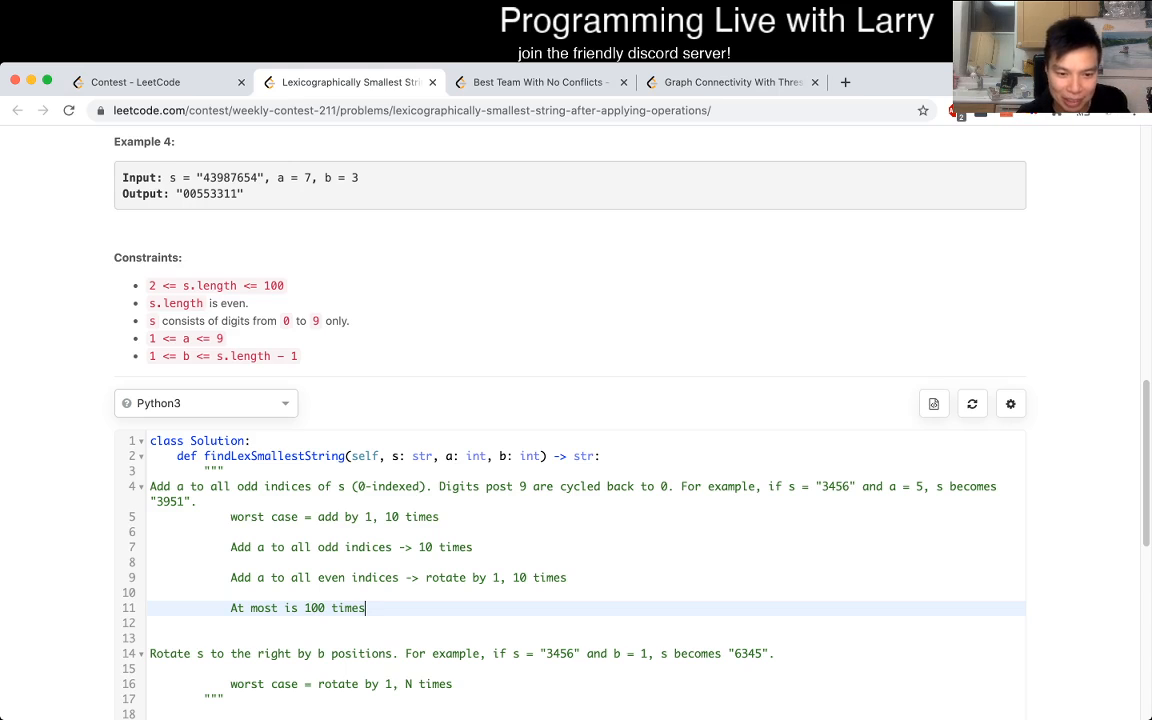
pyautogui.doubleClick(337, 684)
pyautogui.write('shif')
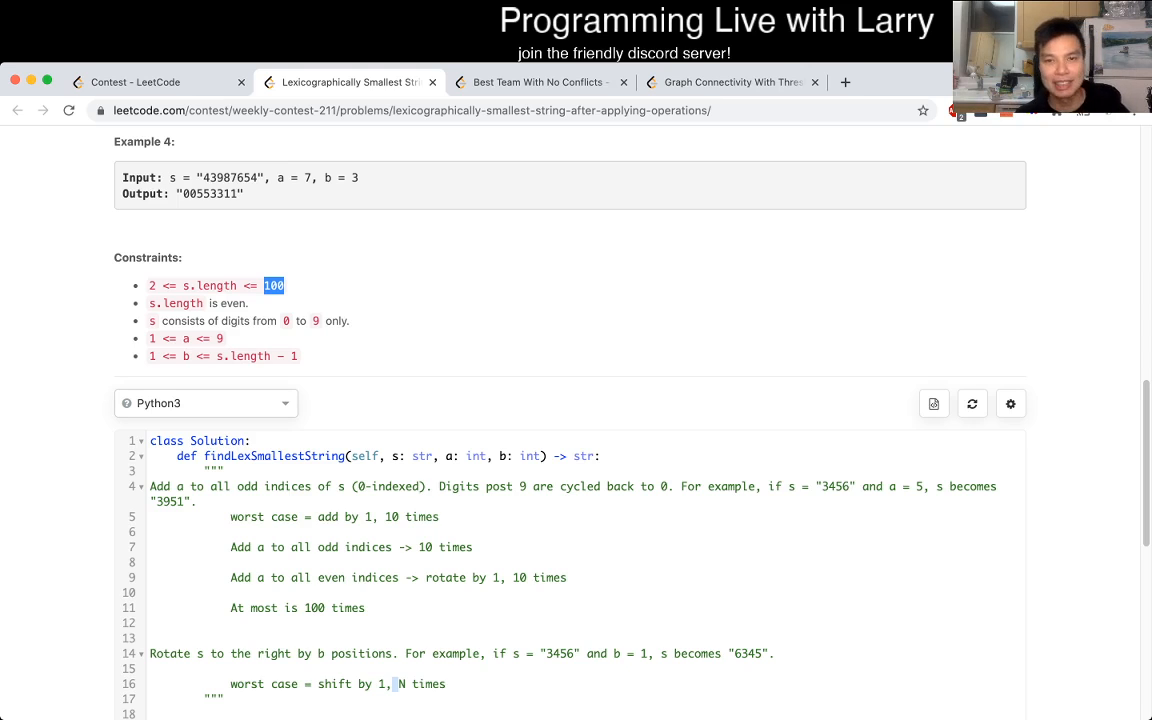
pyautogui.scroll(-3)
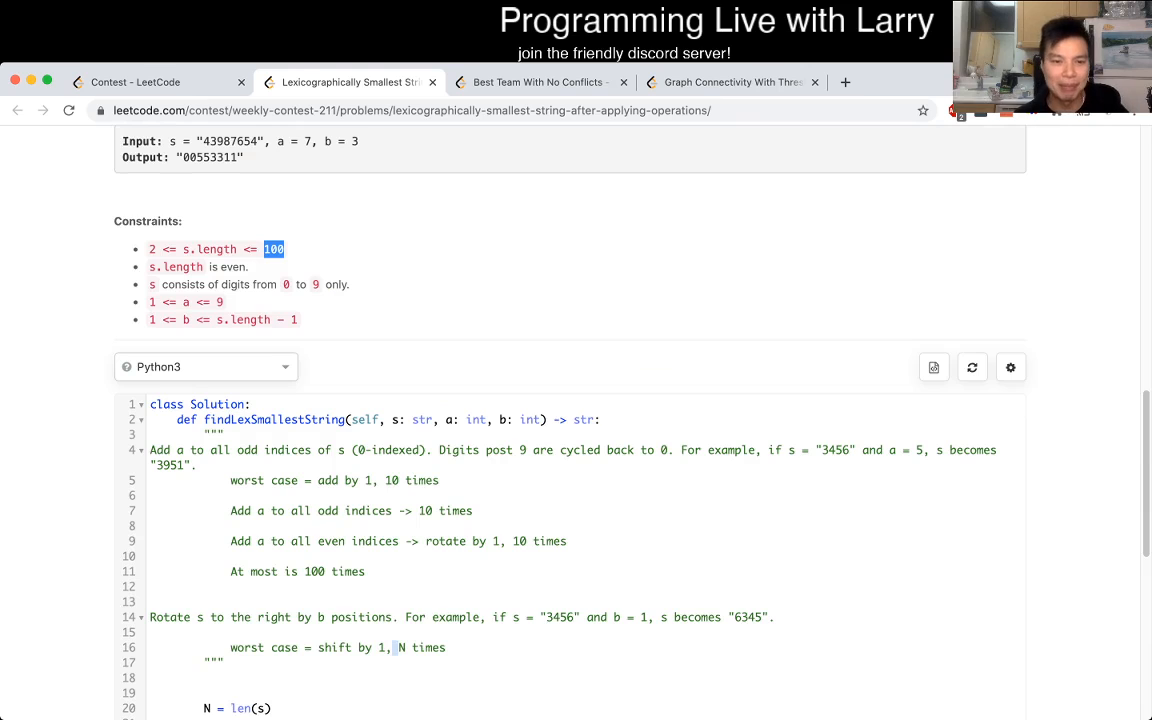
pyautogui.scroll(-3)
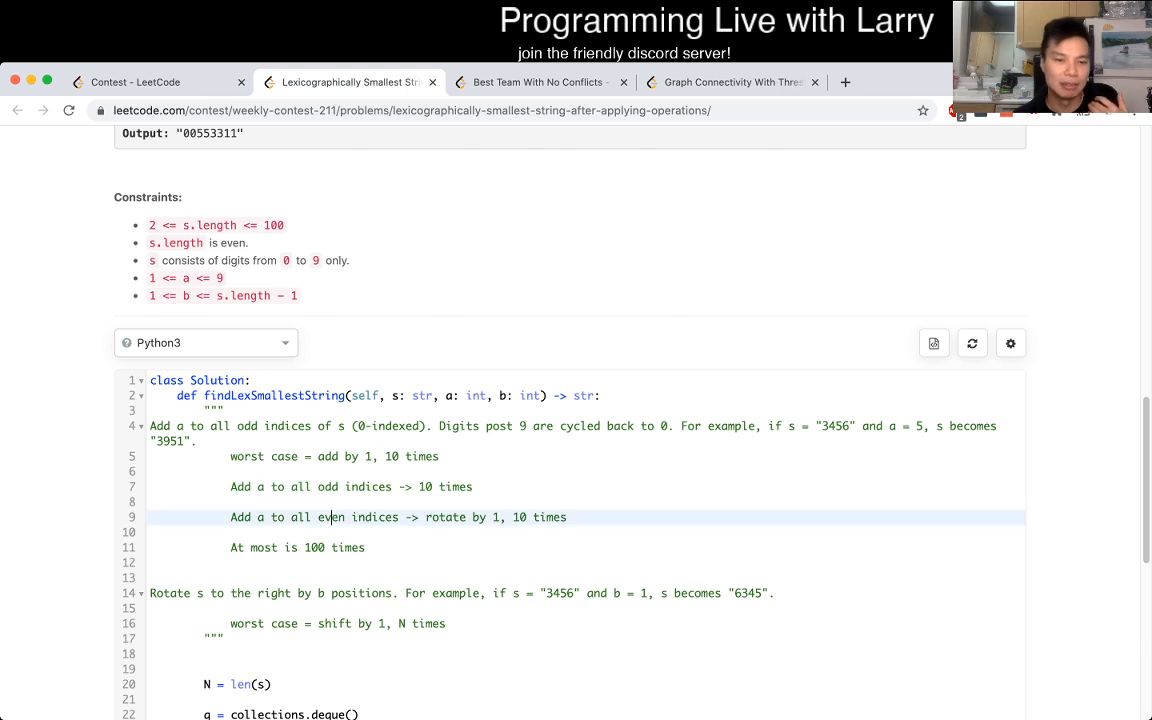
pyautogui.scroll(-3)
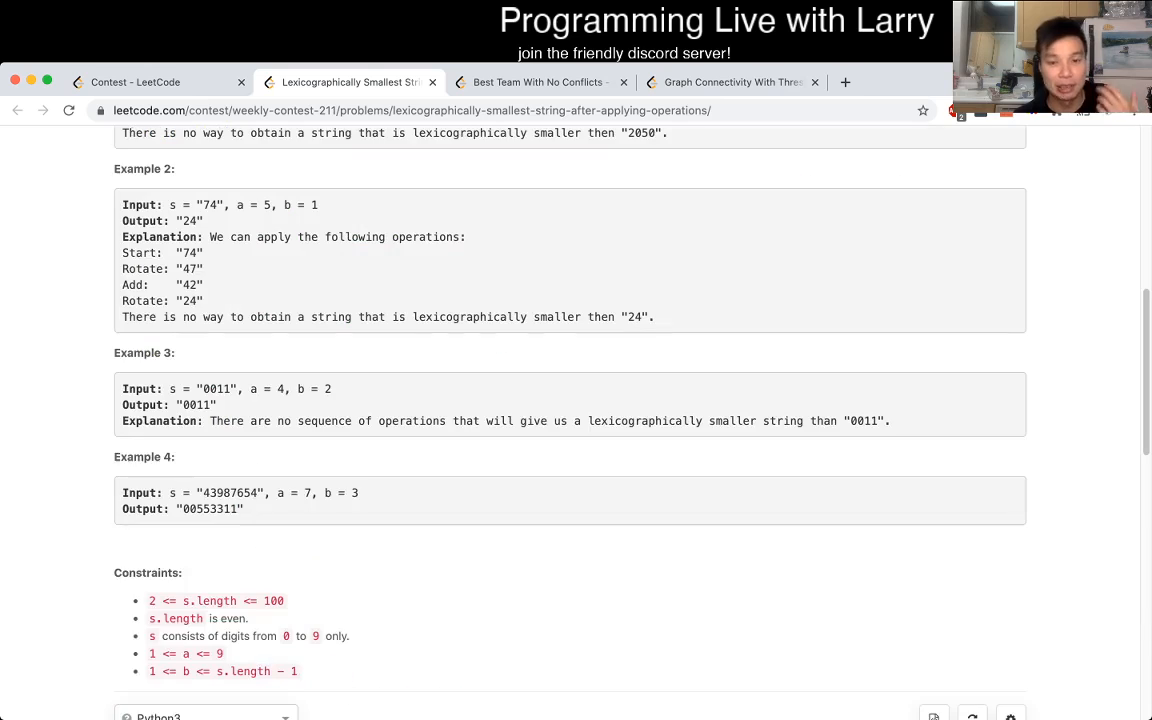
pyautogui.scroll(3)
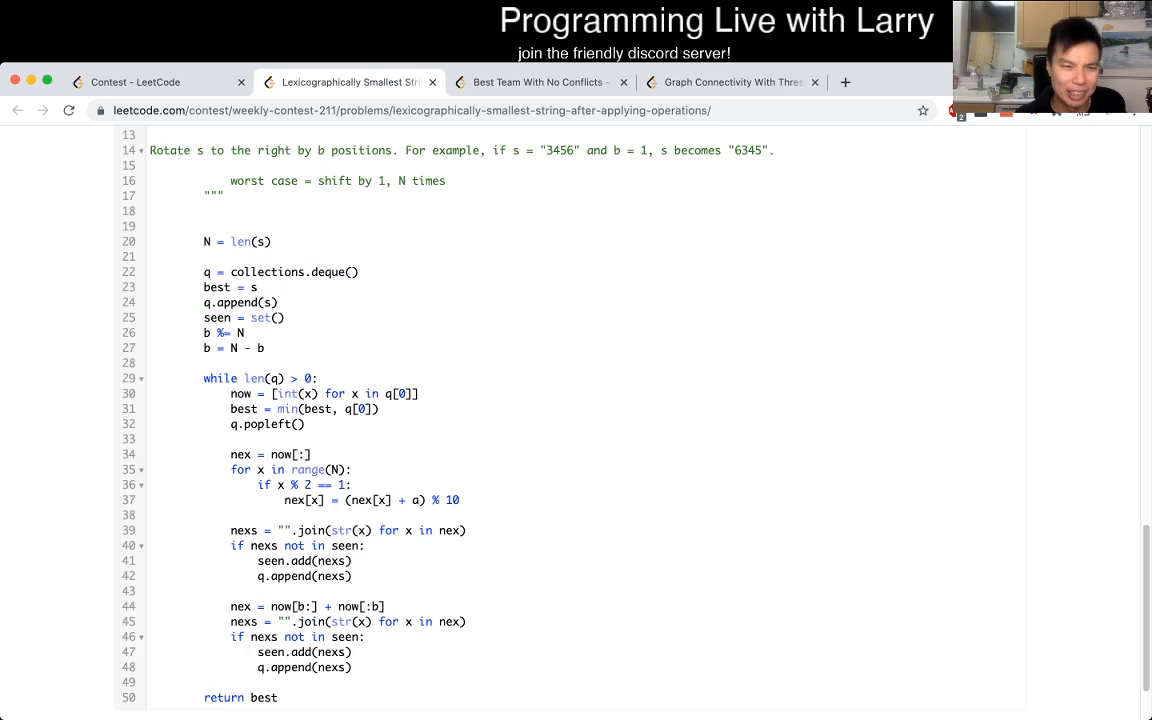
# Insert seen.add(s) on a new line after seen = set().
pyautogui.doubleClick(240, 302)
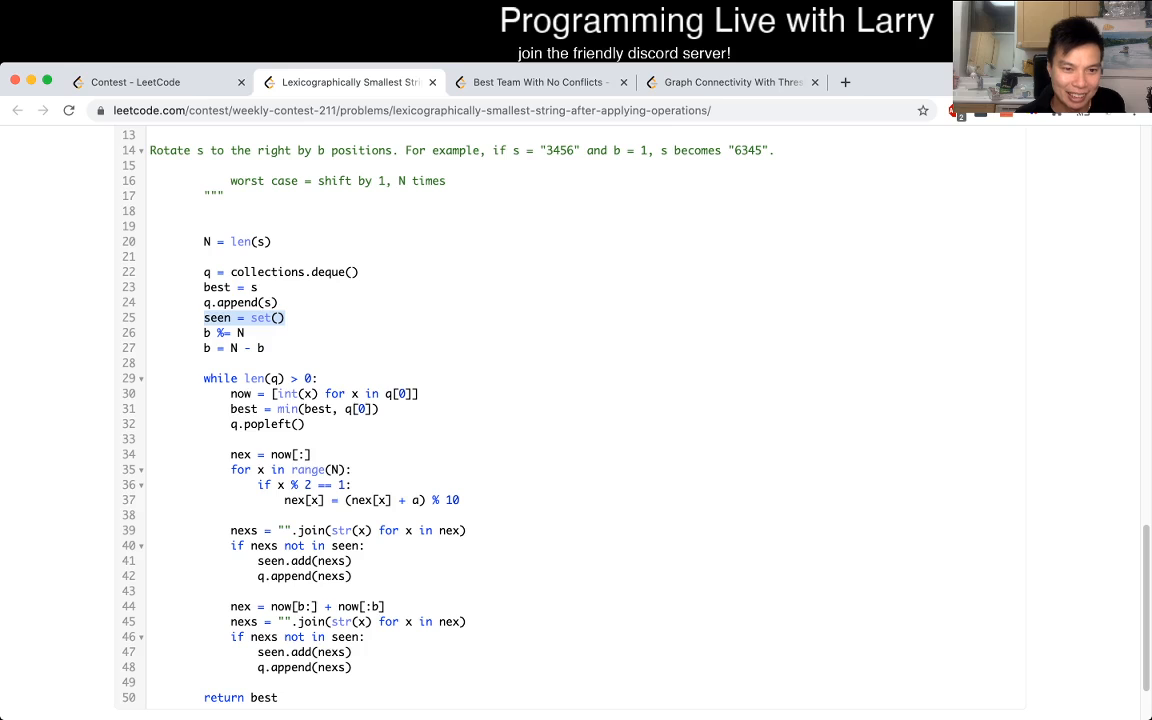
pyautogui.click(279, 317)
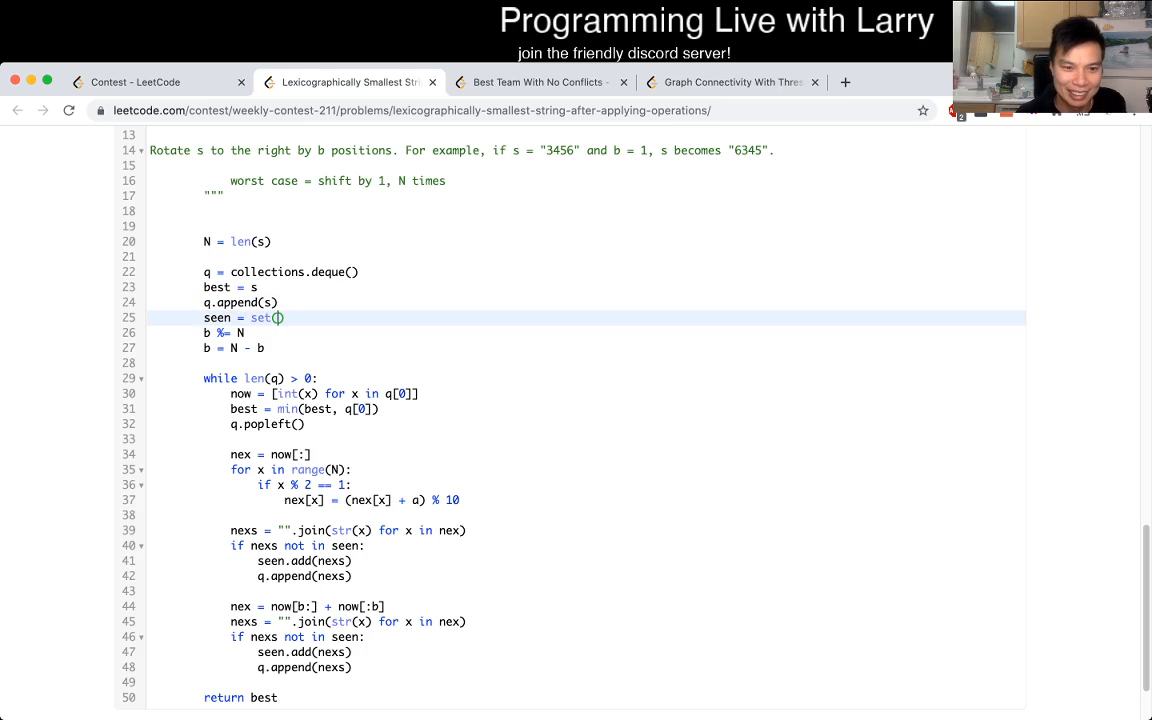
pyautogui.write('seen.ad')
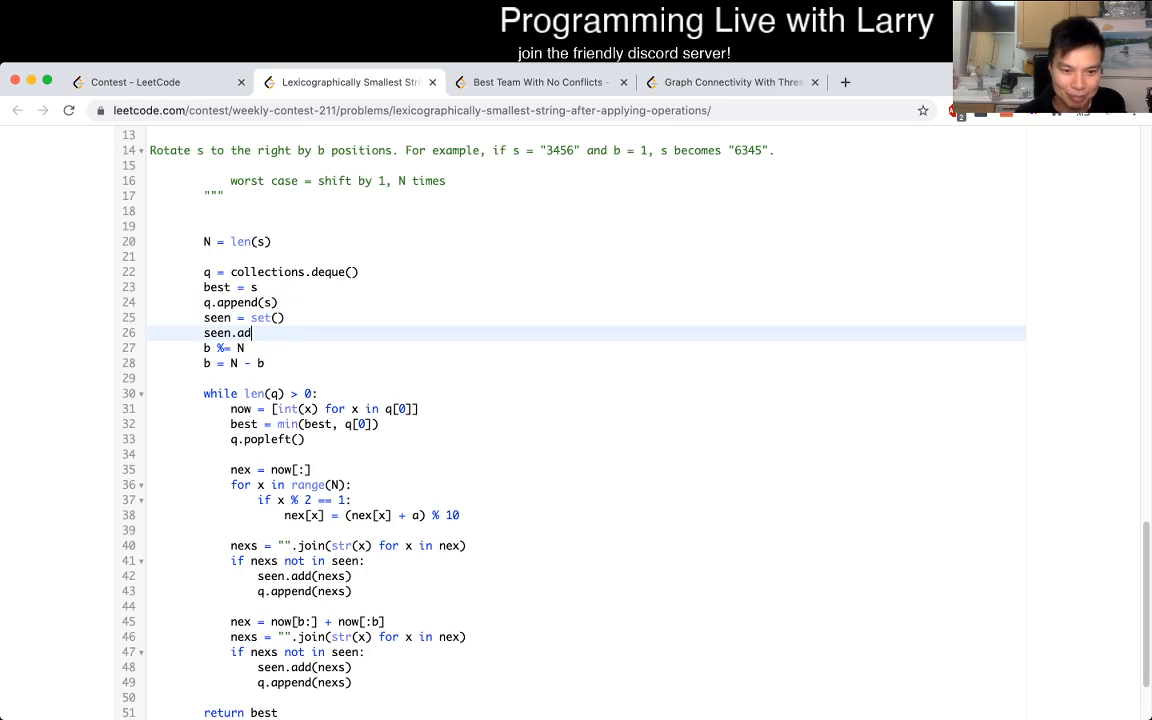
pyautogui.write('d(s)')
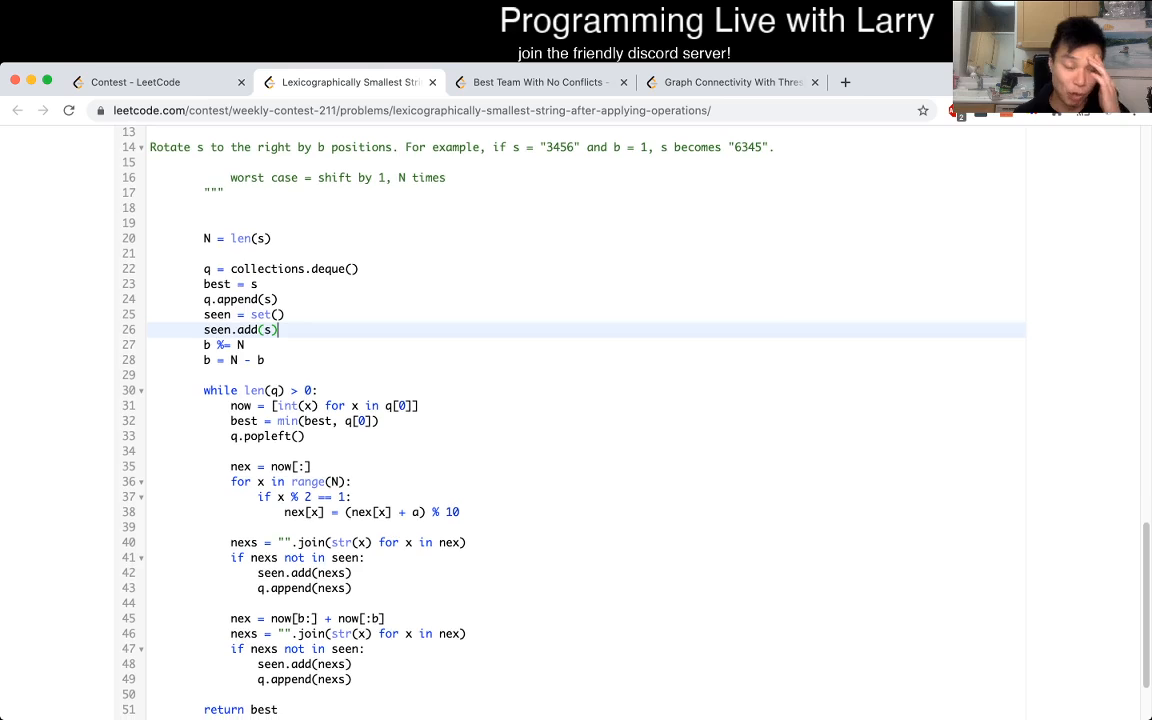
pyautogui.scroll(-3)
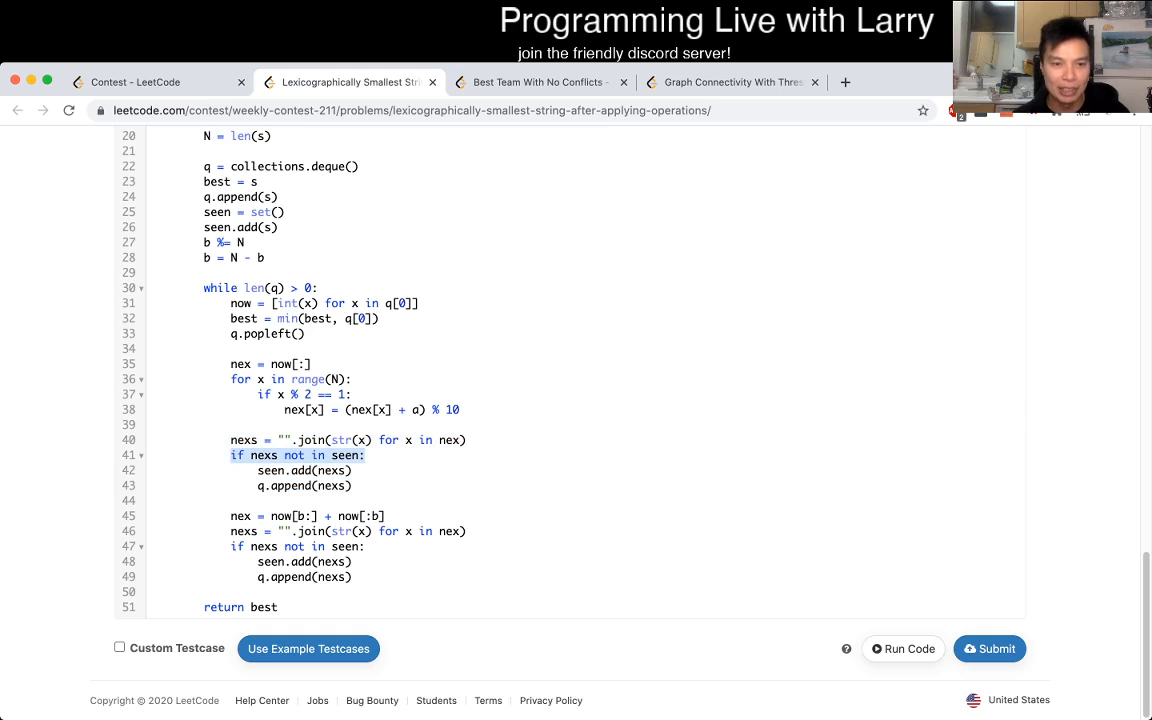
pyautogui.moveTo(230, 440); pyautogui.dragTo(351, 486)
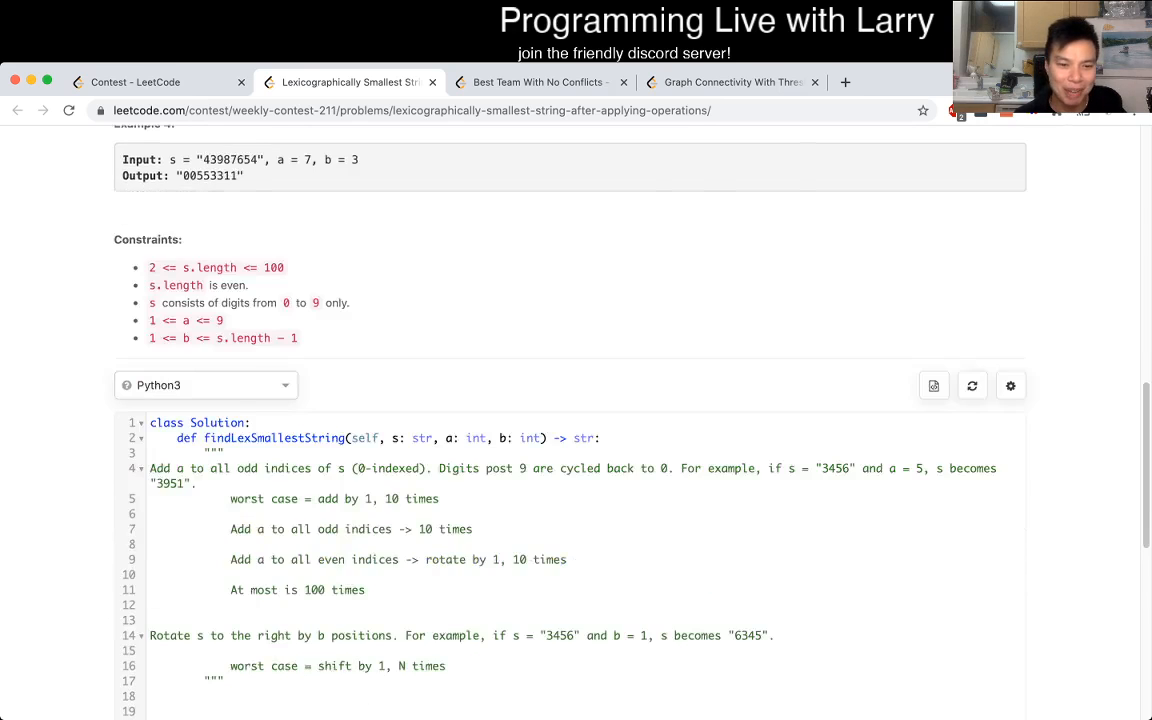
pyautogui.scroll(-3)
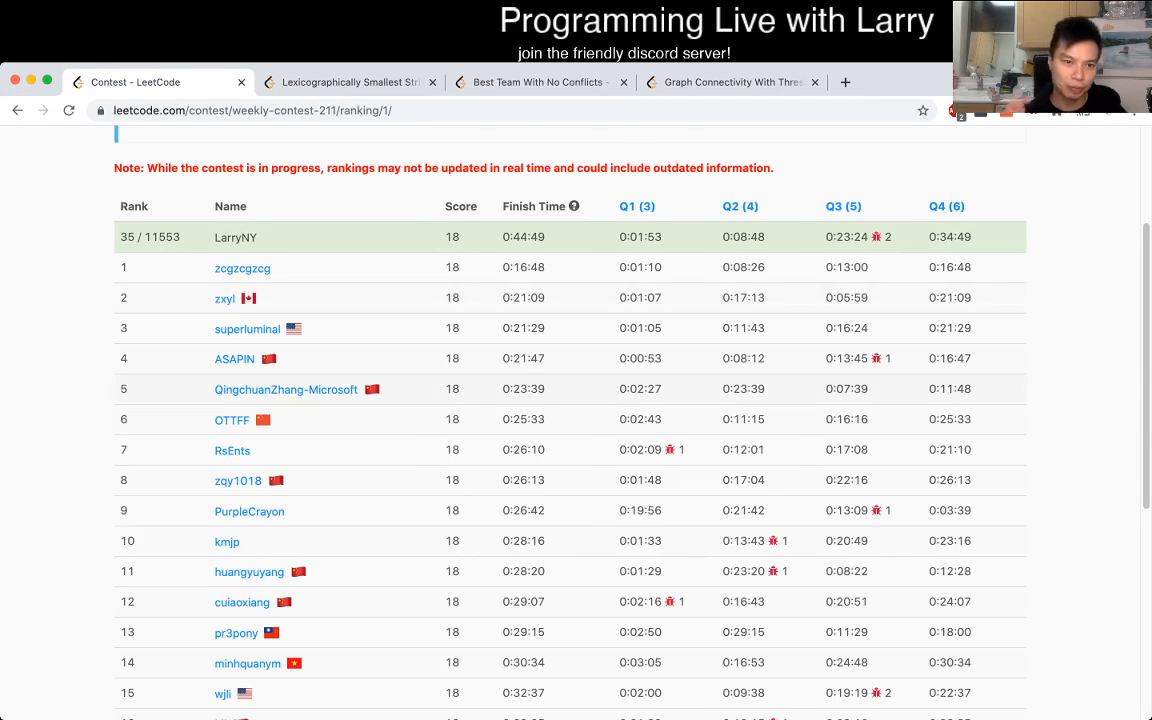
# Return from the contest ranking to the problem statement tab.
pyautogui.click(350, 82)
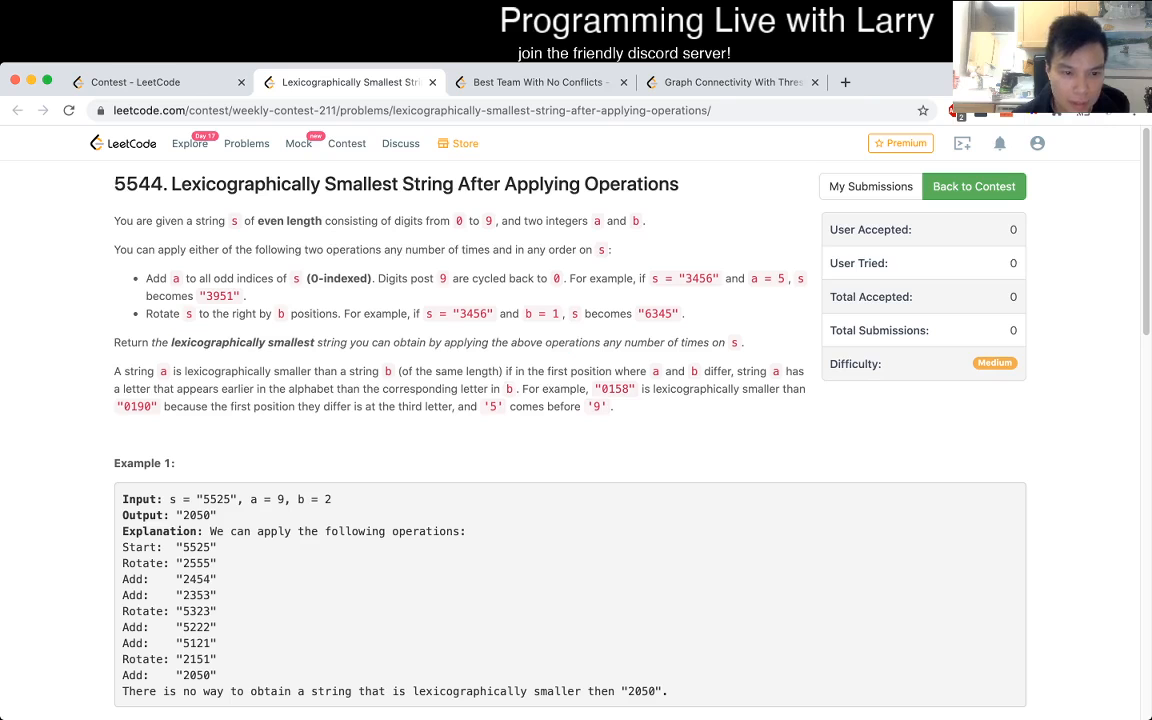
# Type N = len(s) as the first line of findLexSmallestString.
pyautogui.scroll(-3)
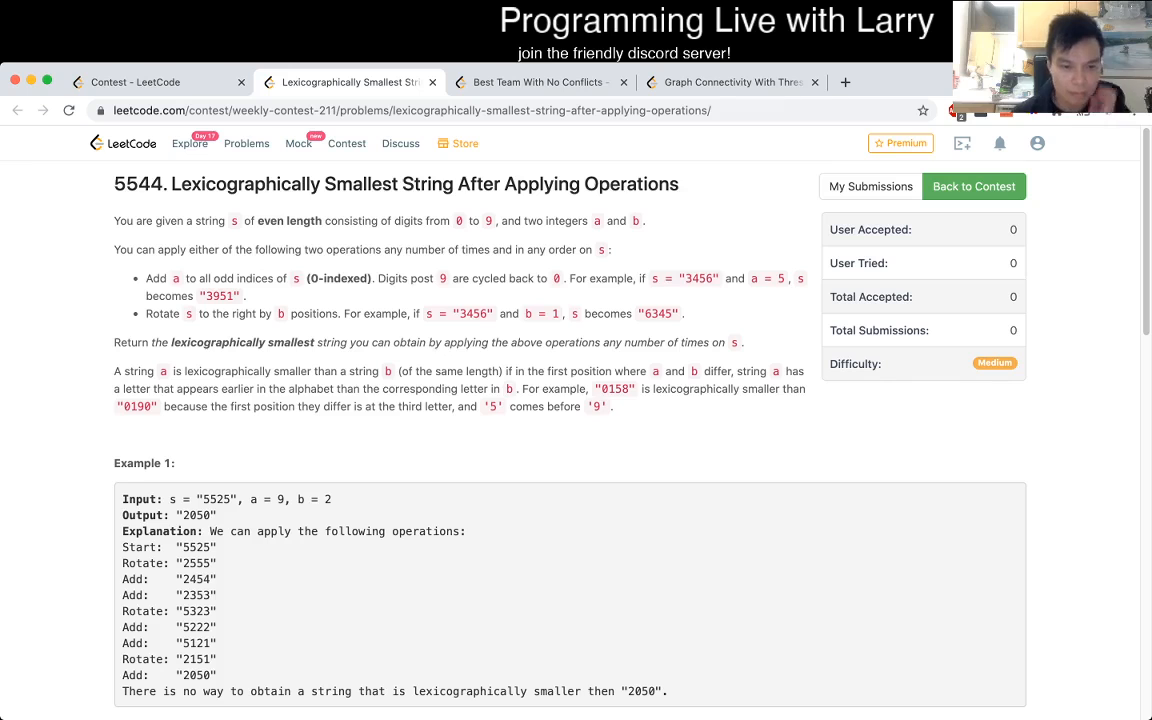
pyautogui.scroll(-3)
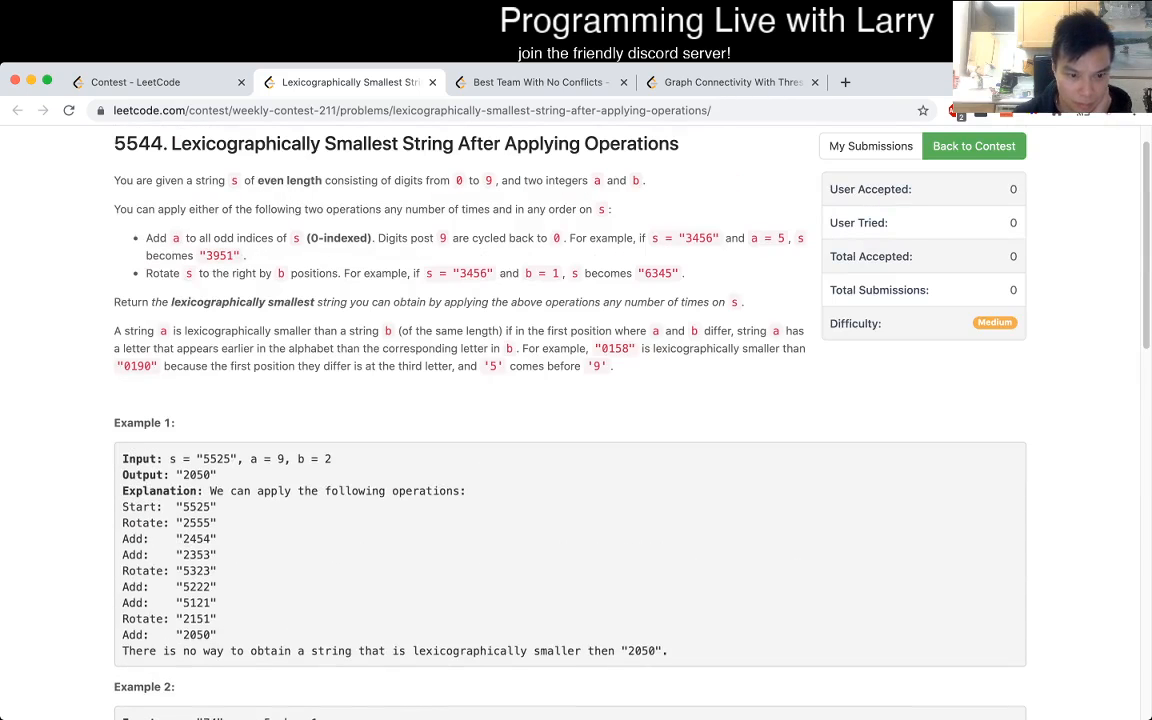
pyautogui.scroll(-3)
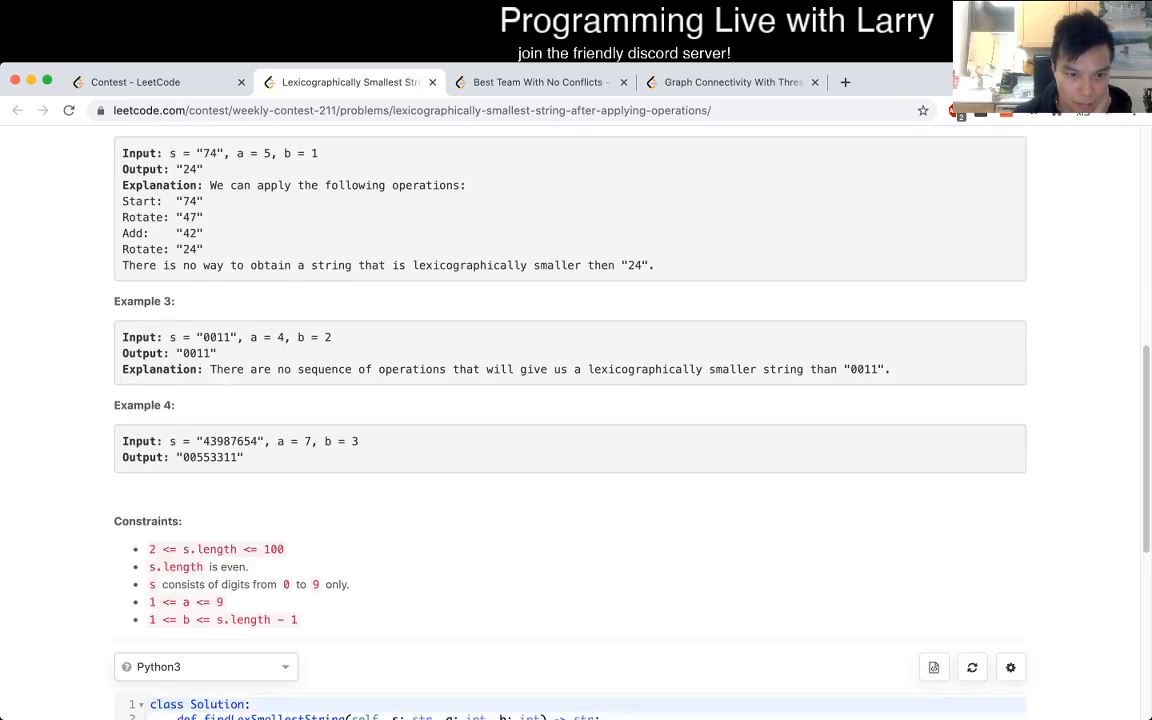
pyautogui.scroll(-3)
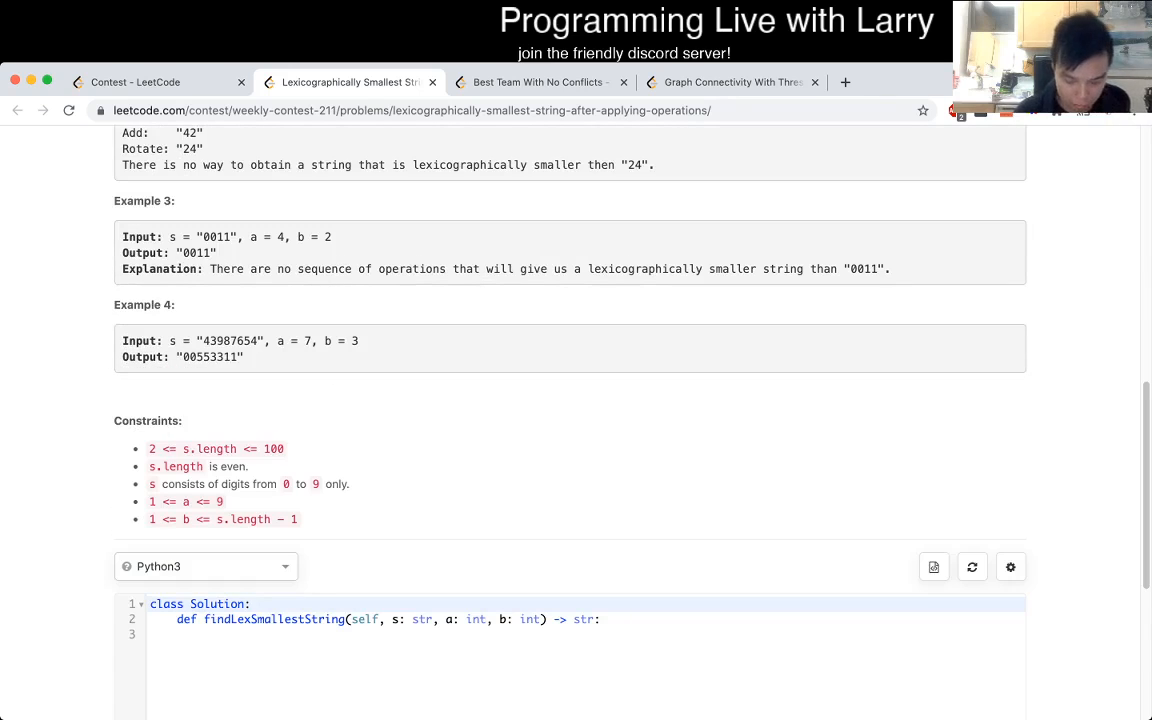
pyautogui.write('N = le')
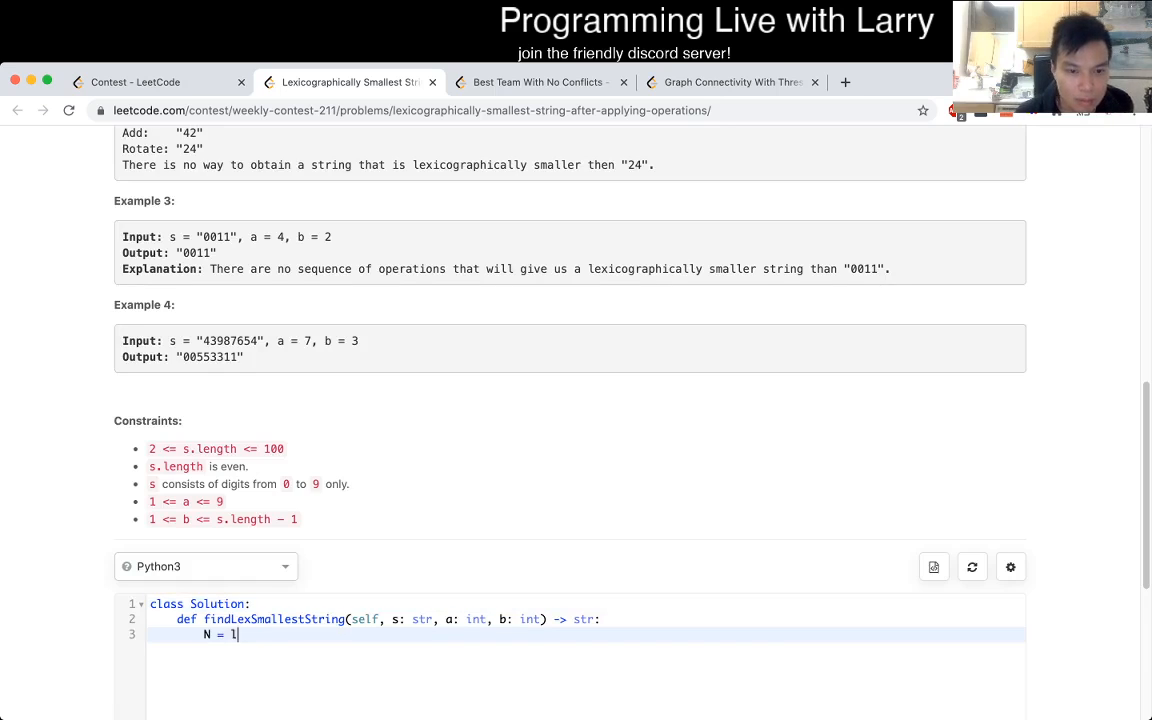
pyautogui.write('en(s)')
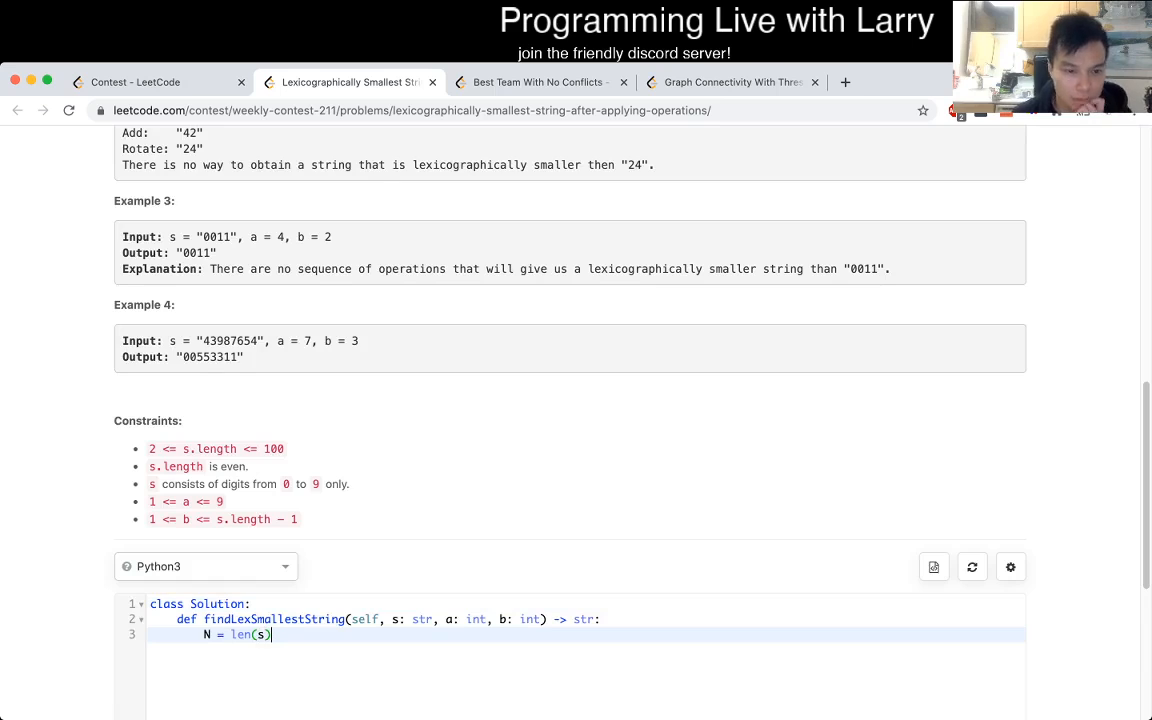
# Scroll back up and select Example 4's expected output in the statement.
pyautogui.scroll(3)
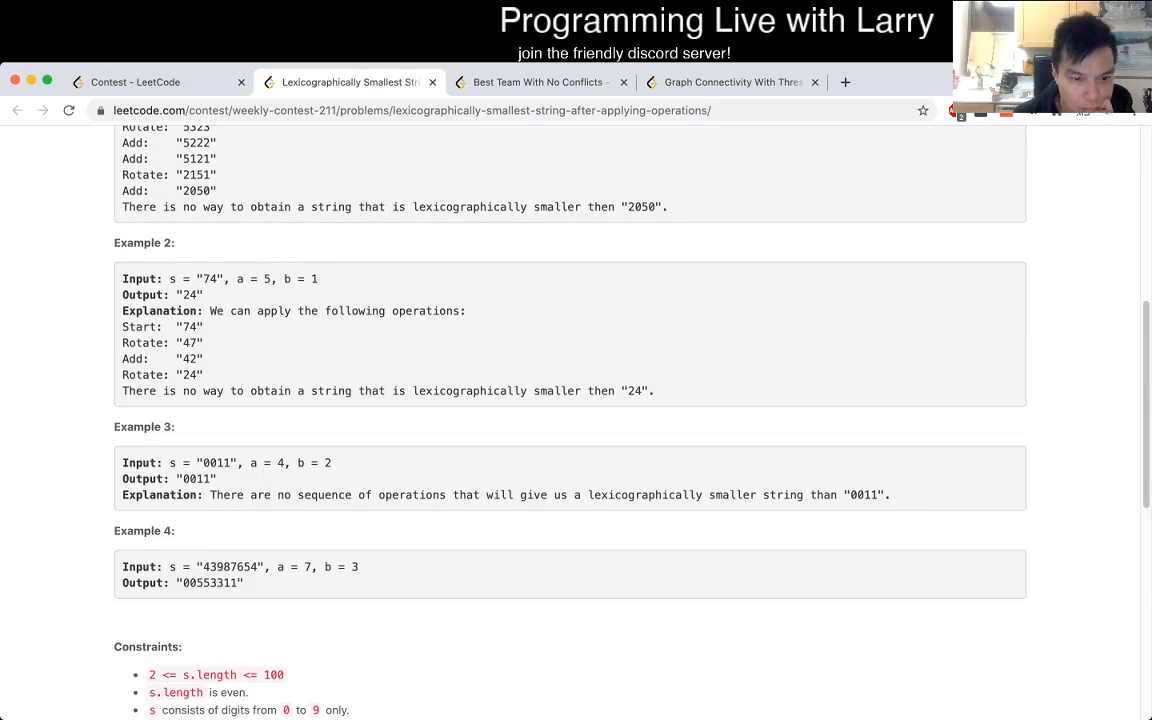
pyautogui.doubleClick(207, 588)
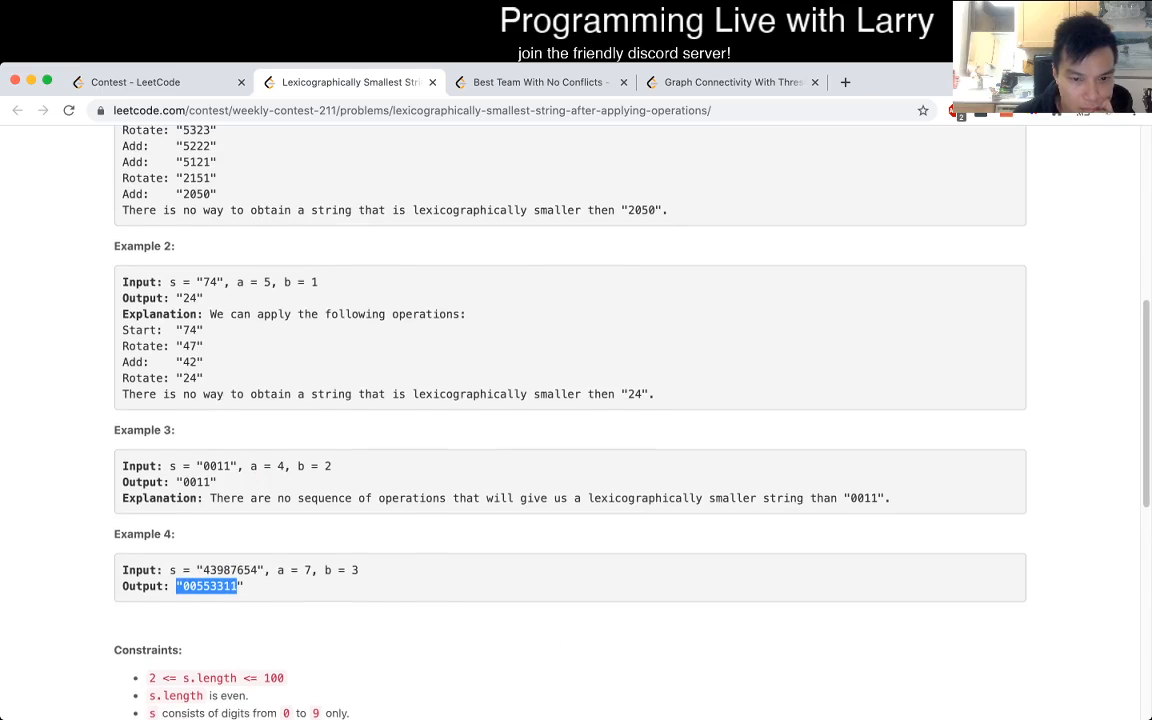
pyautogui.scroll(3)
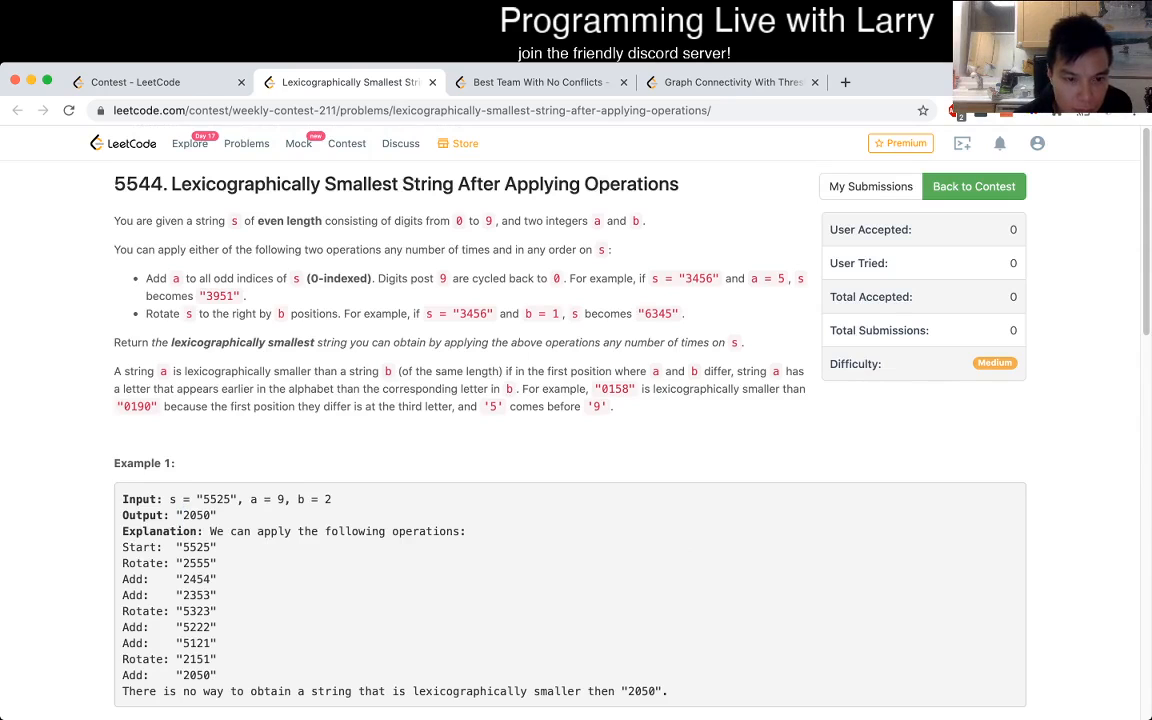
pyautogui.doubleClick(198, 499)
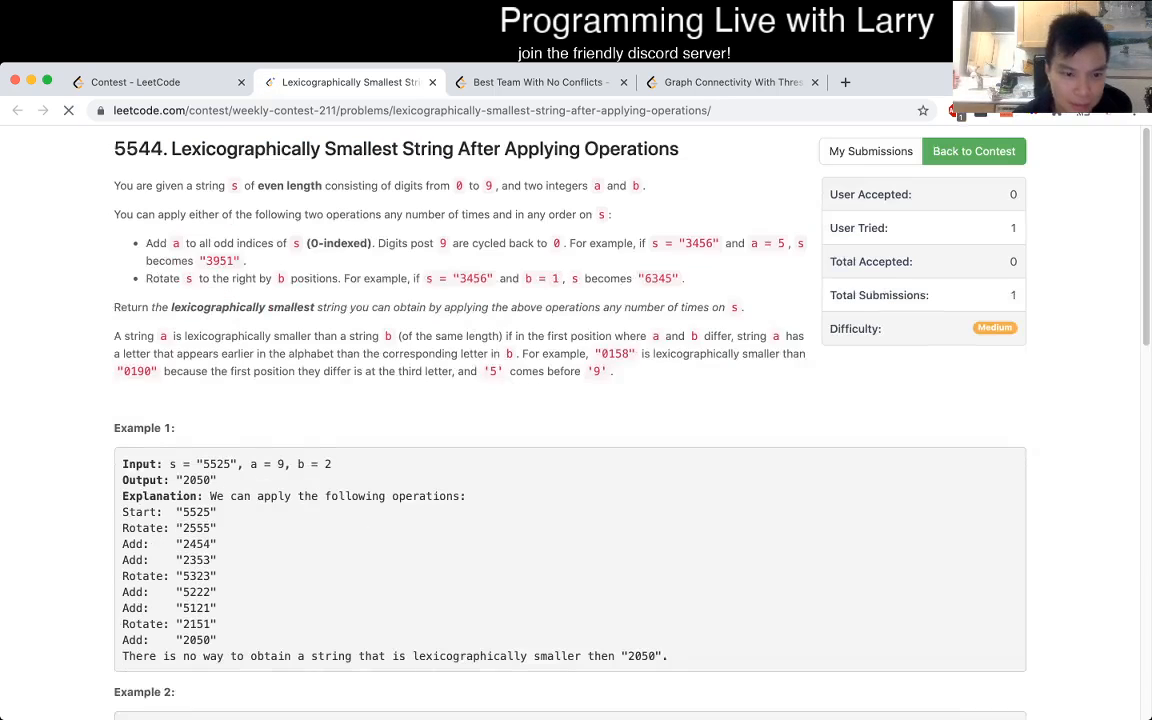
pyautogui.scroll(-3)
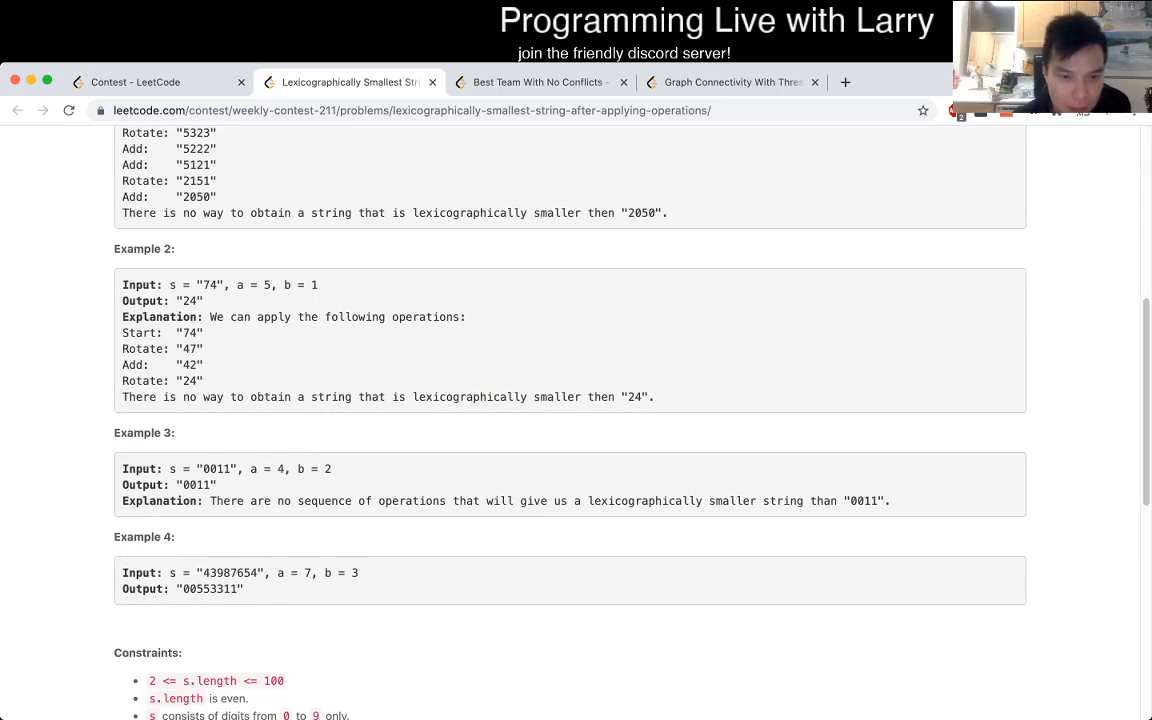
pyautogui.scroll(-3)
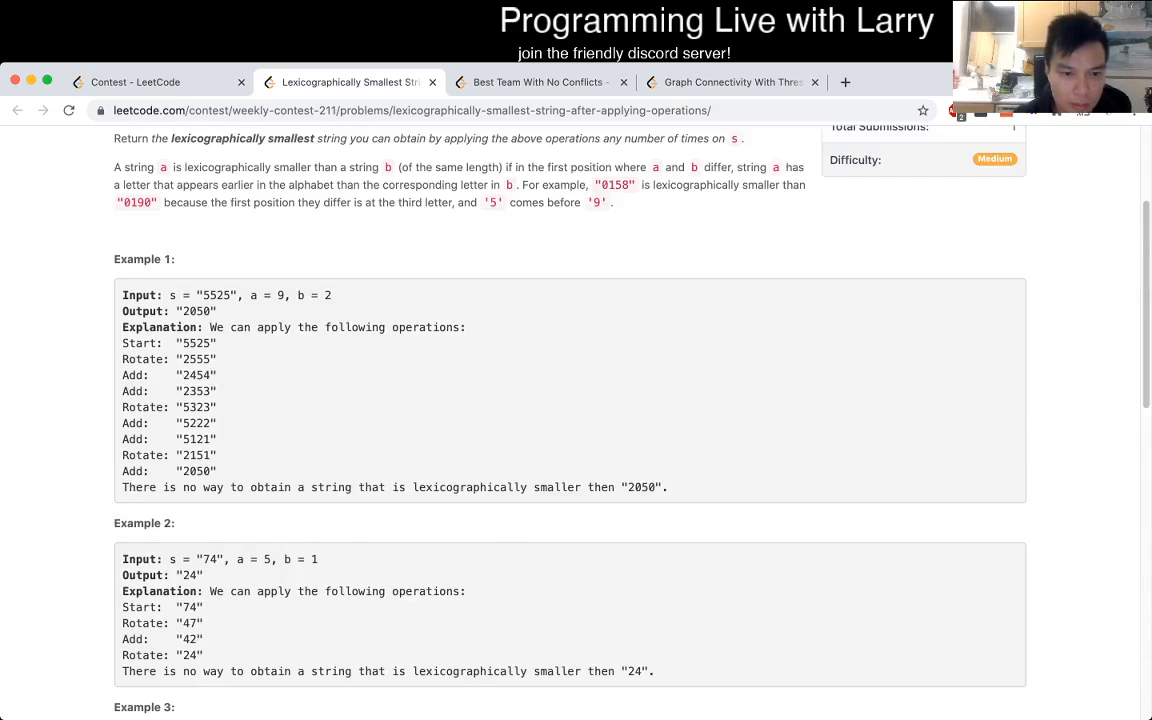
pyautogui.scroll(-3)
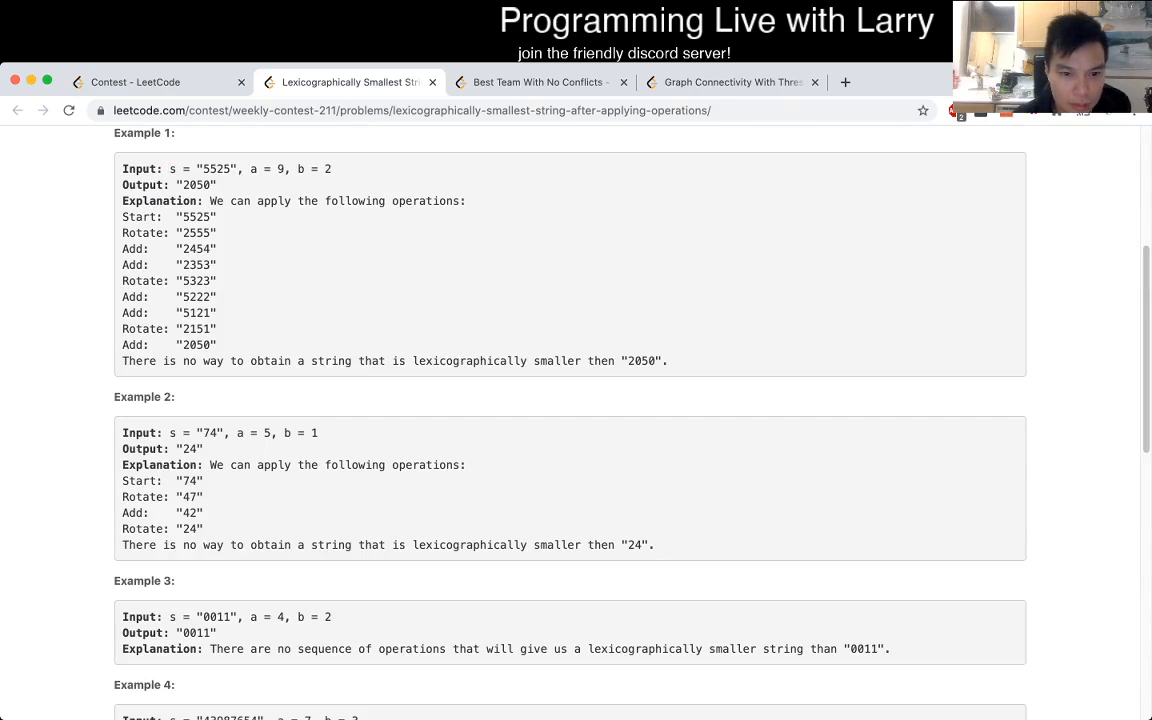
pyautogui.scroll(3)
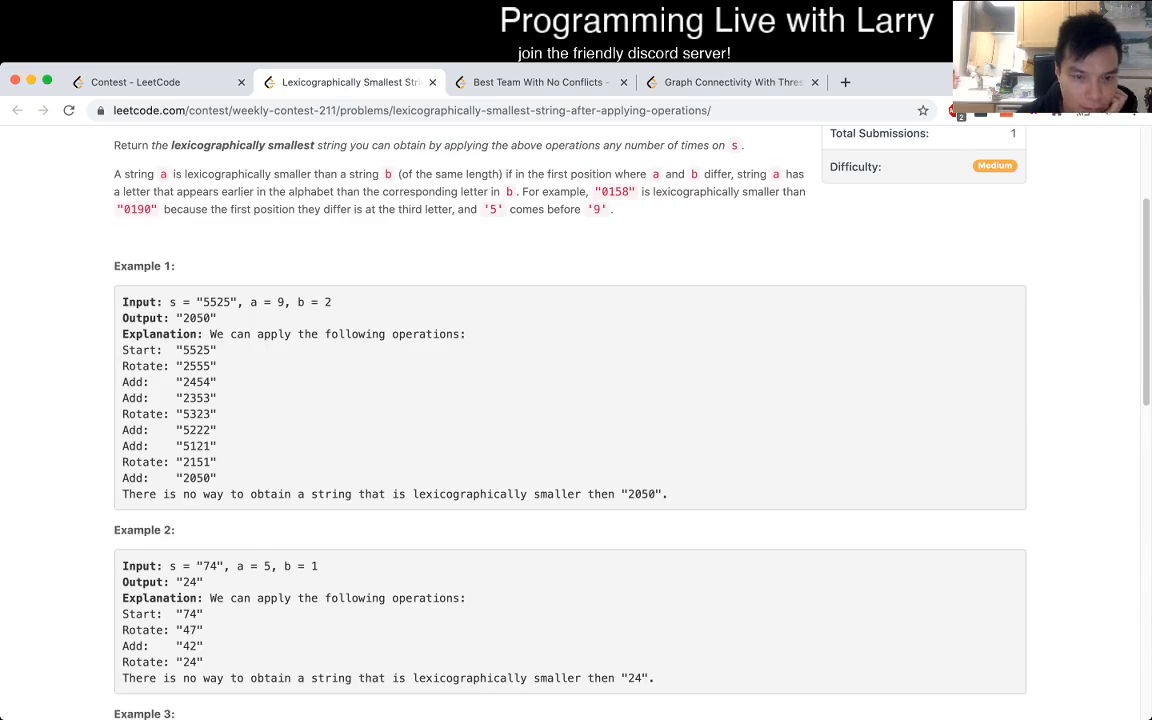
pyautogui.scroll(3)
pyautogui.write('N = len(s)')
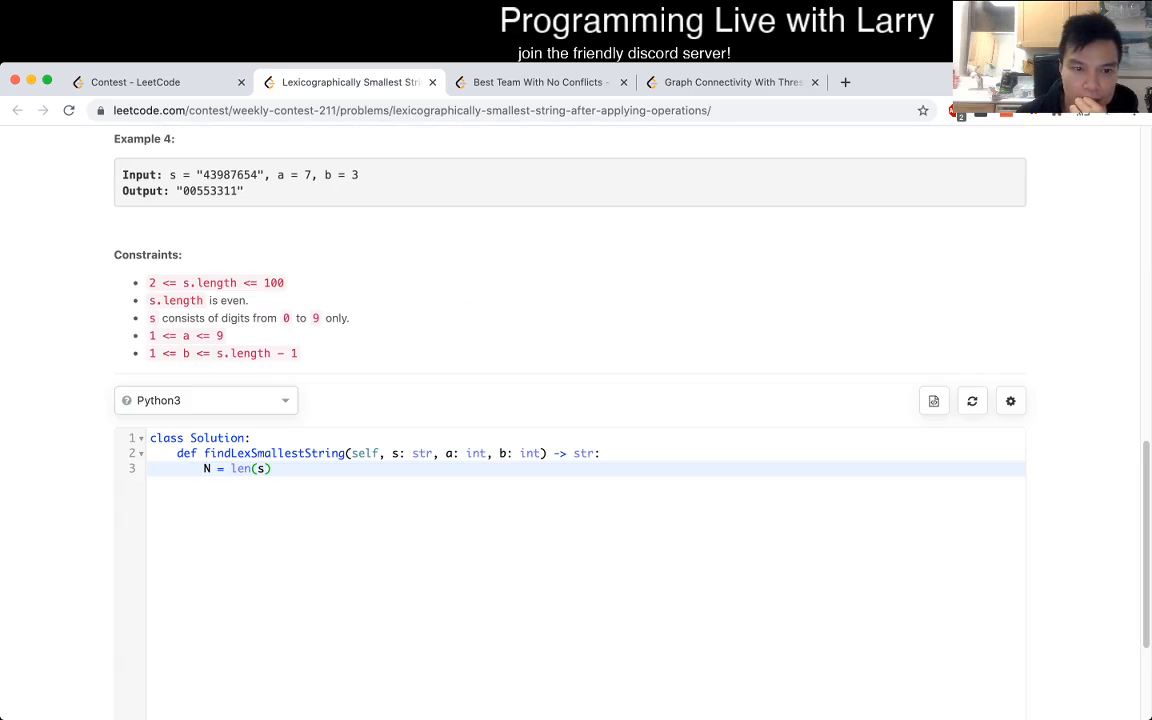
pyautogui.scroll(3)
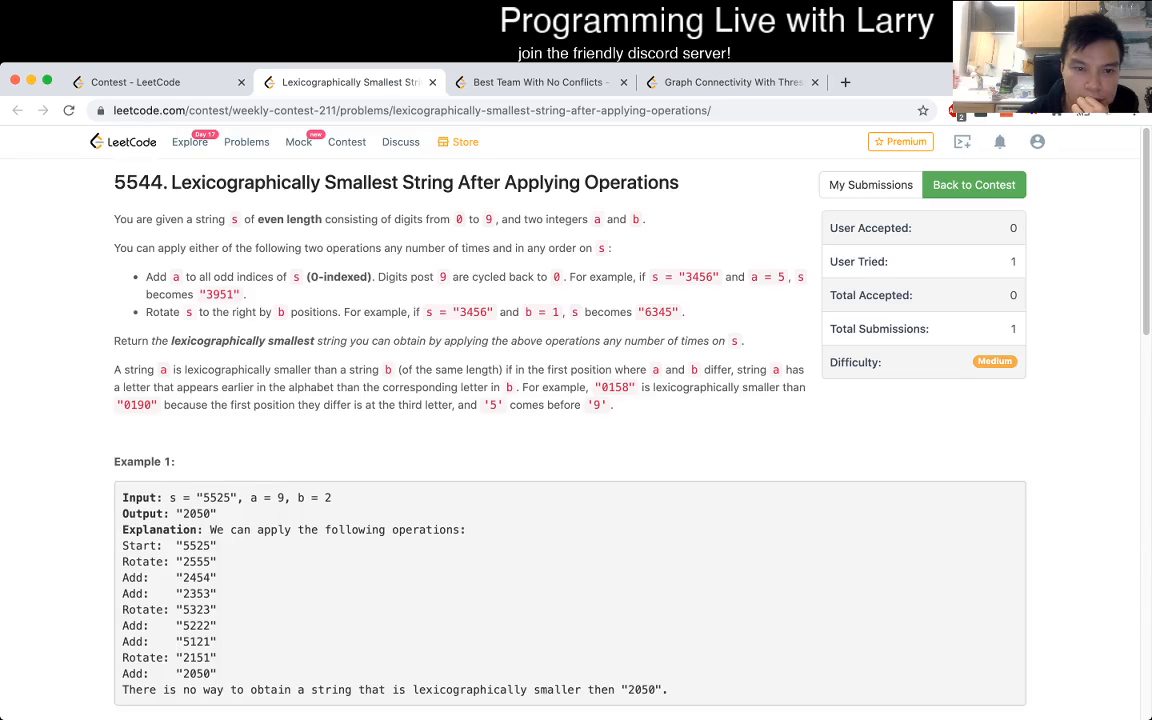
pyautogui.scroll(-3)
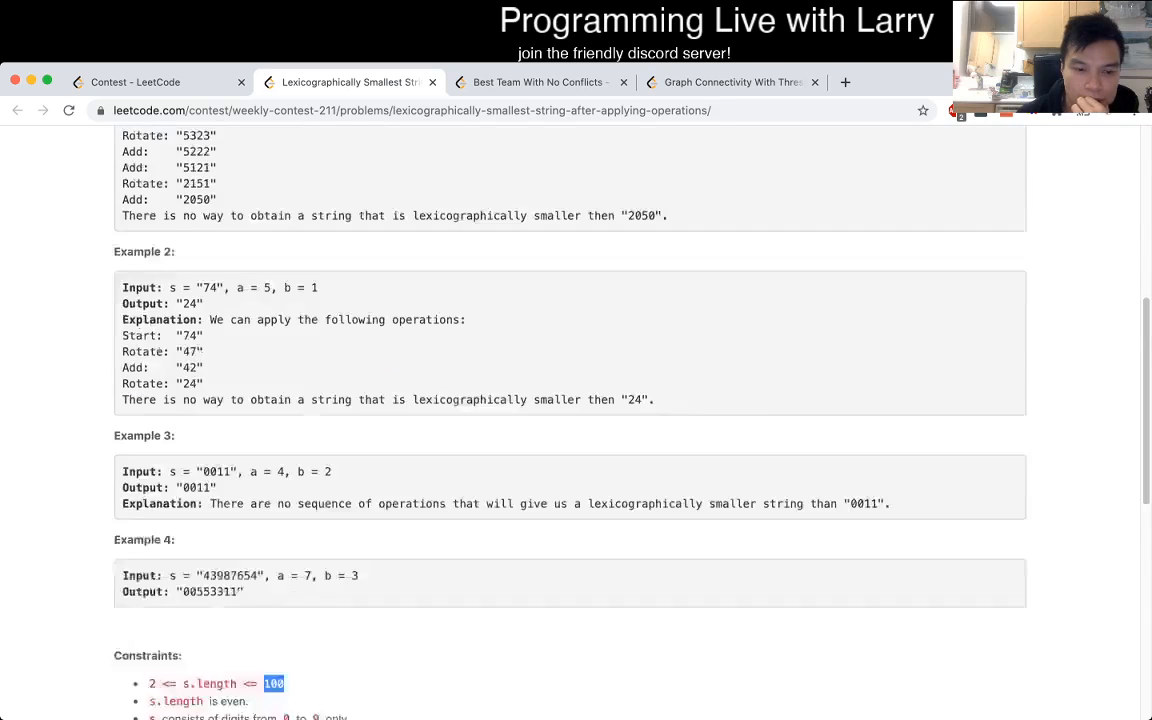
pyautogui.scroll(-3)
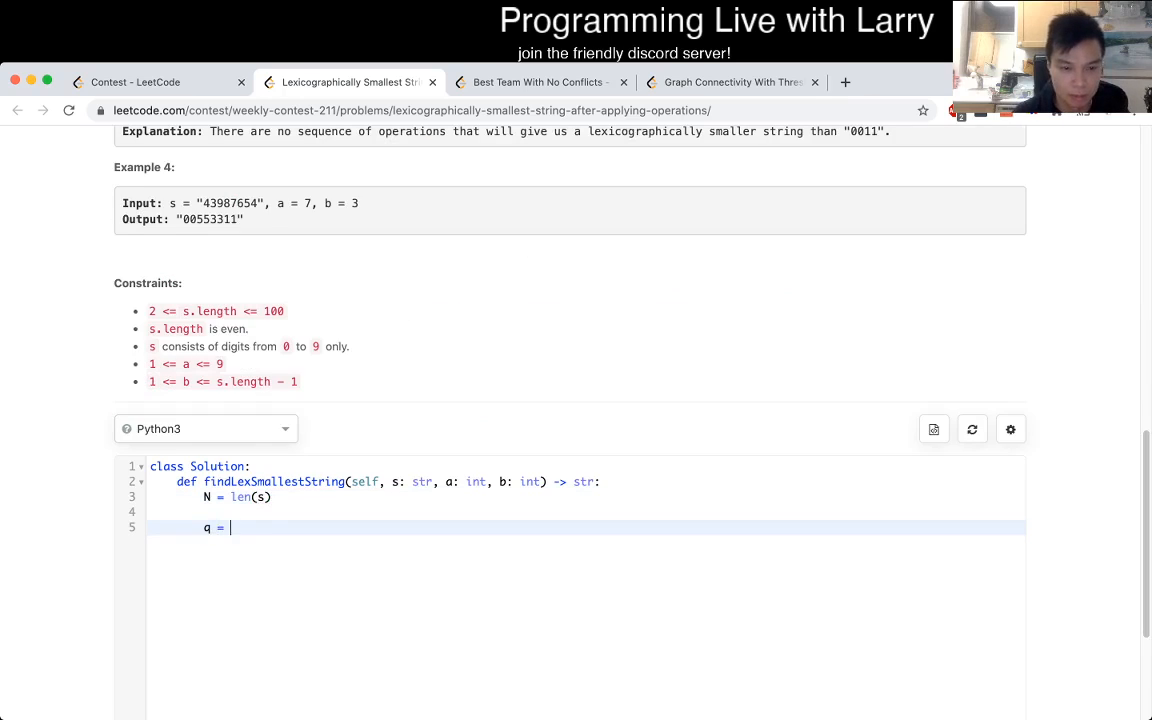
# Type q = collections.deque(), q.append(s), best = s, seen = set(), and while len(q) > 0:.
pyautogui.write('collections.')
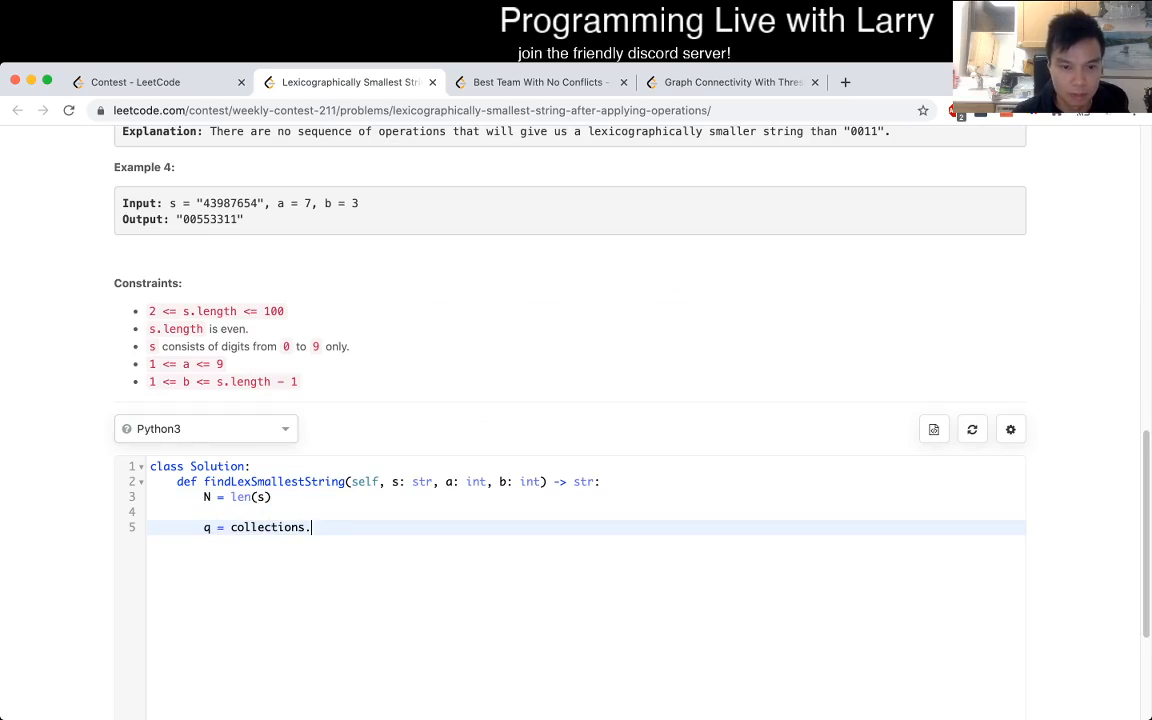
pyautogui.write('deque()')
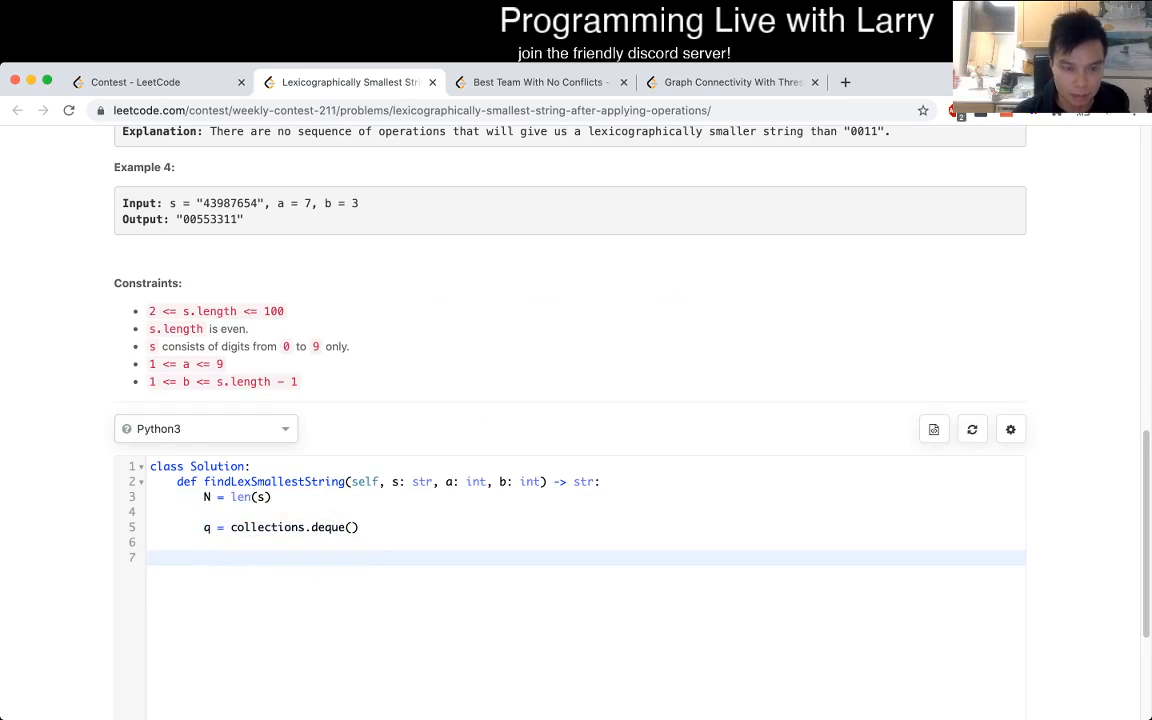
pyautogui.write('q.')
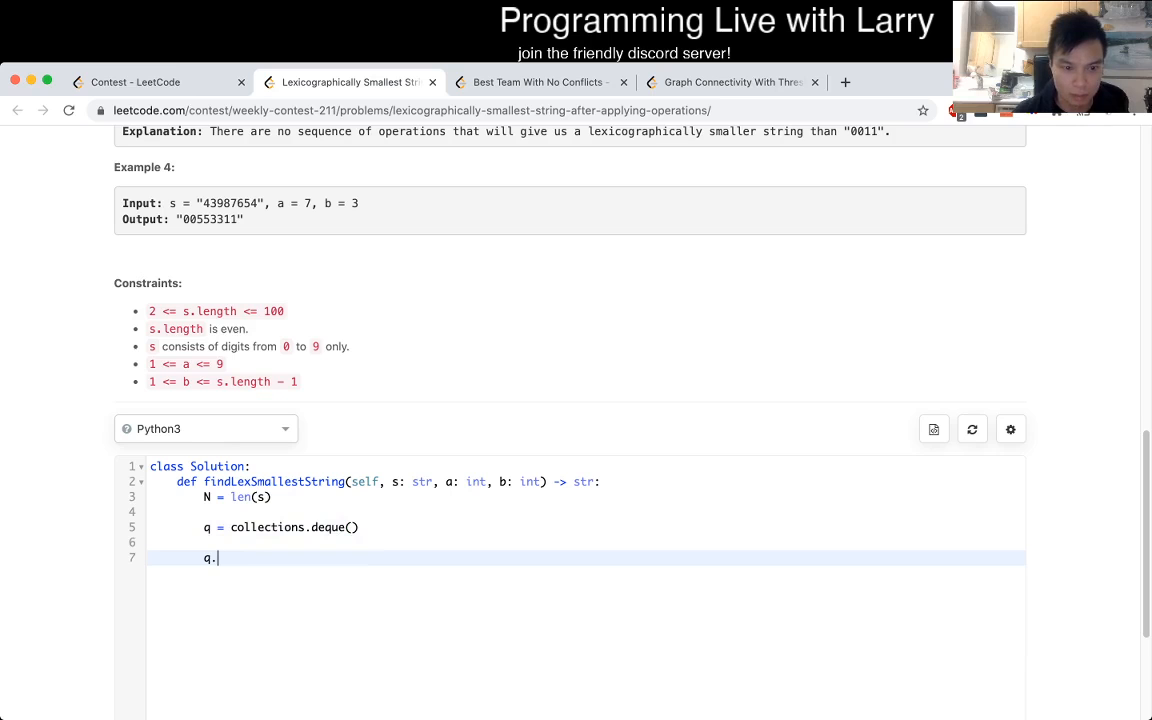
pyautogui.write('push(')
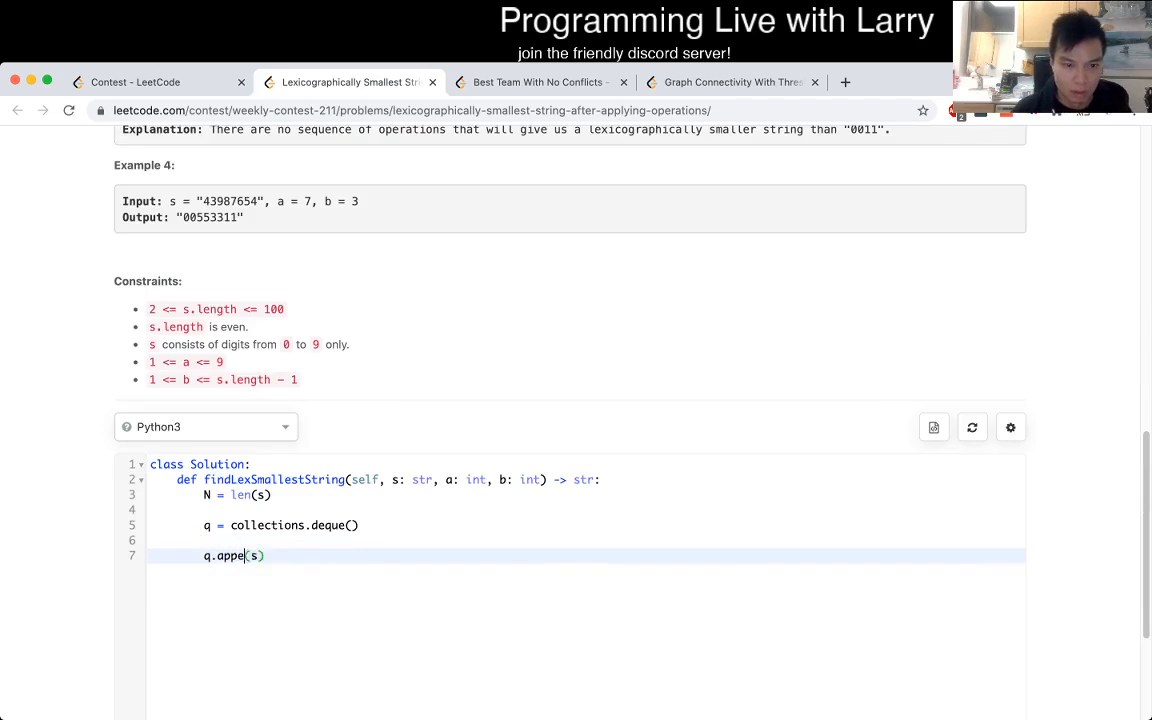
pyautogui.write('best = s')
pyautogui.write('return b')
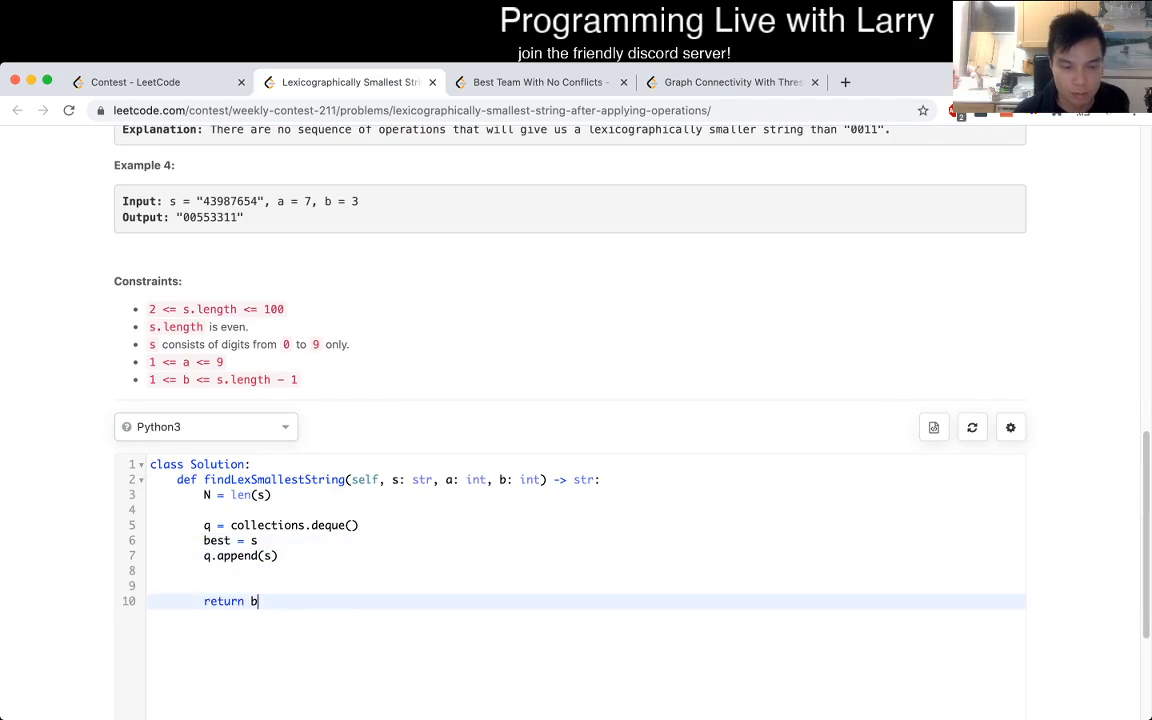
pyautogui.write('while')
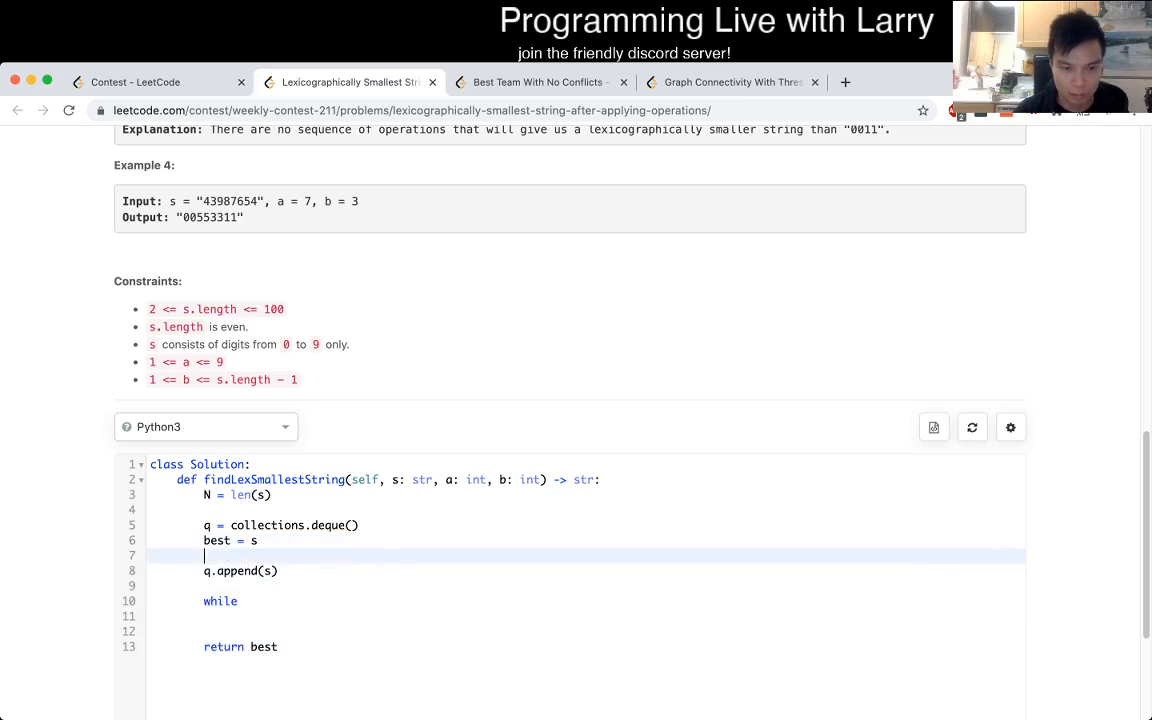
pyautogui.write('seen = set()')
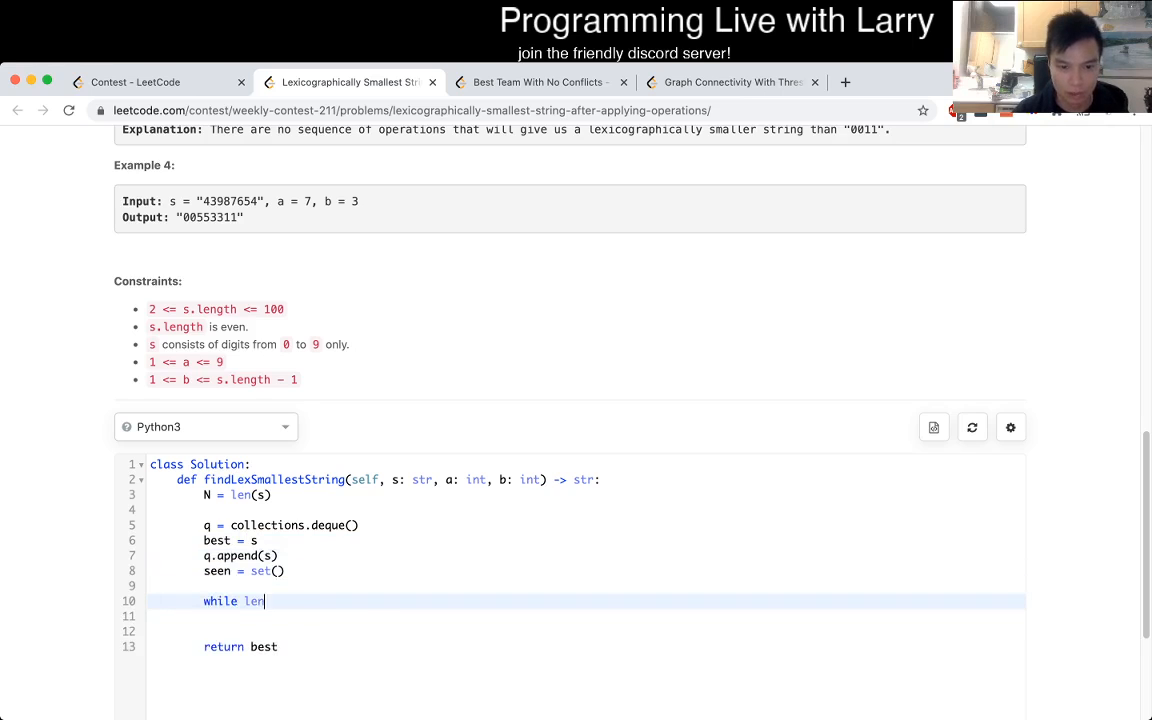
pyautogui.write('(q) > 0:')
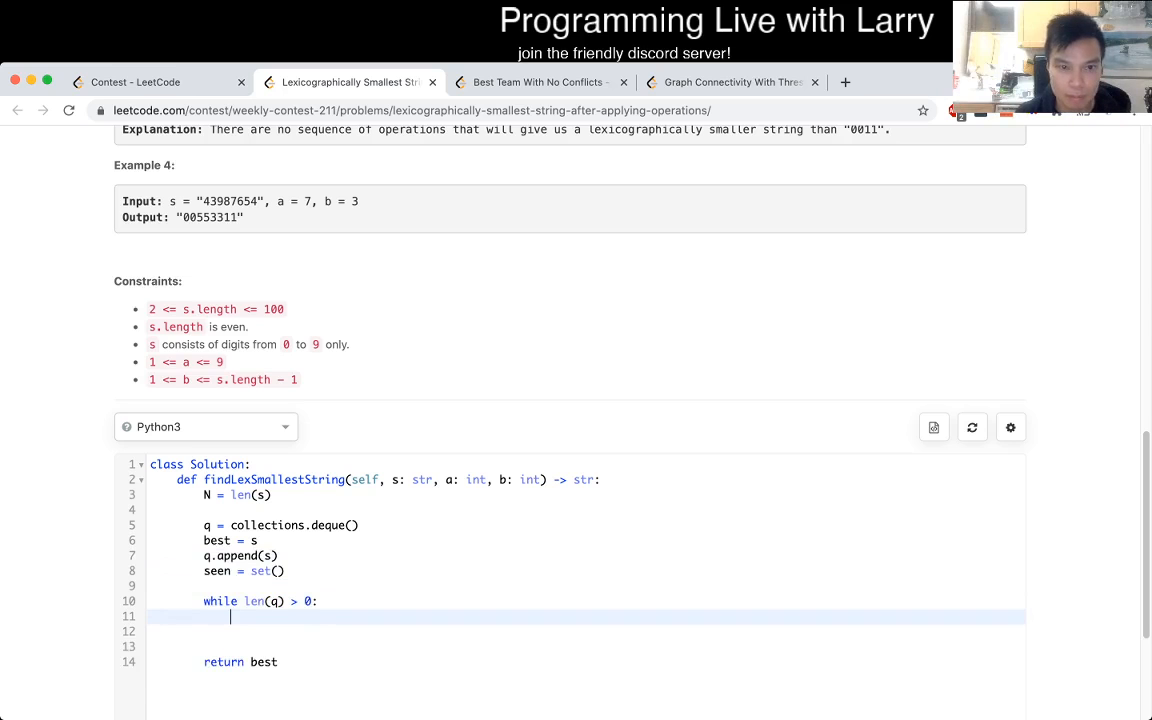
pyautogui.scroll(3)
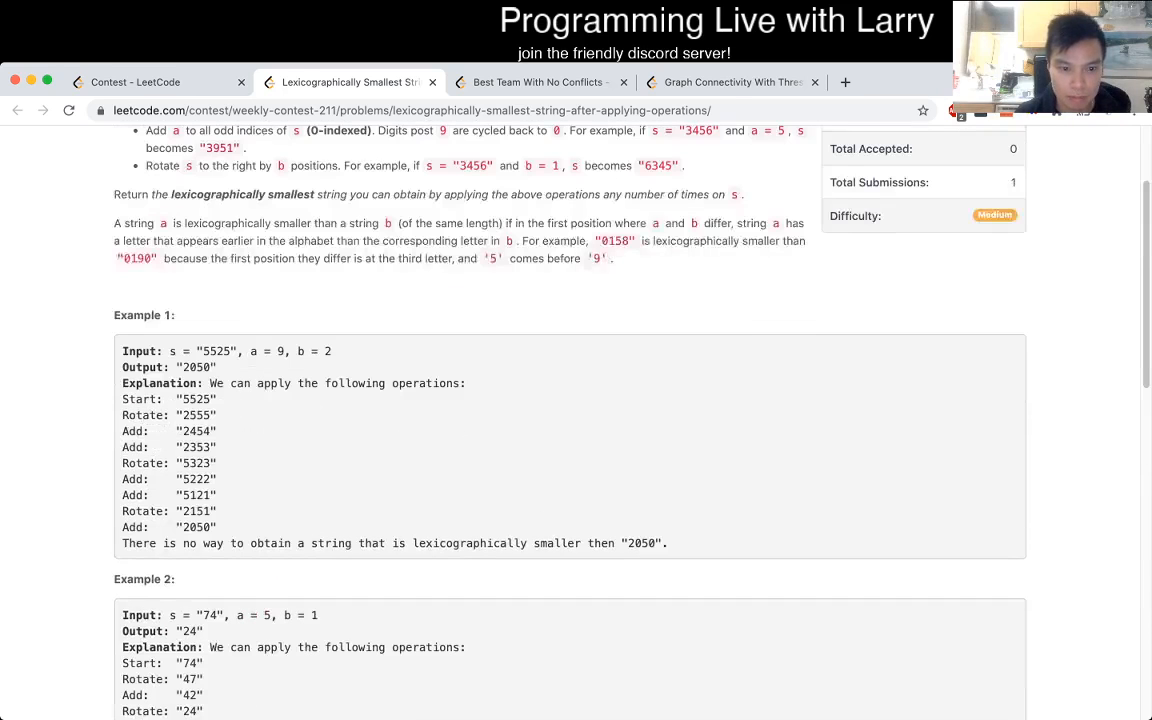
pyautogui.scroll(-3)
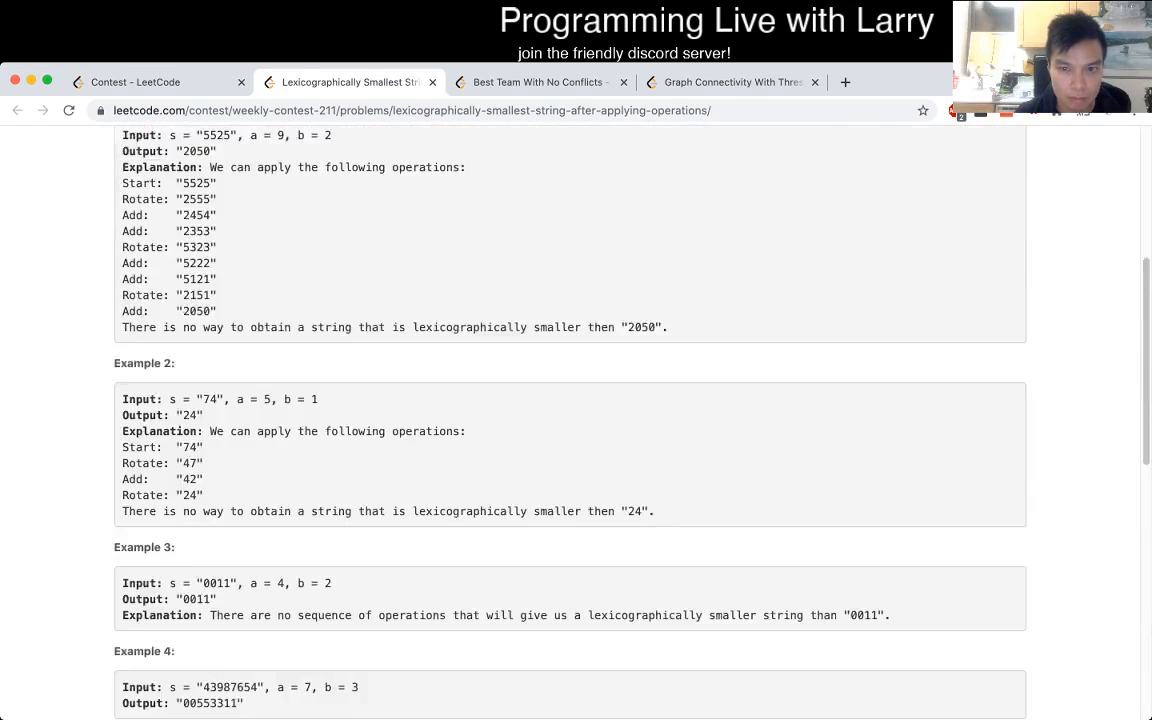
pyautogui.scroll(-3)
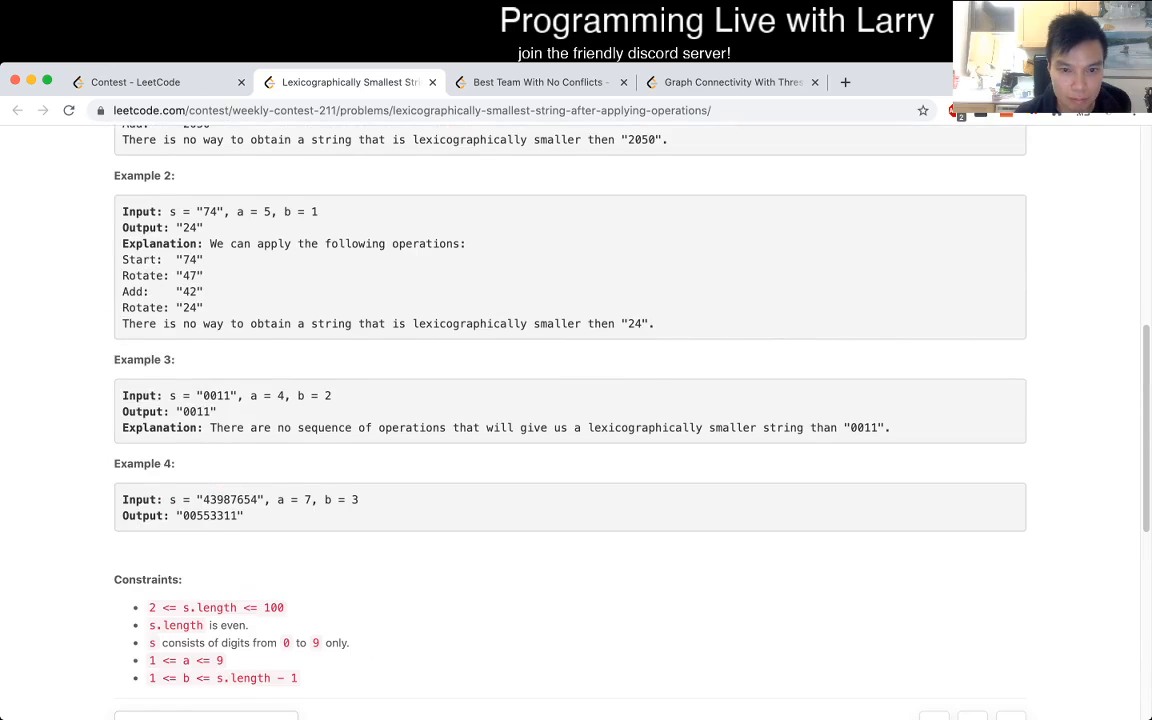
pyautogui.scroll(-3)
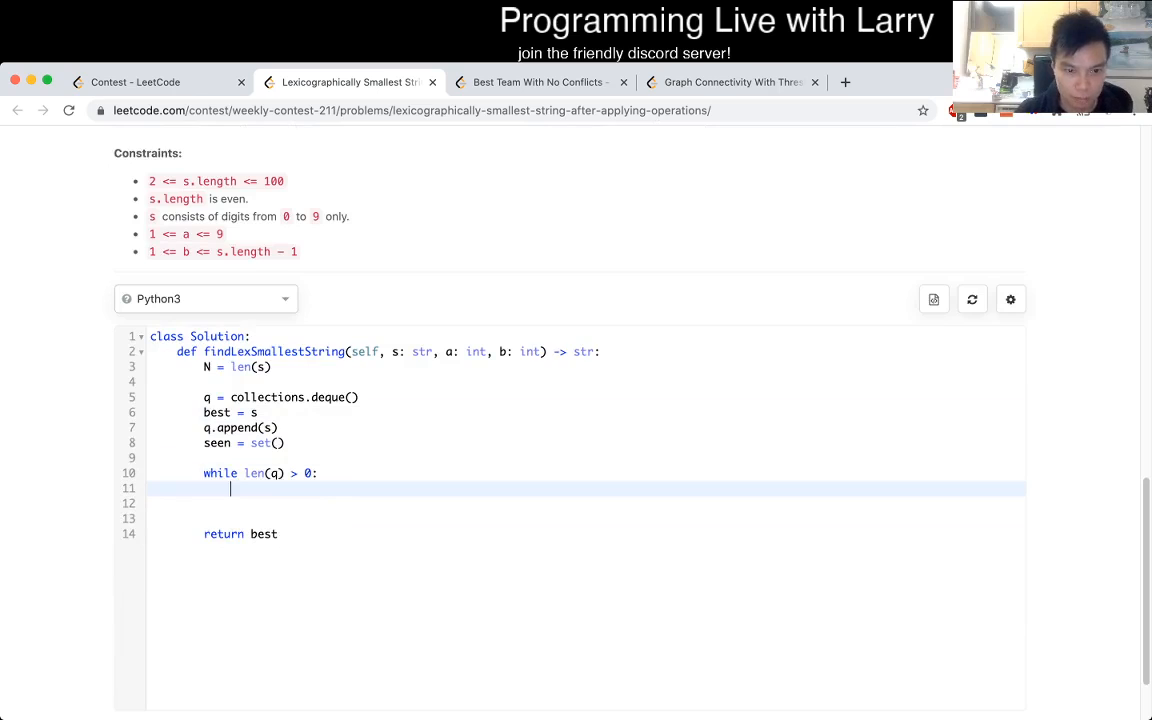
# Start the loop with now = [x for x in q[0]] and q.popleft().
pyautogui.write('n = q[0]')
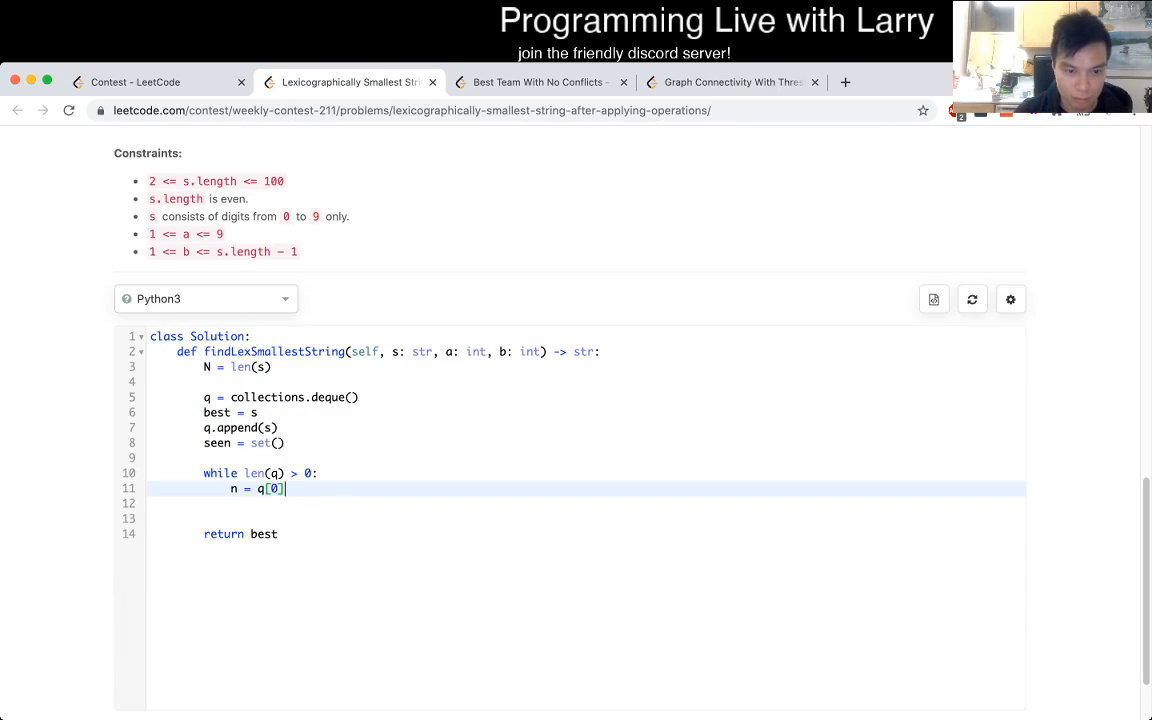
pyautogui.write('q.popleft()')
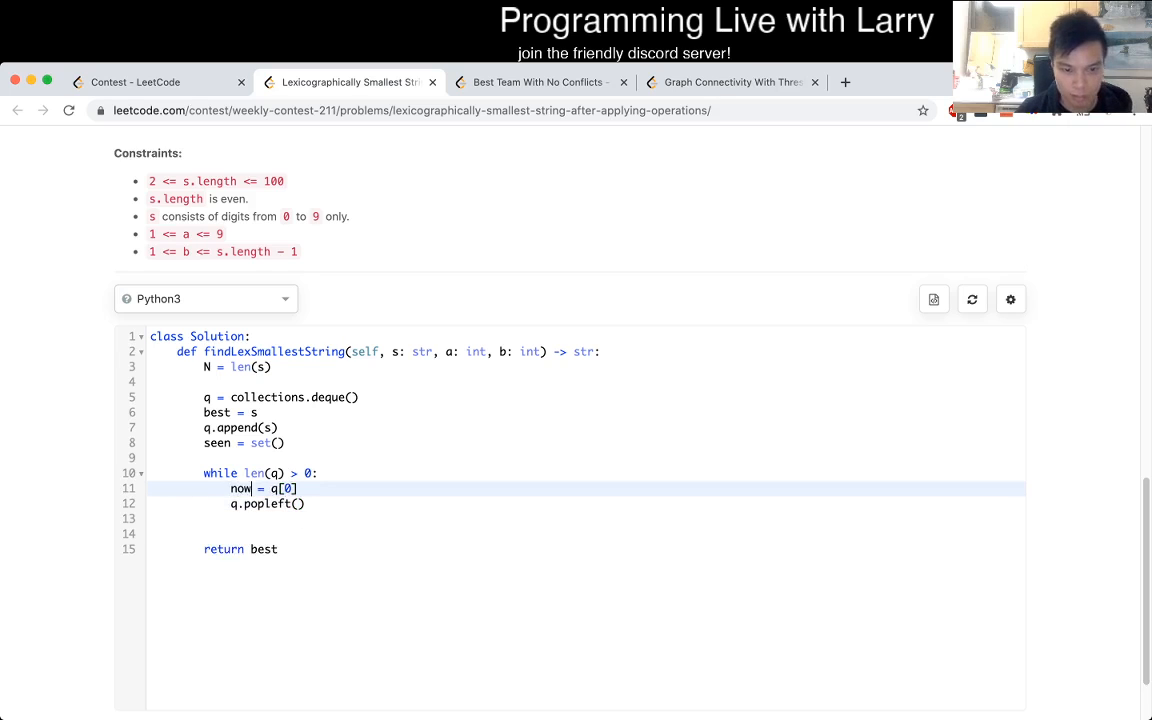
pyautogui.write('now')
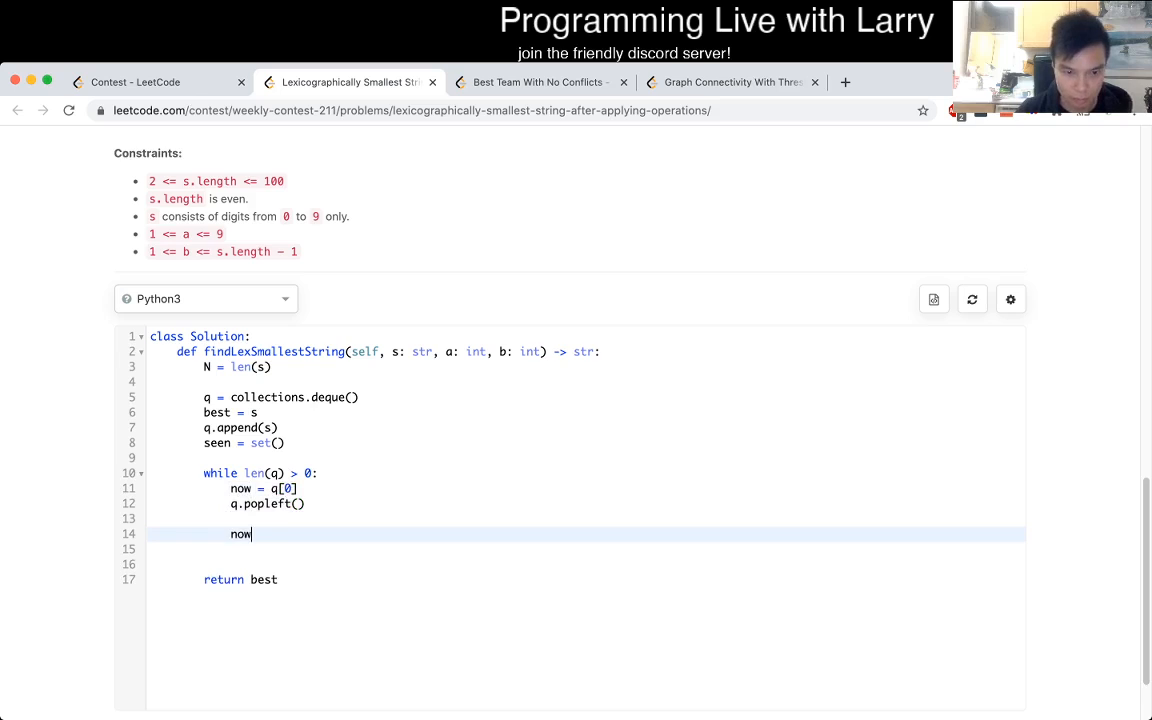
pyautogui.write('.')
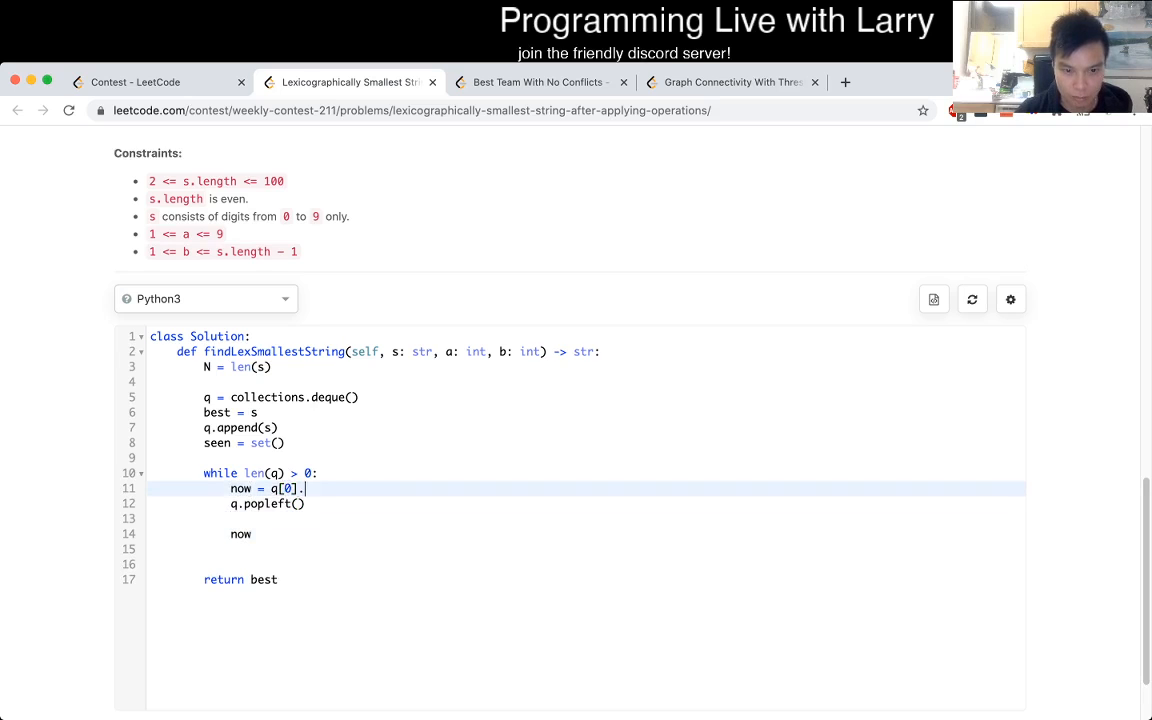
pyautogui.write('split()')
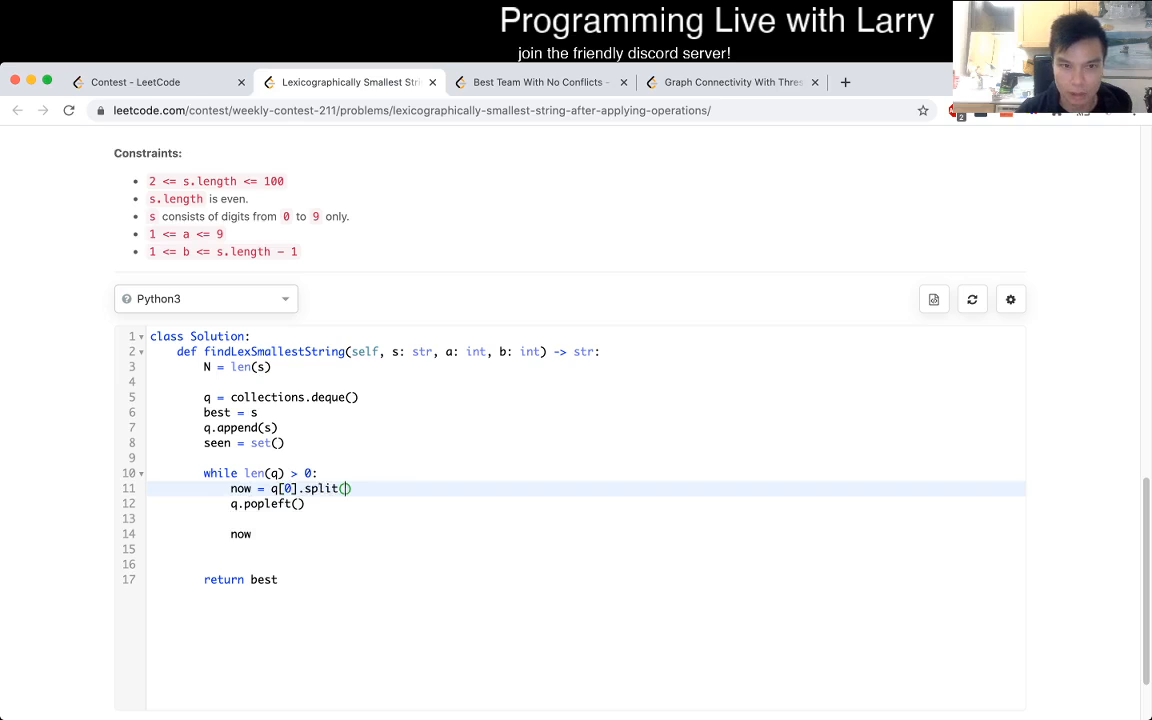
pyautogui.press('Backspace')
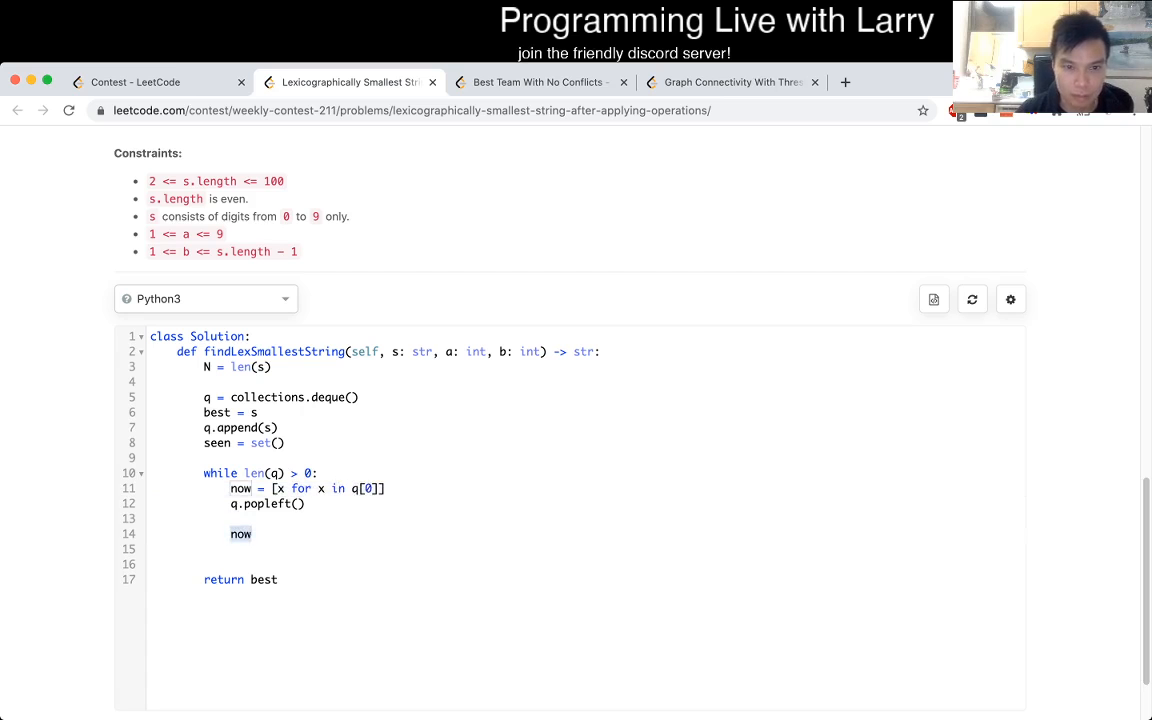
pyautogui.scroll(3)
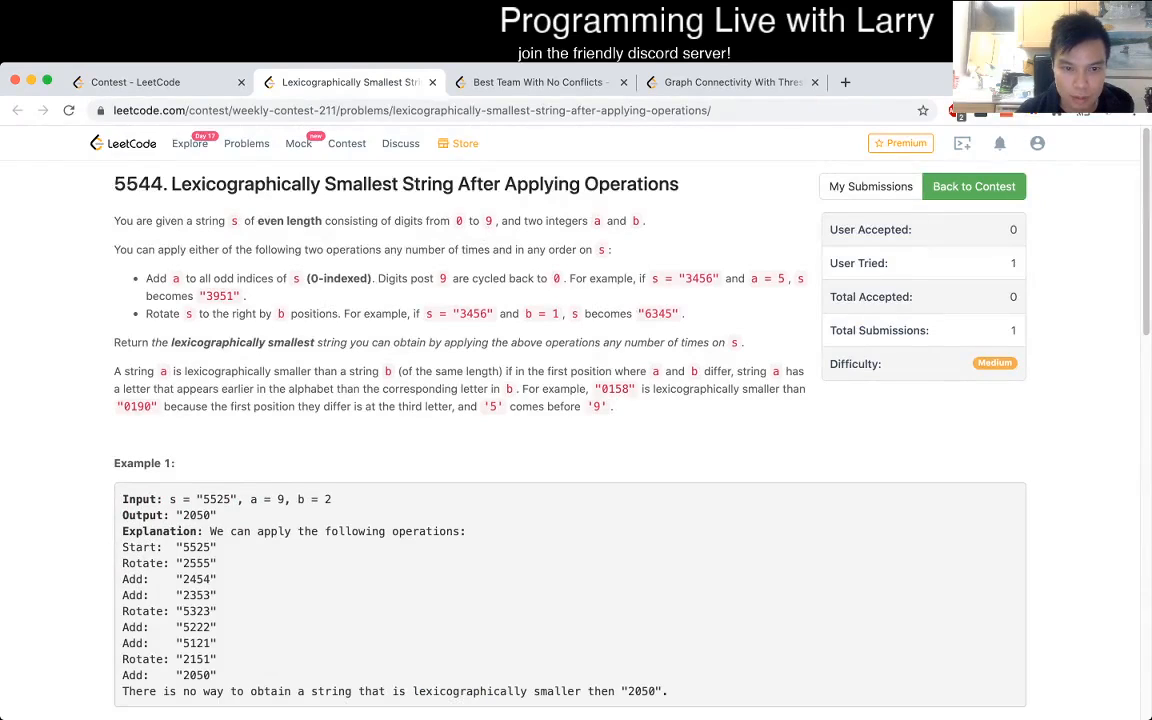
pyautogui.scroll(-3)
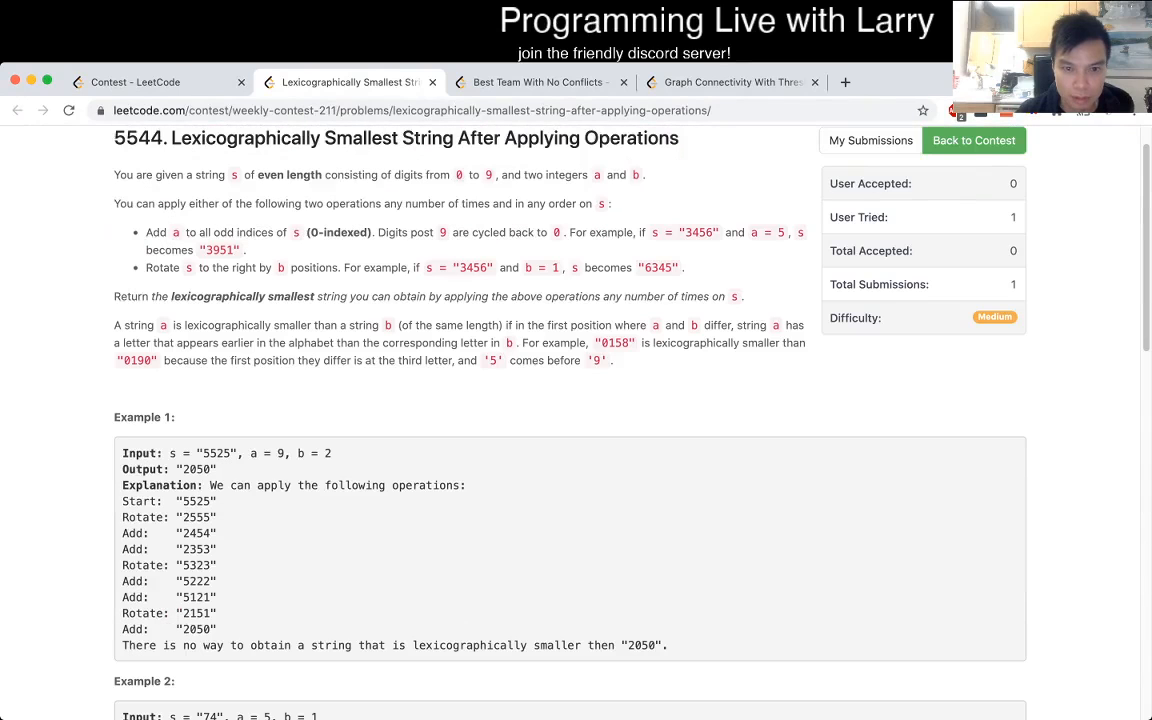
pyautogui.moveTo(145, 232); pyautogui.dragTo(685, 267)
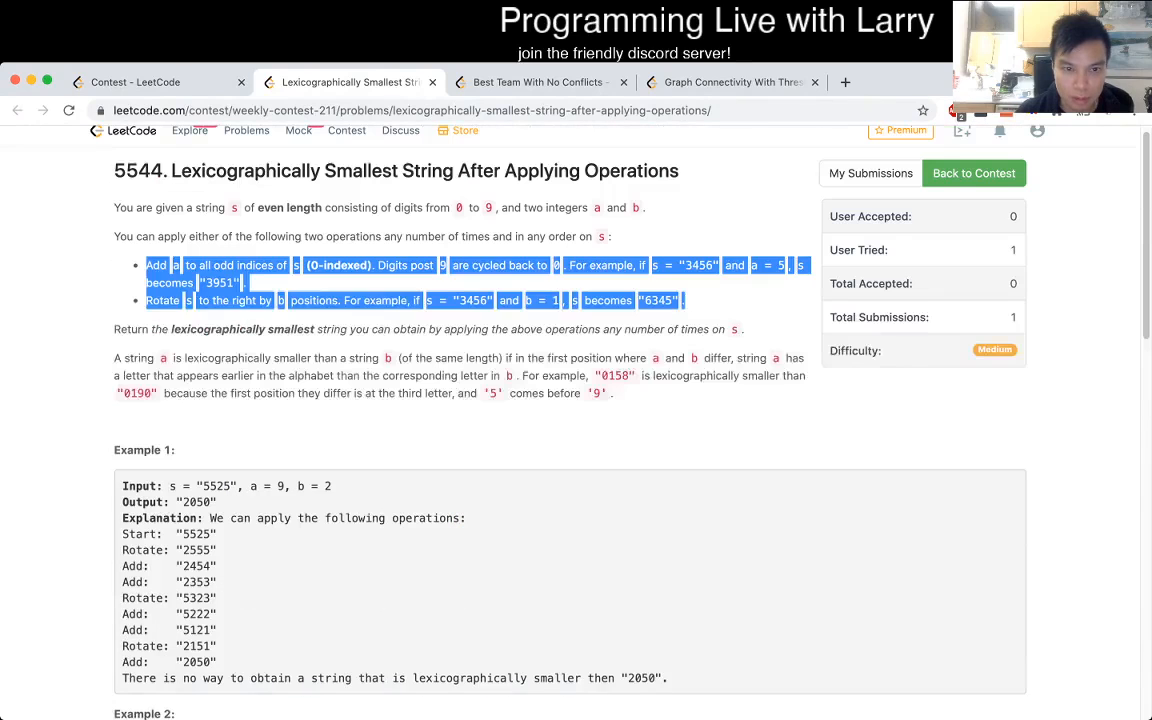
# Copy now into nex and set odd-index digits to (nex[x] + a) % 10.
pyautogui.scroll(-3)
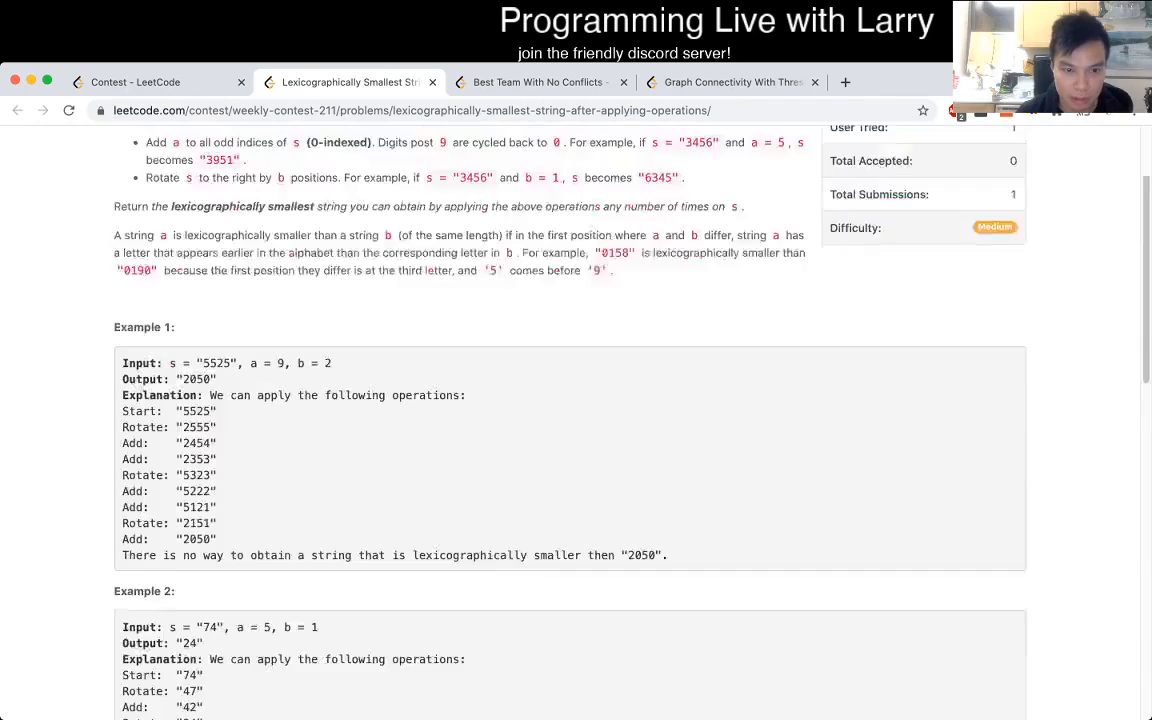
pyautogui.scroll(-3)
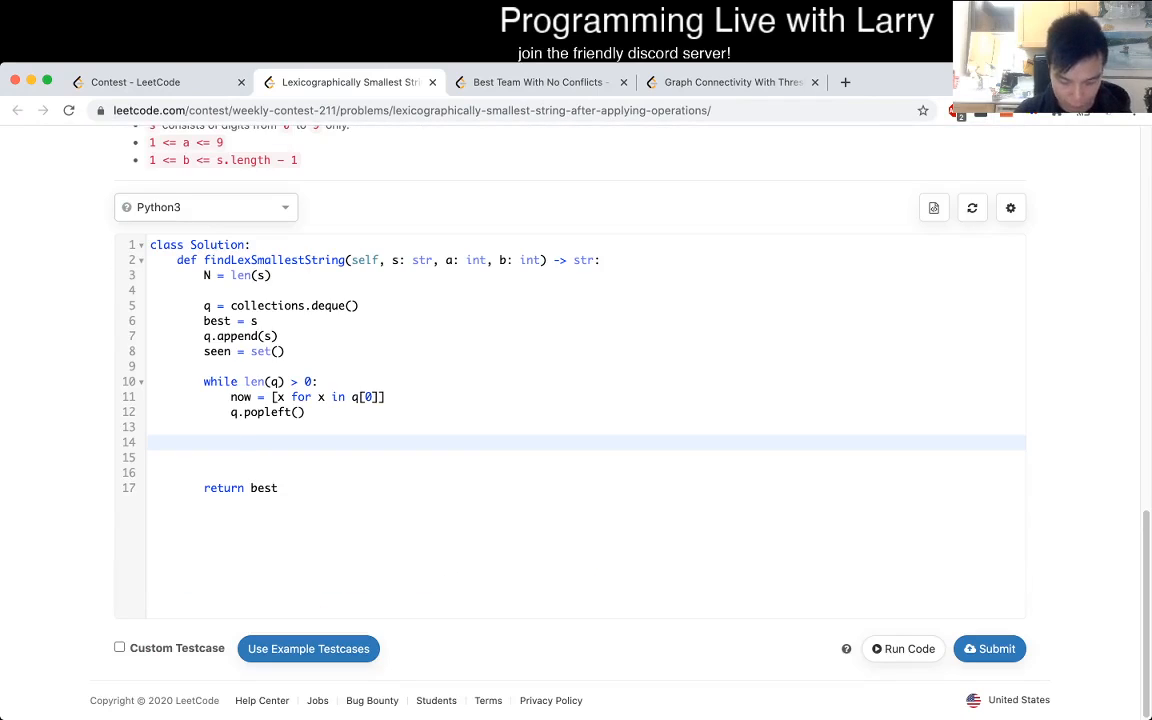
pyautogui.write('for x in range')
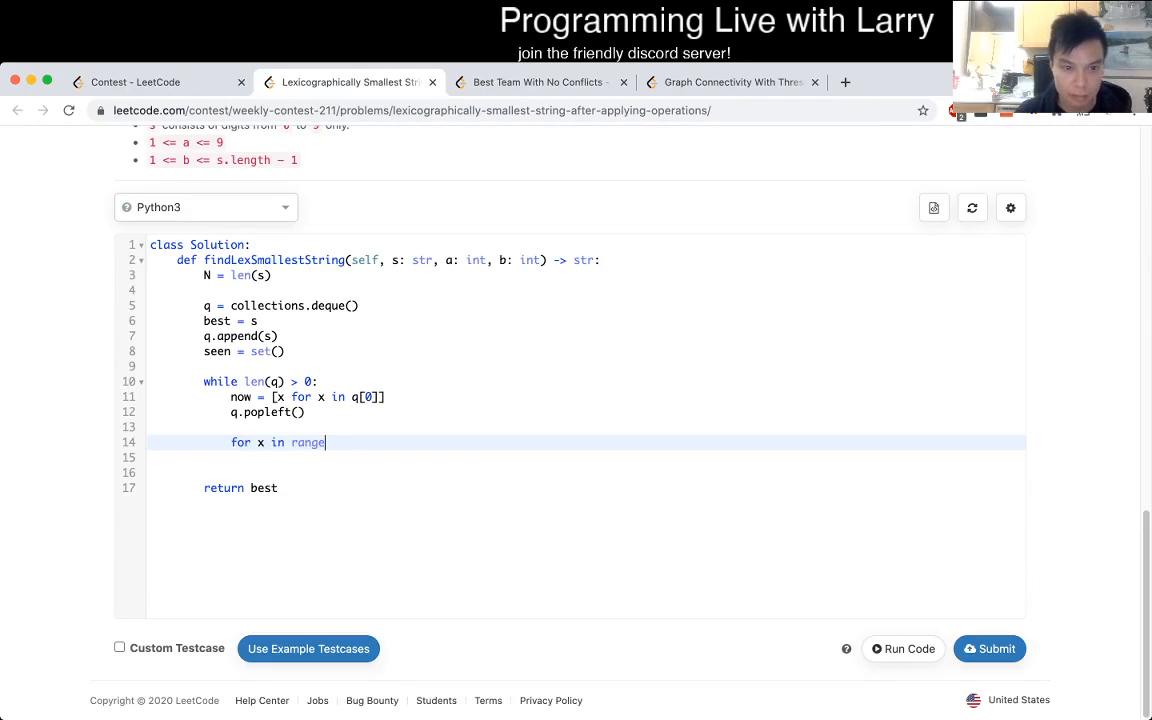
pyautogui.write('(N):')
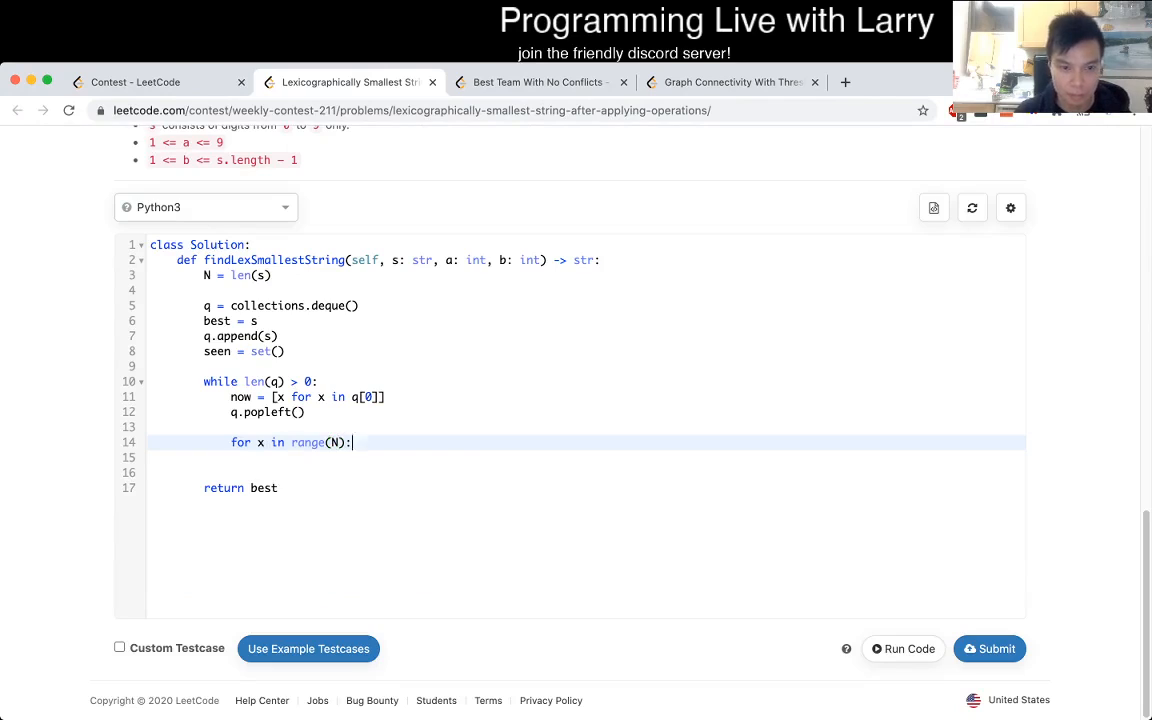
pyautogui.write('if x % 2 == 1:')
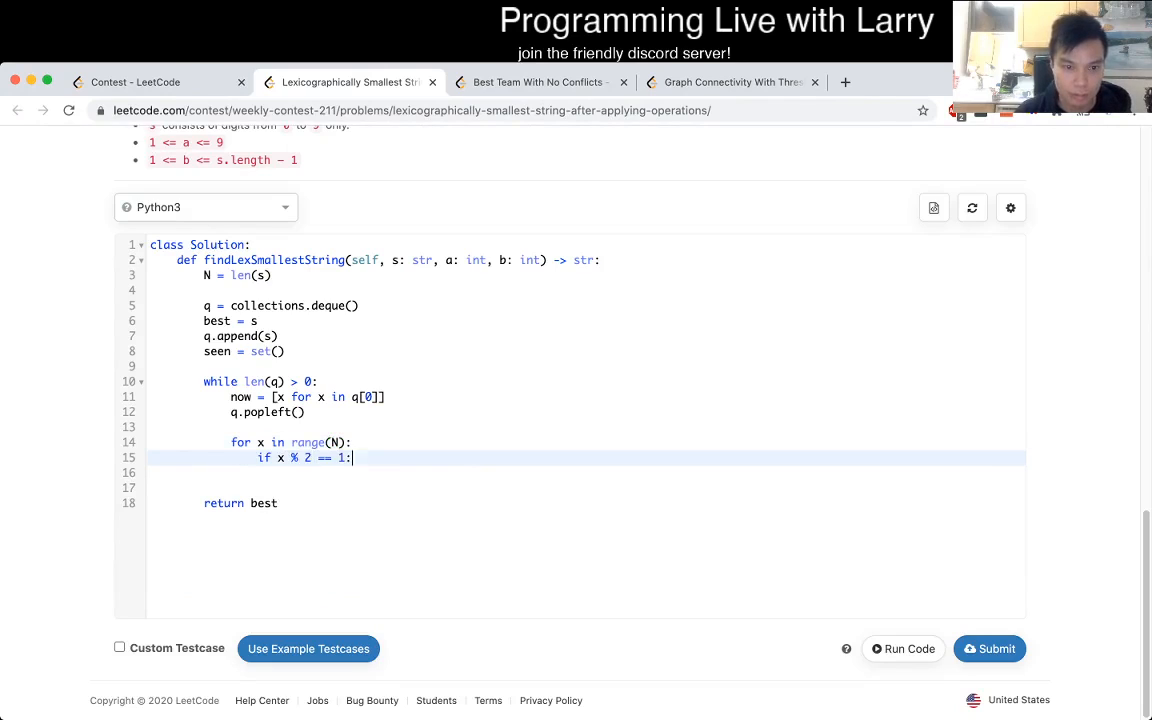
pyautogui.write('no')
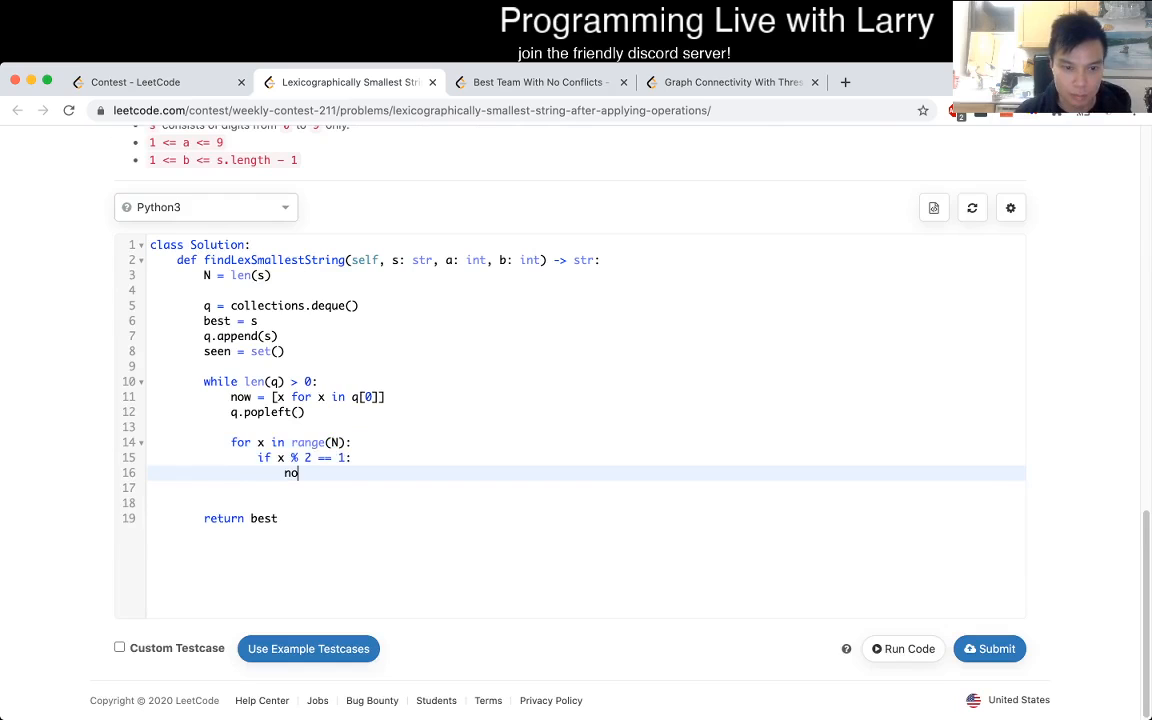
pyautogui.write('w')
pyautogui.write('nex')
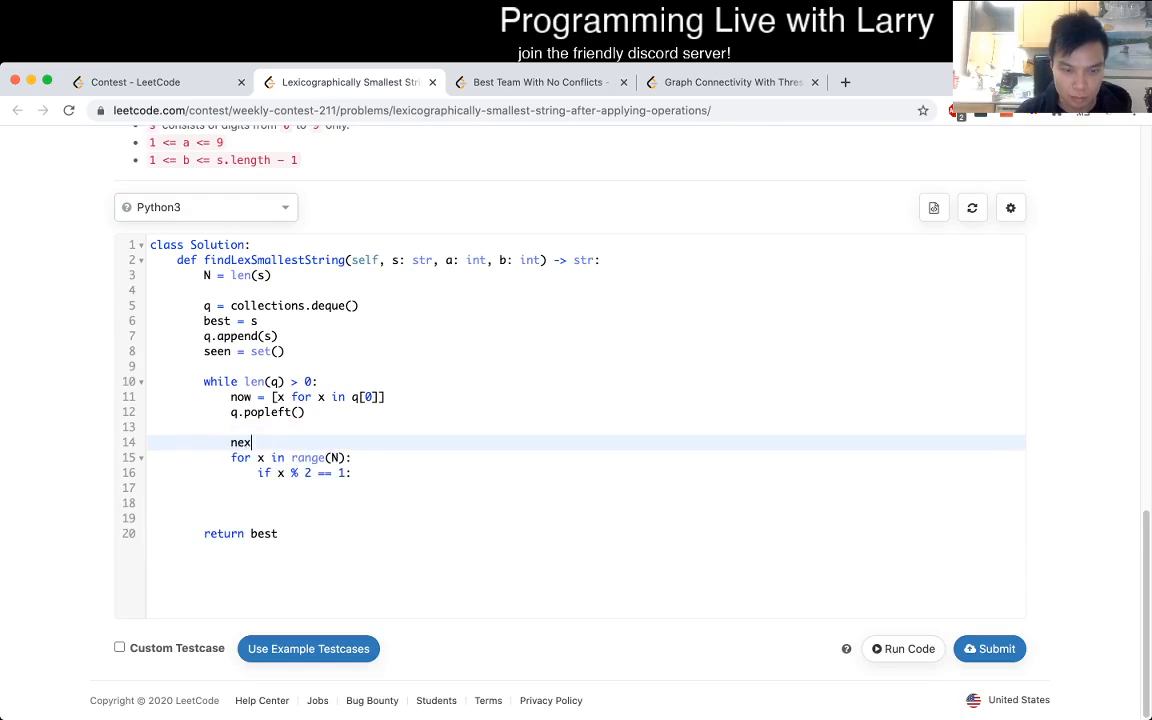
pyautogui.write('=')
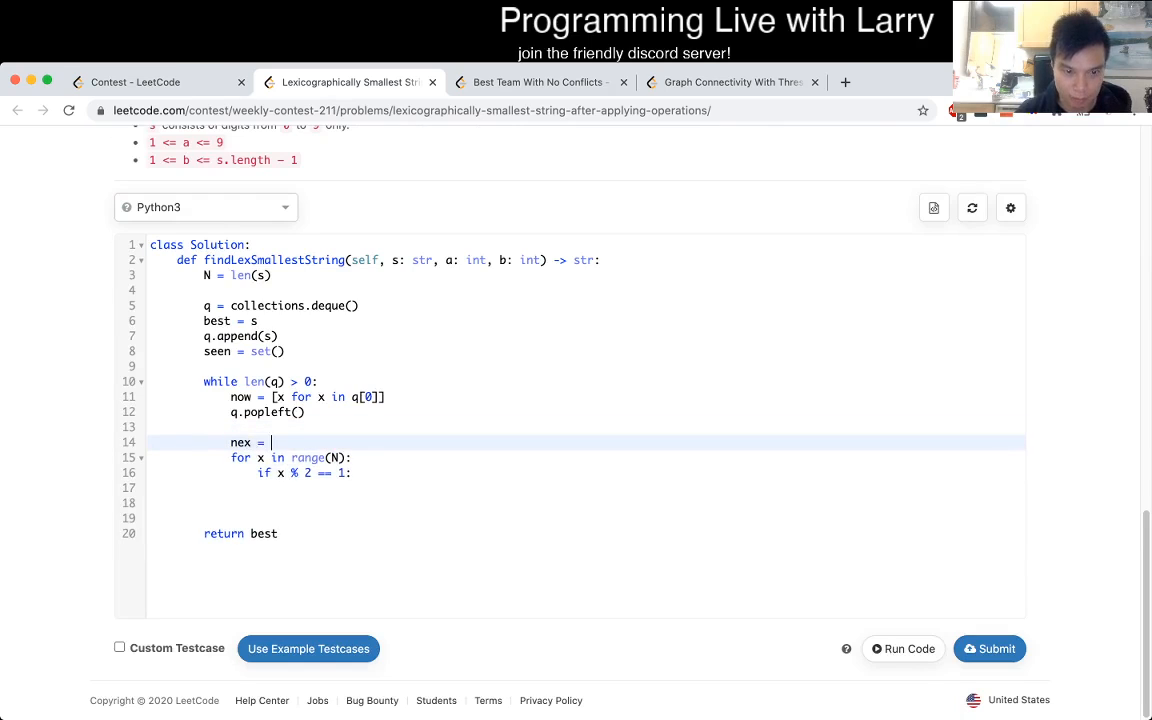
pyautogui.write('now[]')
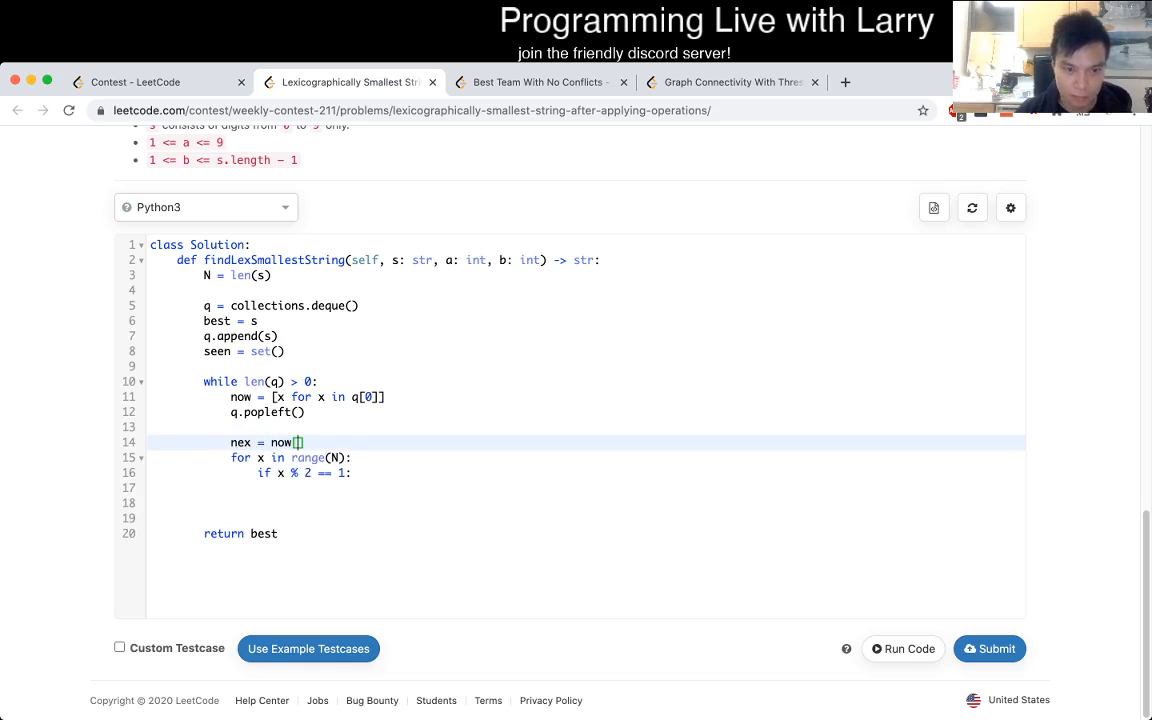
pyautogui.write(':]')
pyautogui.click(587, 487)
pyautogui.write('nex[')
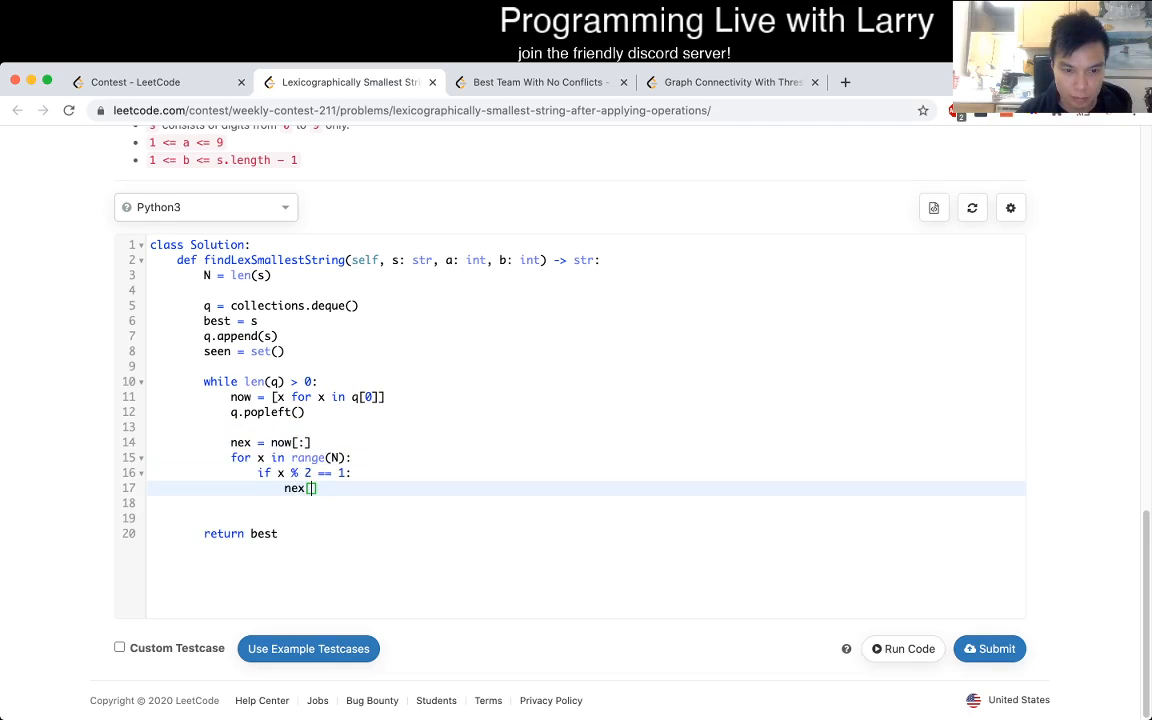
pyautogui.write('x')
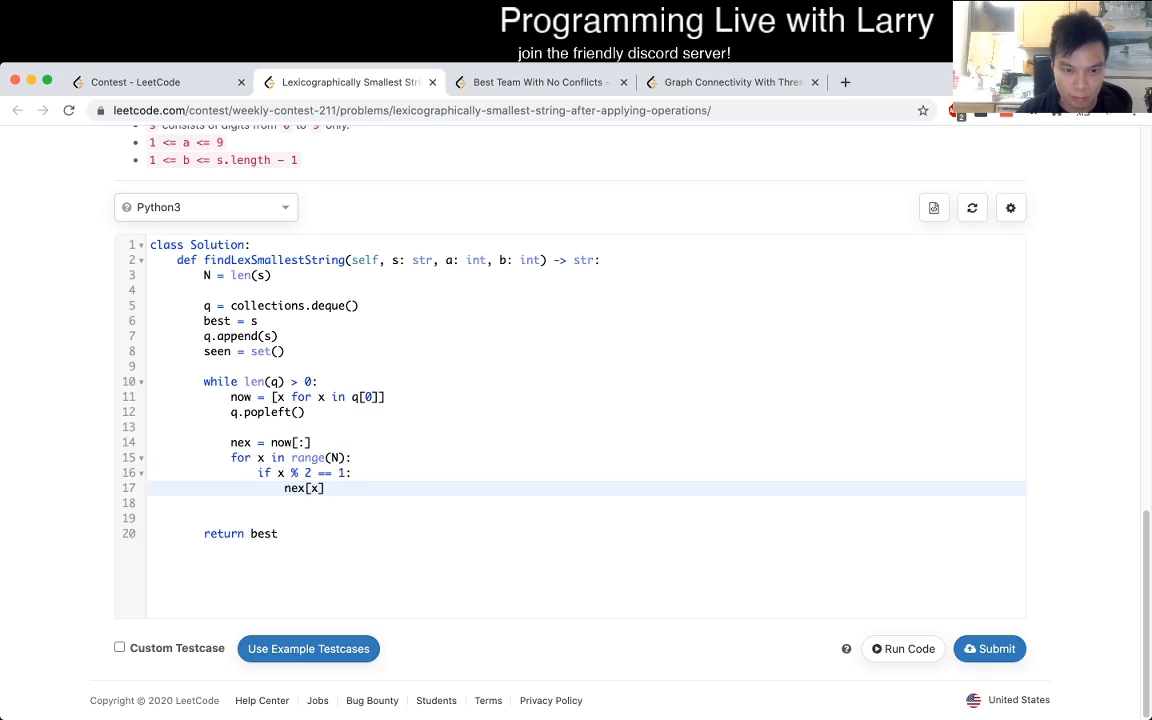
pyautogui.write('= nex[x] + a)')
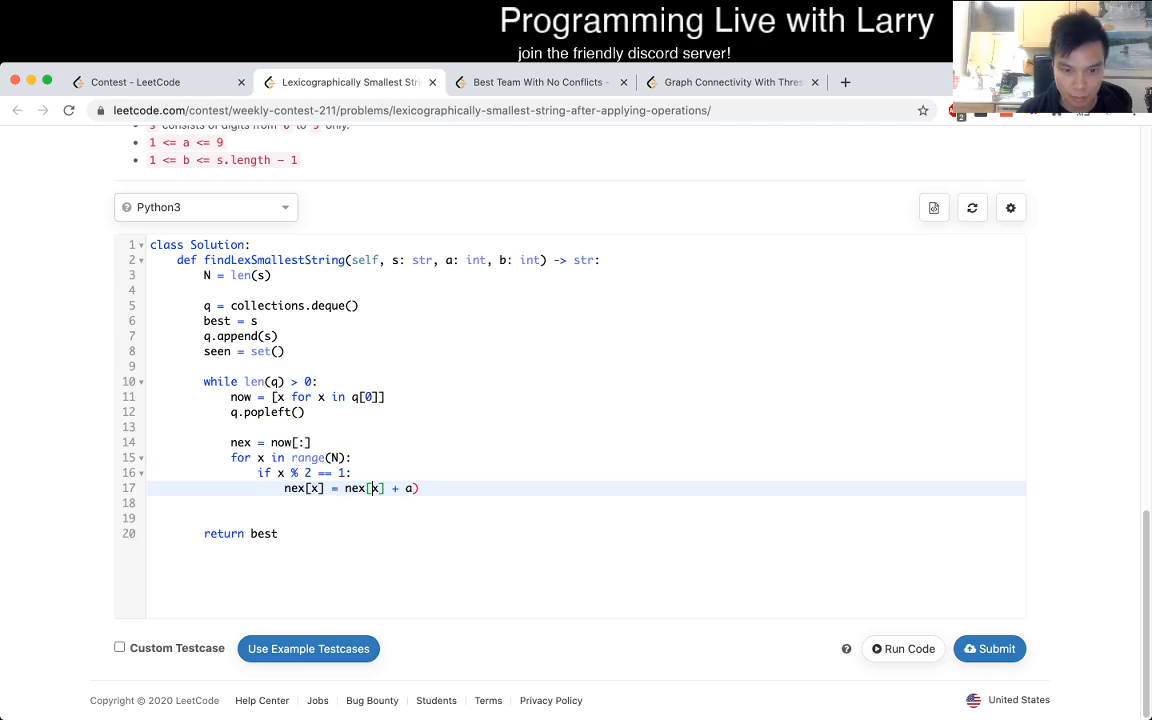
pyautogui.write('(nex[x] + a) % 10')
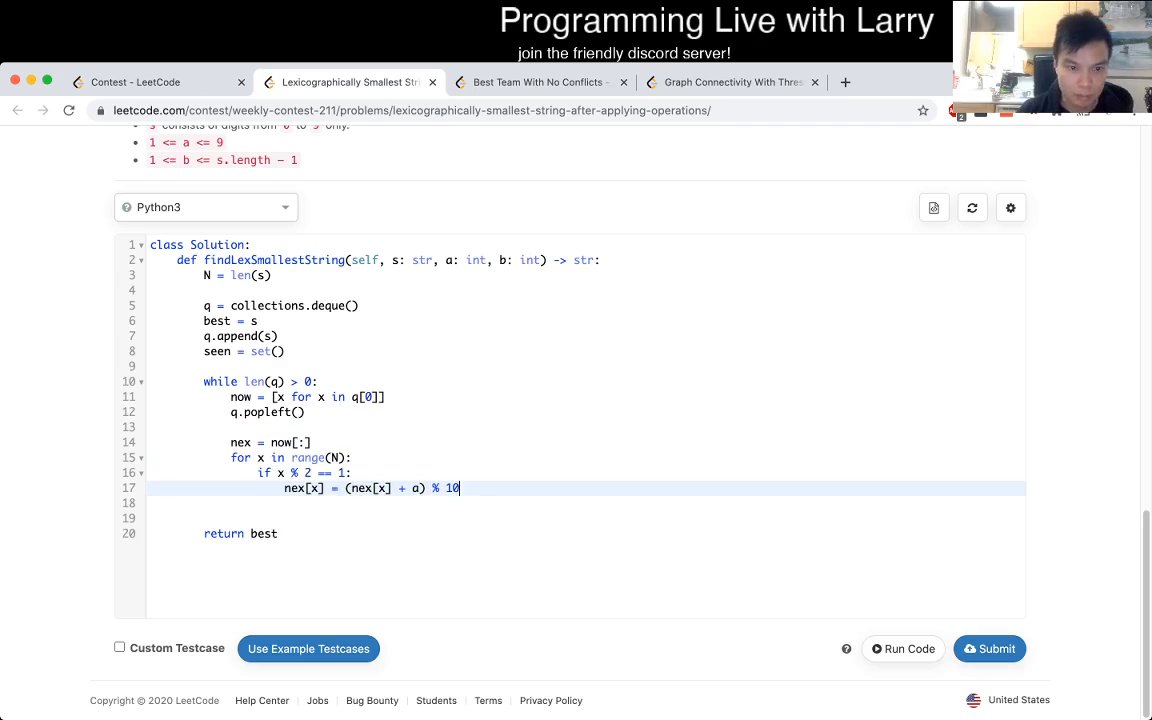
pyautogui.press('Enter')
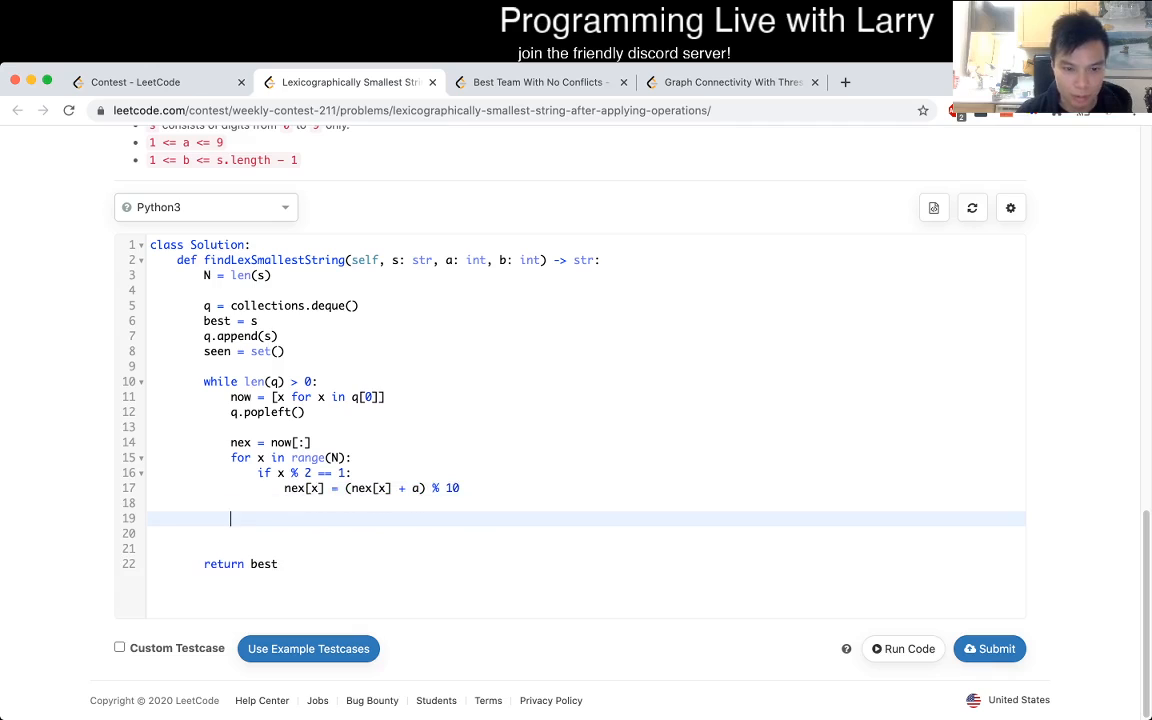
# Join nex into nexs and, if not in seen, add it to seen and append to q.
pyautogui.write('if str(ne')
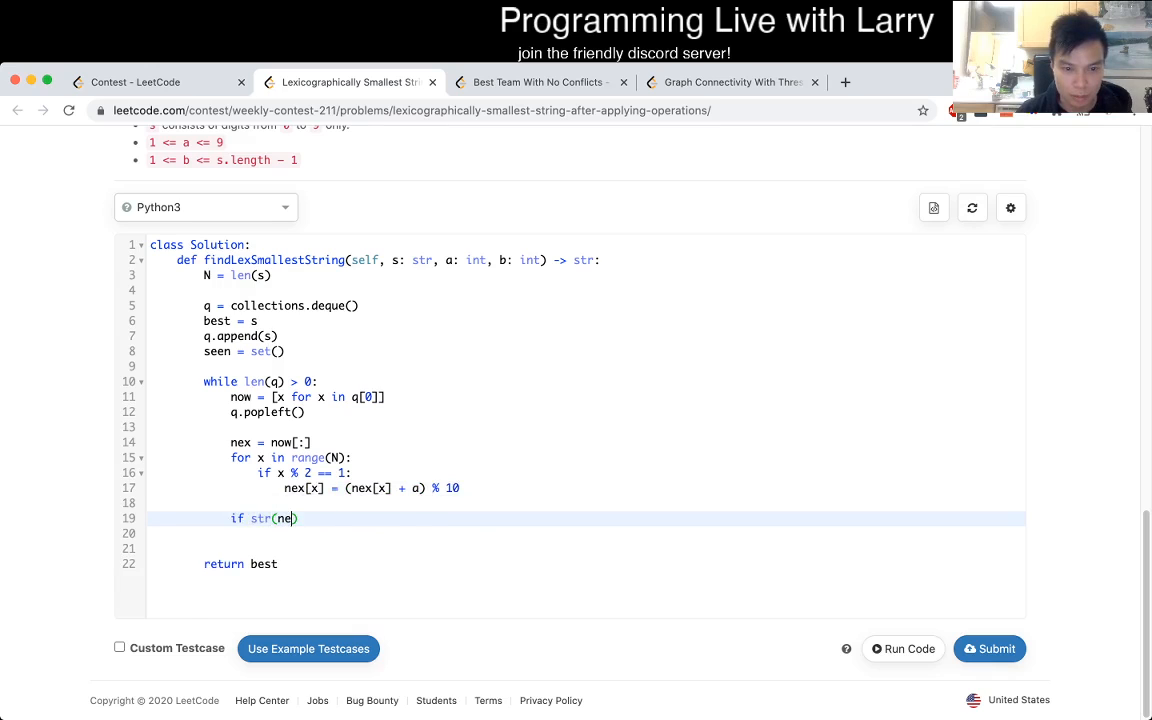
pyautogui.press('Backspace')
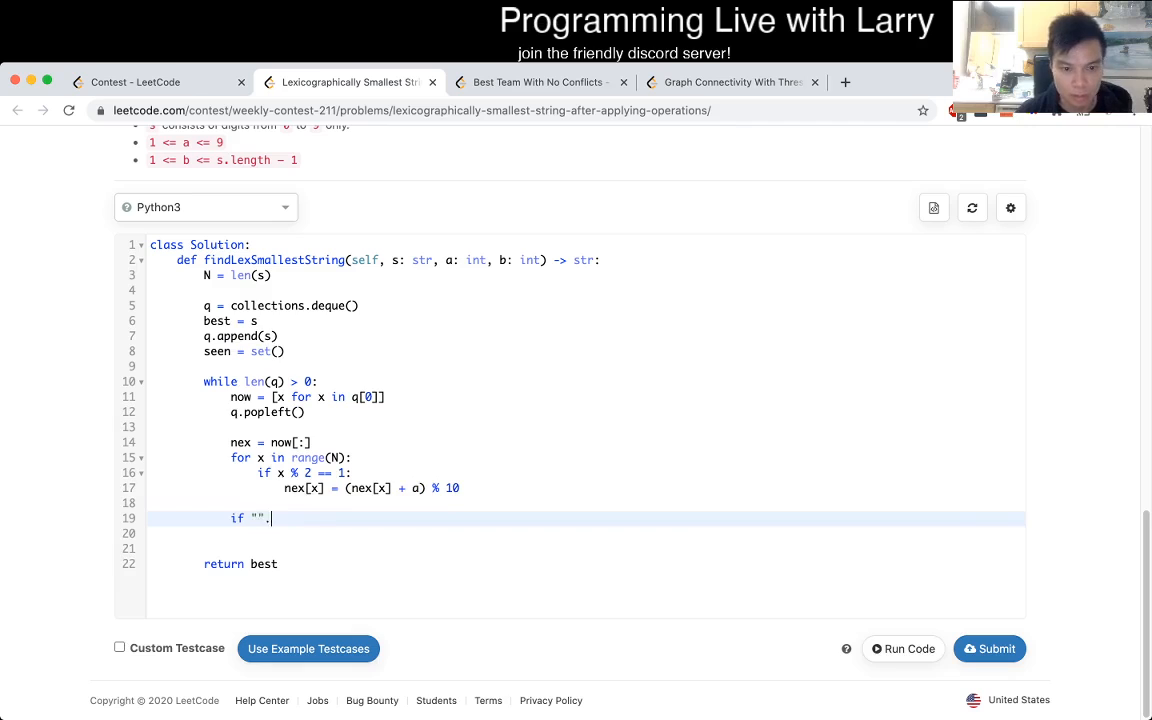
pyautogui.write('join(nex)')
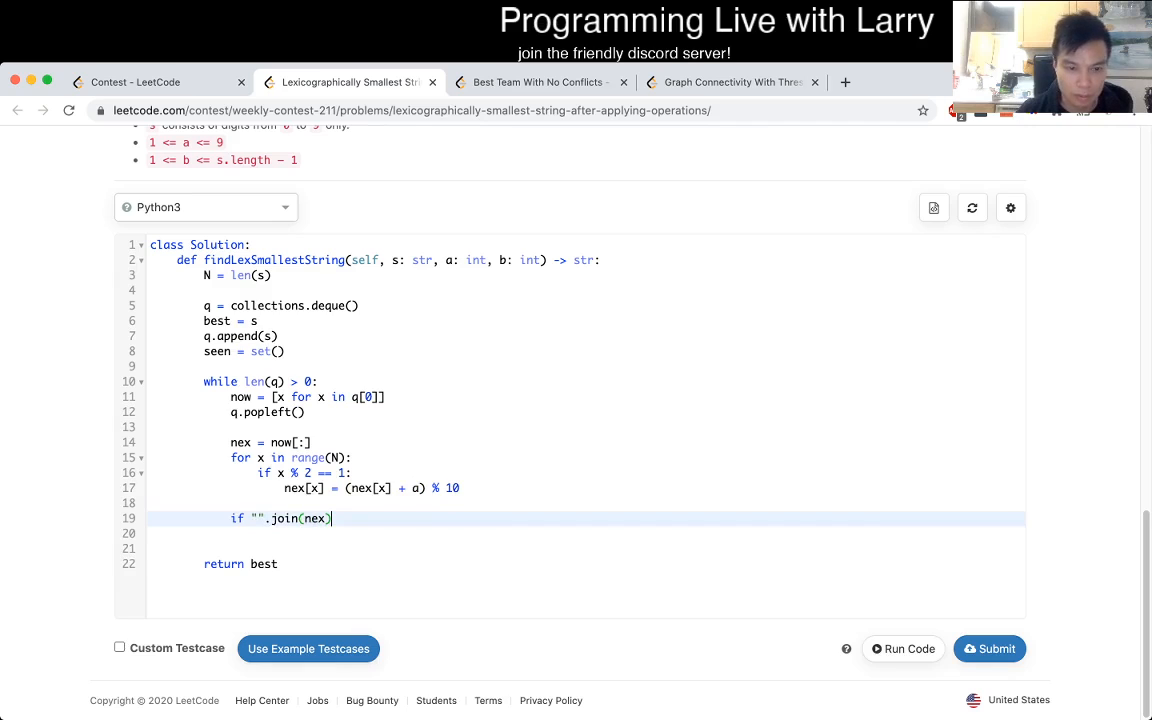
pyautogui.write('nexs =')
pyautogui.click(586, 533)
pyautogui.write('if')
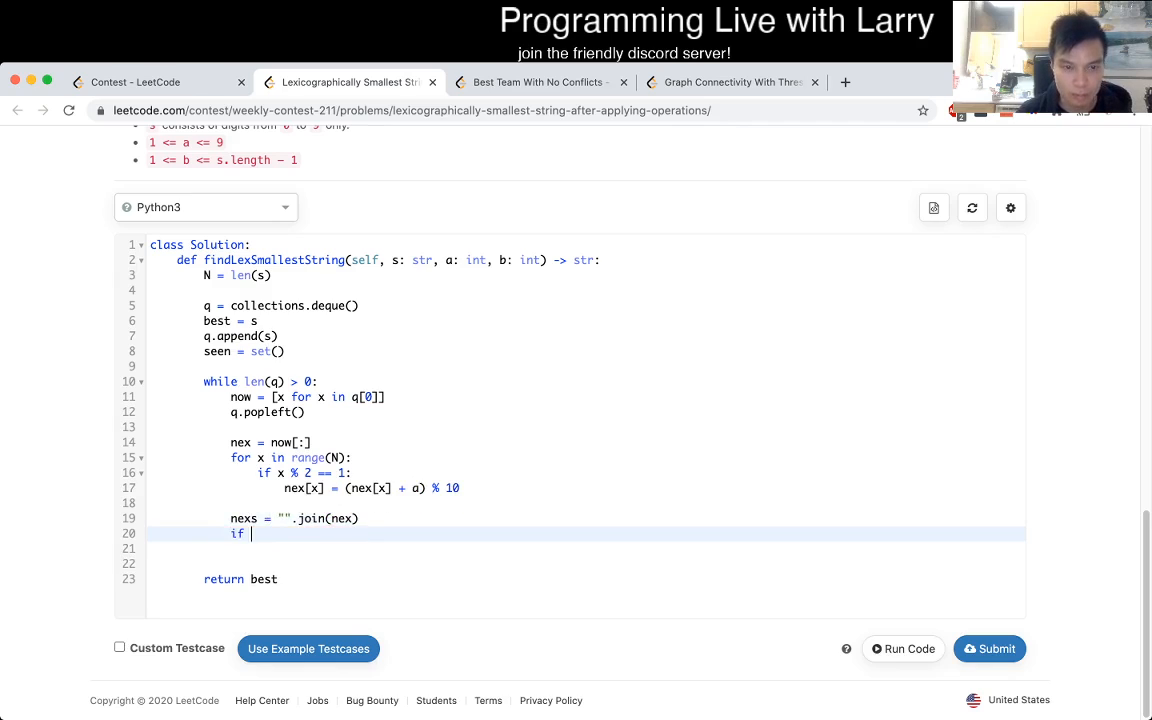
pyautogui.write('nexs not in seen:')
pyautogui.click(585, 548)
pyautogui.write('seen.add(ne')
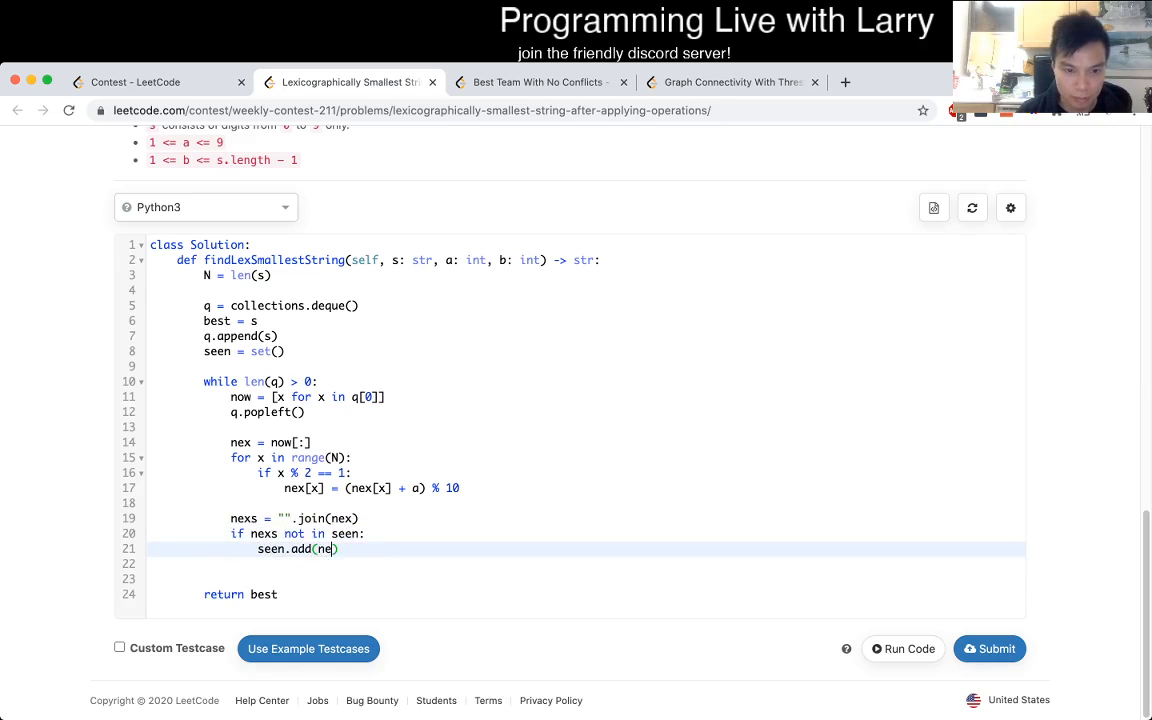
pyautogui.write('xs')
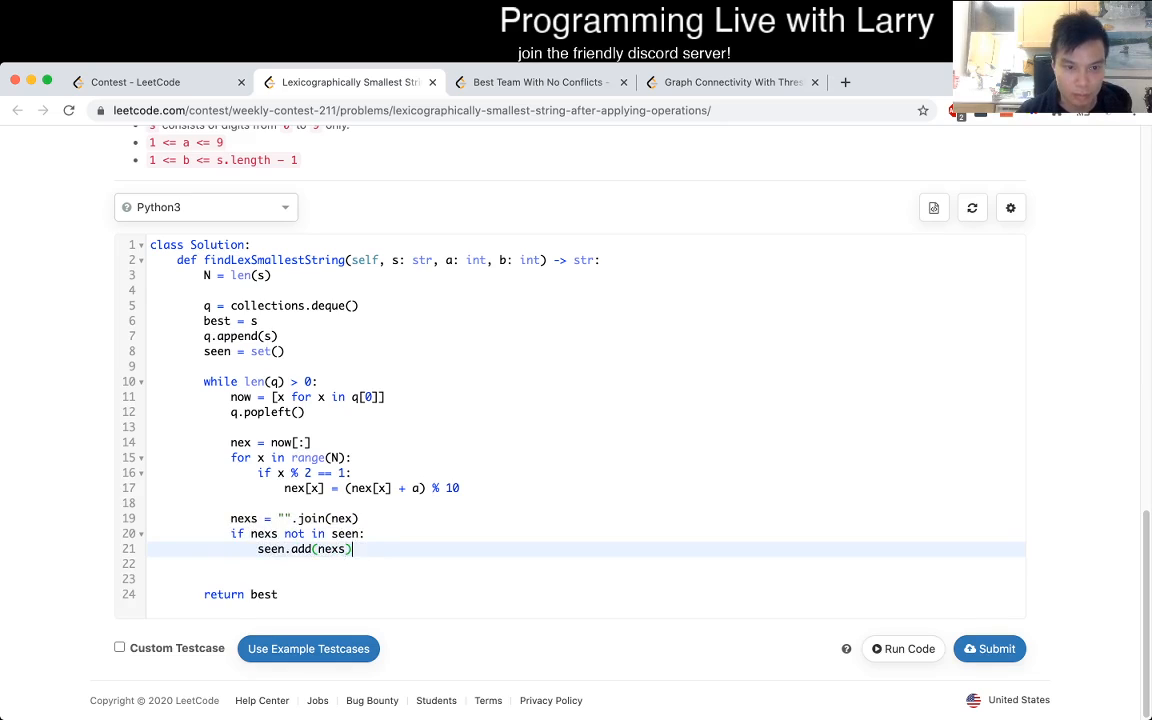
pyautogui.write('q.')
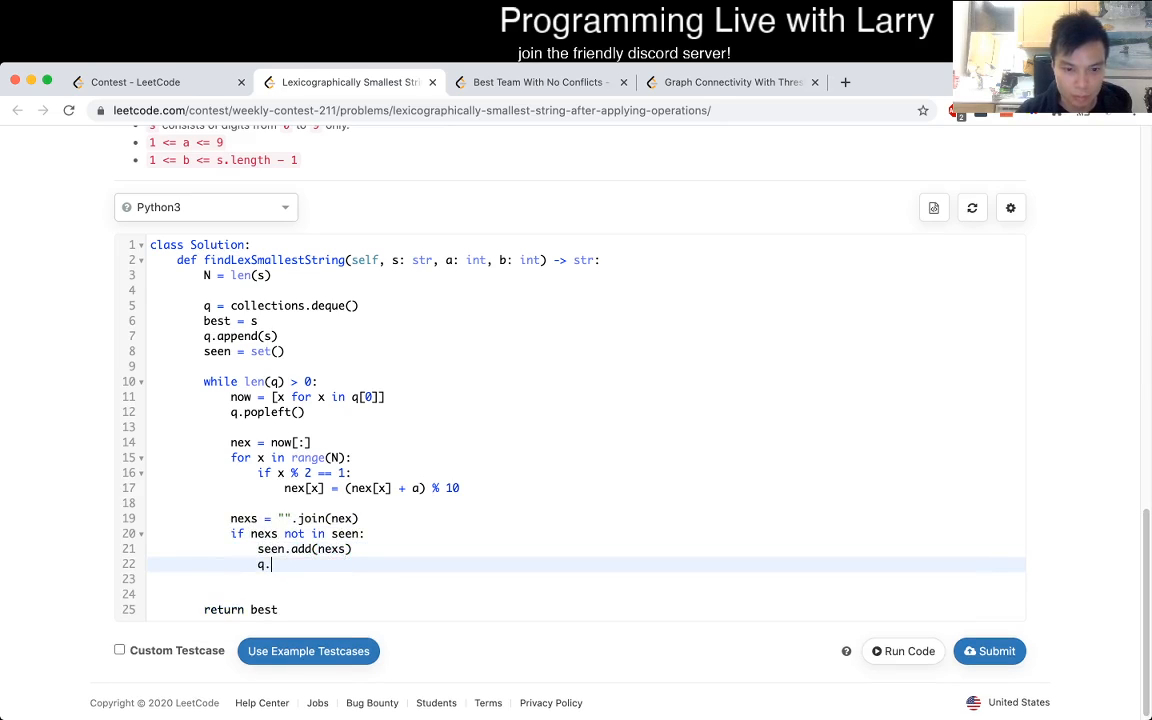
pyautogui.write('append(nexs)')
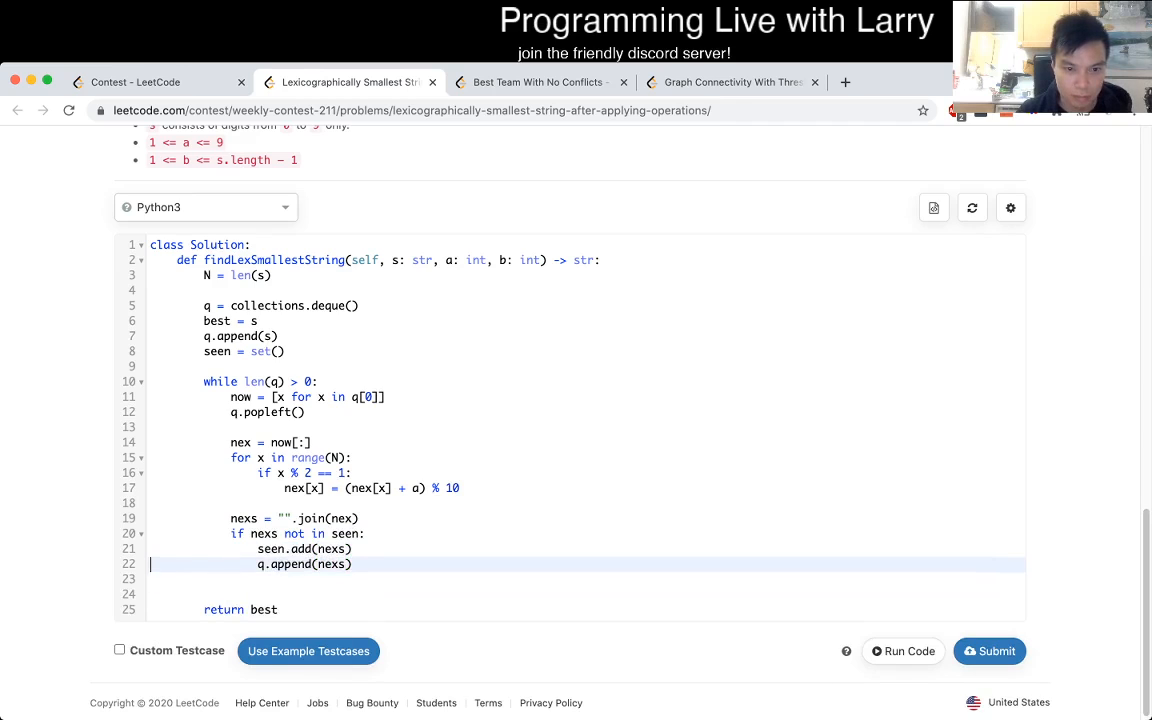
pyautogui.press('Enter')
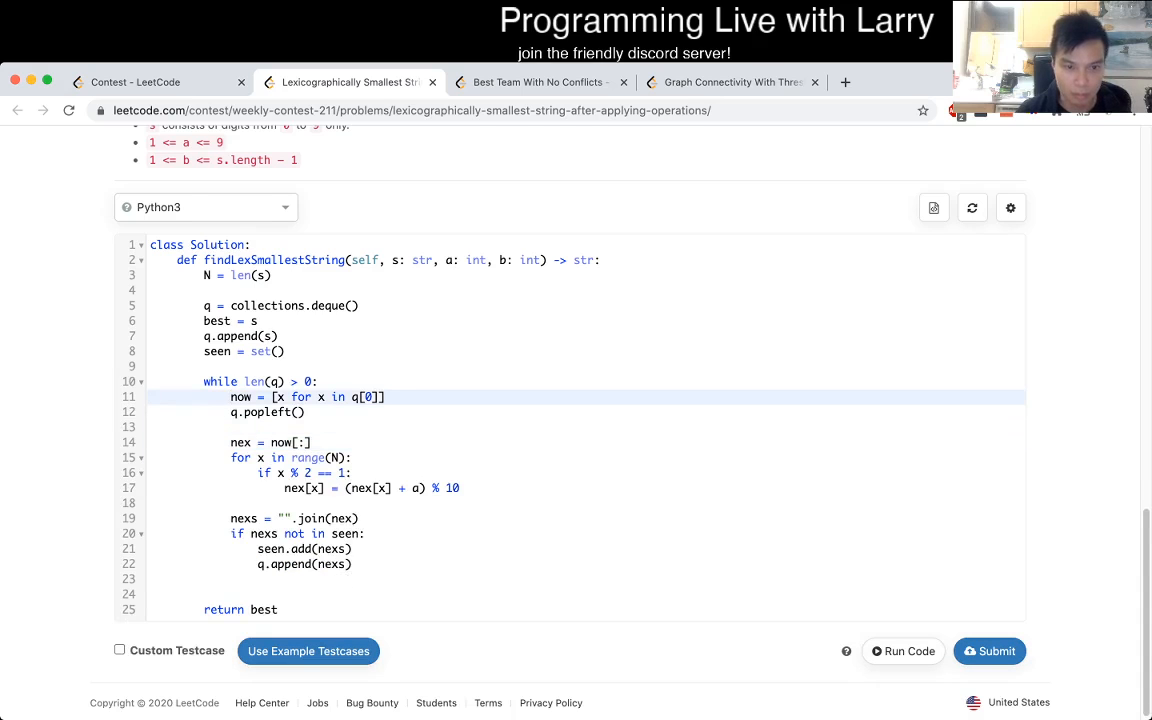
# Add best = min(best, q[0]), read digits as int(x), and join str(x) for x in nex.
pyautogui.write('best = min(')
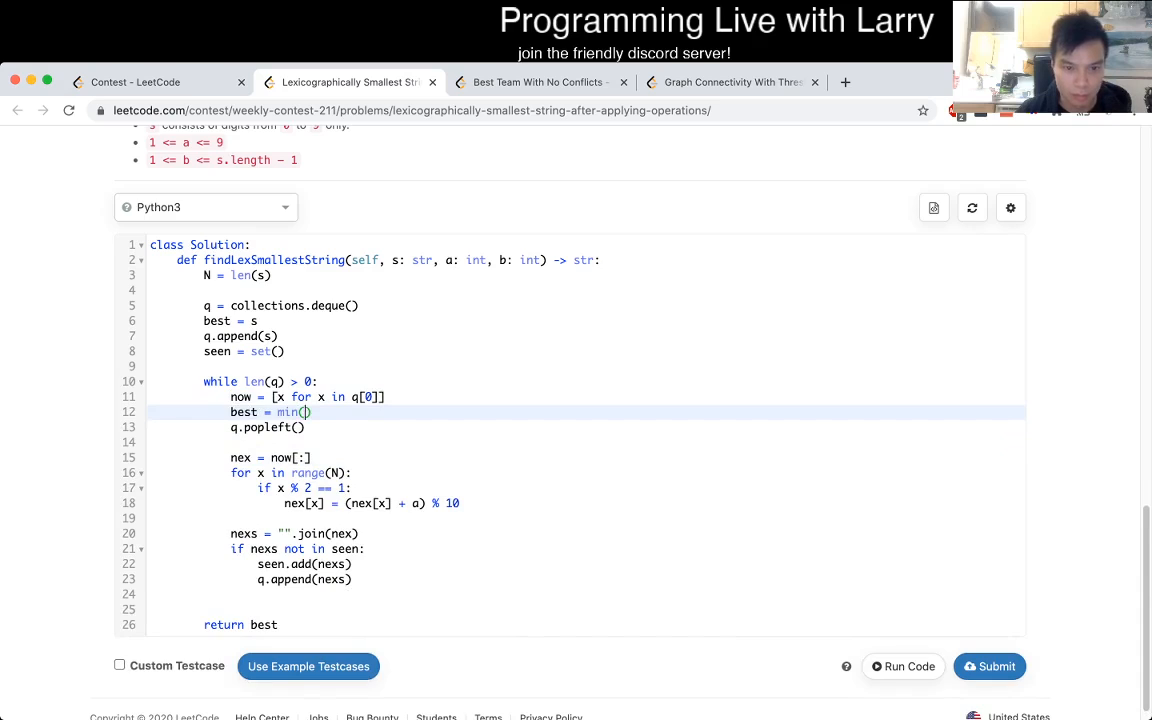
pyautogui.write('best, q[0]')
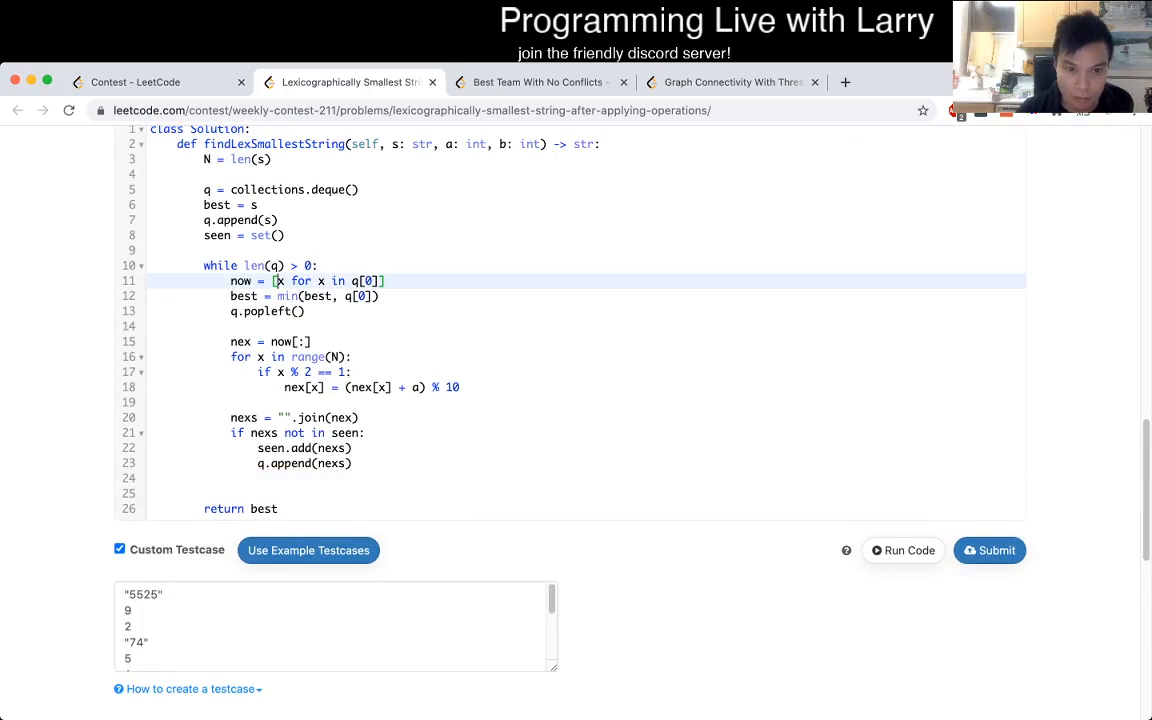
pyautogui.write('int(x)')
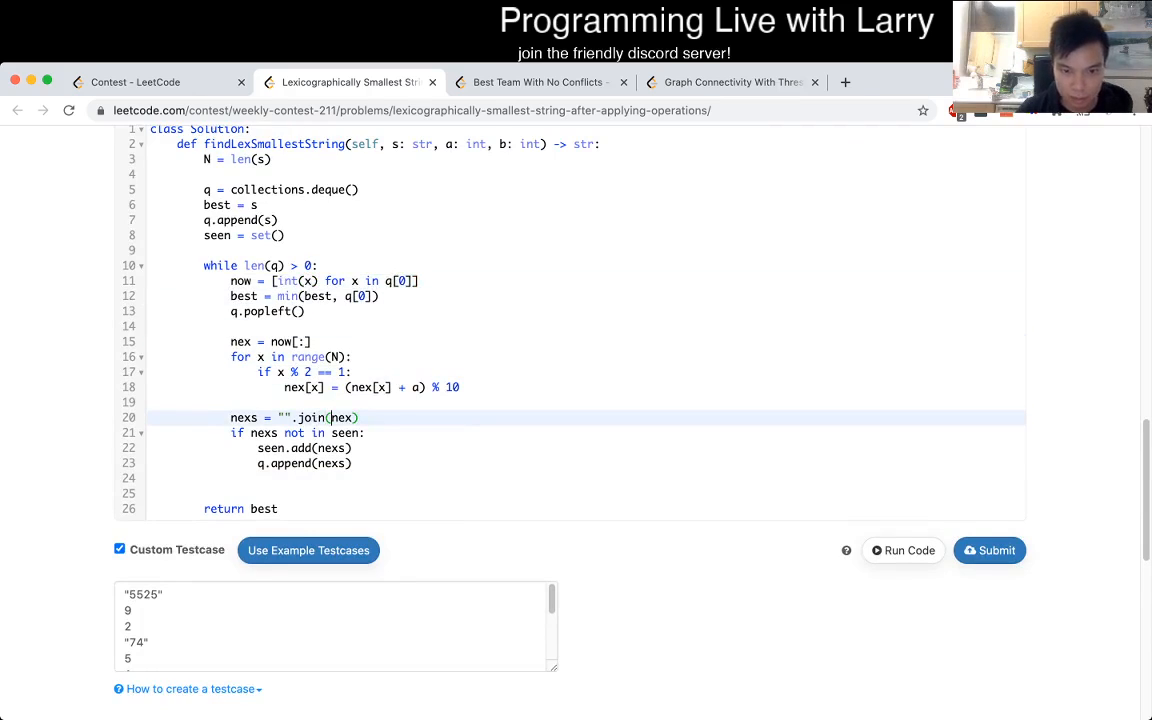
pyautogui.write('str(x) for')
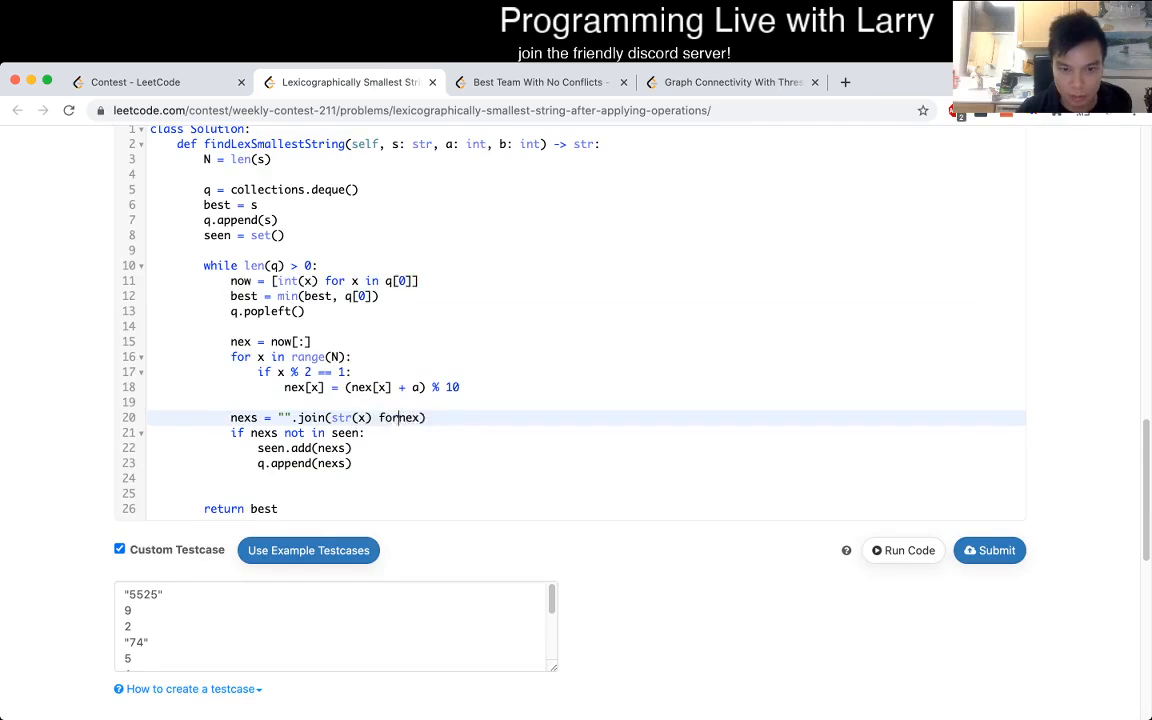
pyautogui.write('x in')
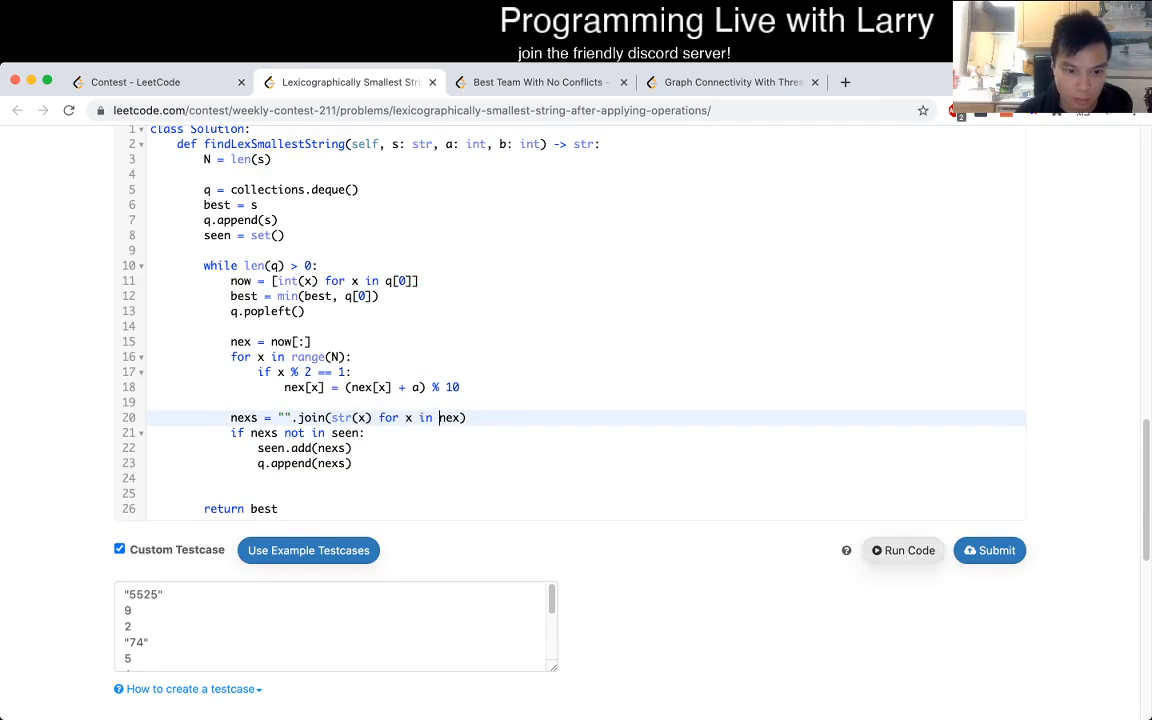
# Run the solution on the custom test cases and start a copy line nex = now[:].
pyautogui.click(902, 550)
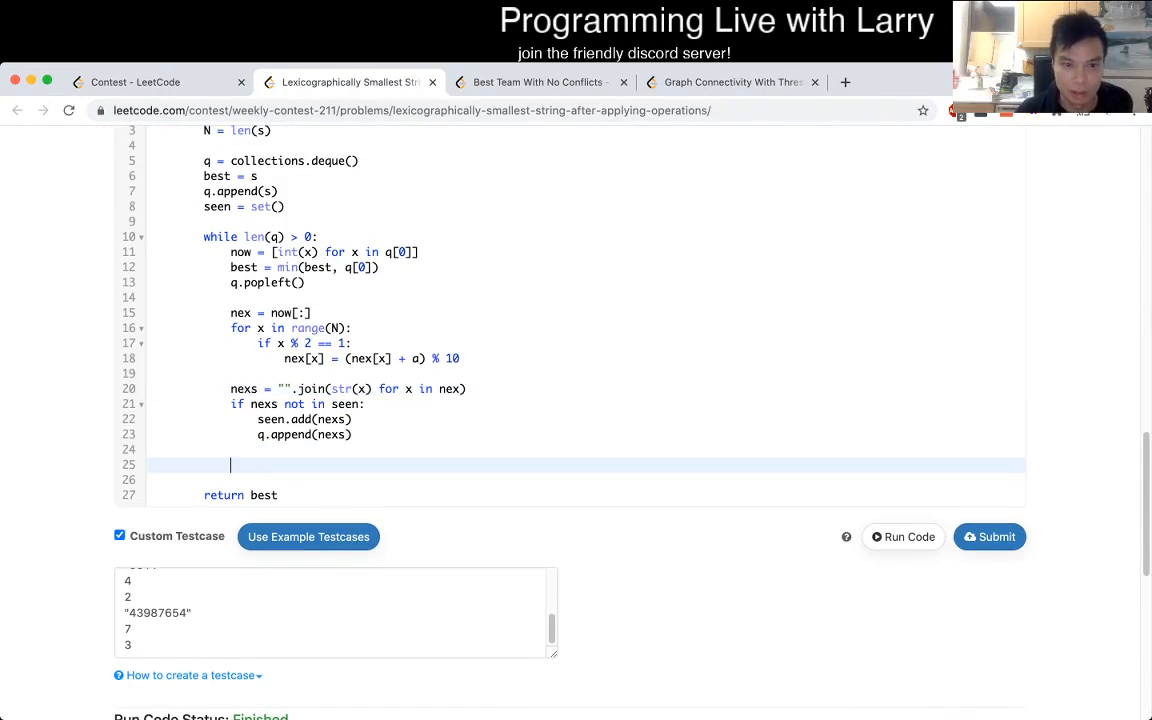
pyautogui.write('nex')
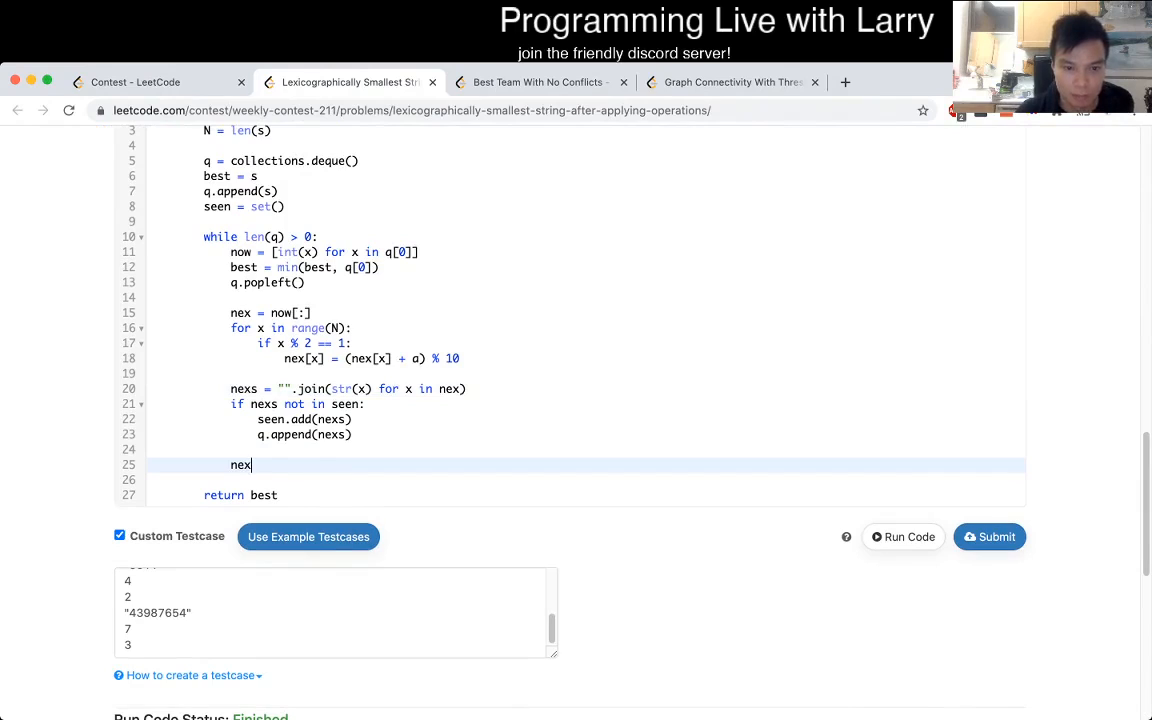
pyautogui.write('= now[:]')
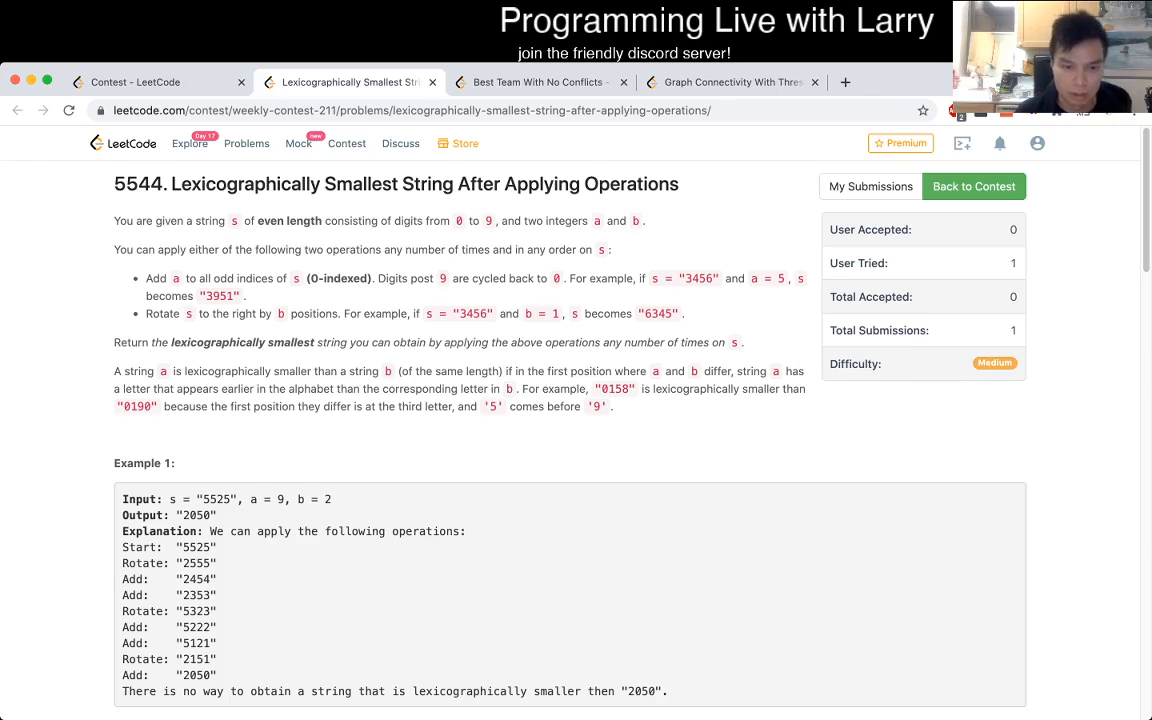
# Normalize the rotation with b %= N and b = N - b for the rotate operation.
pyautogui.scroll(-3)
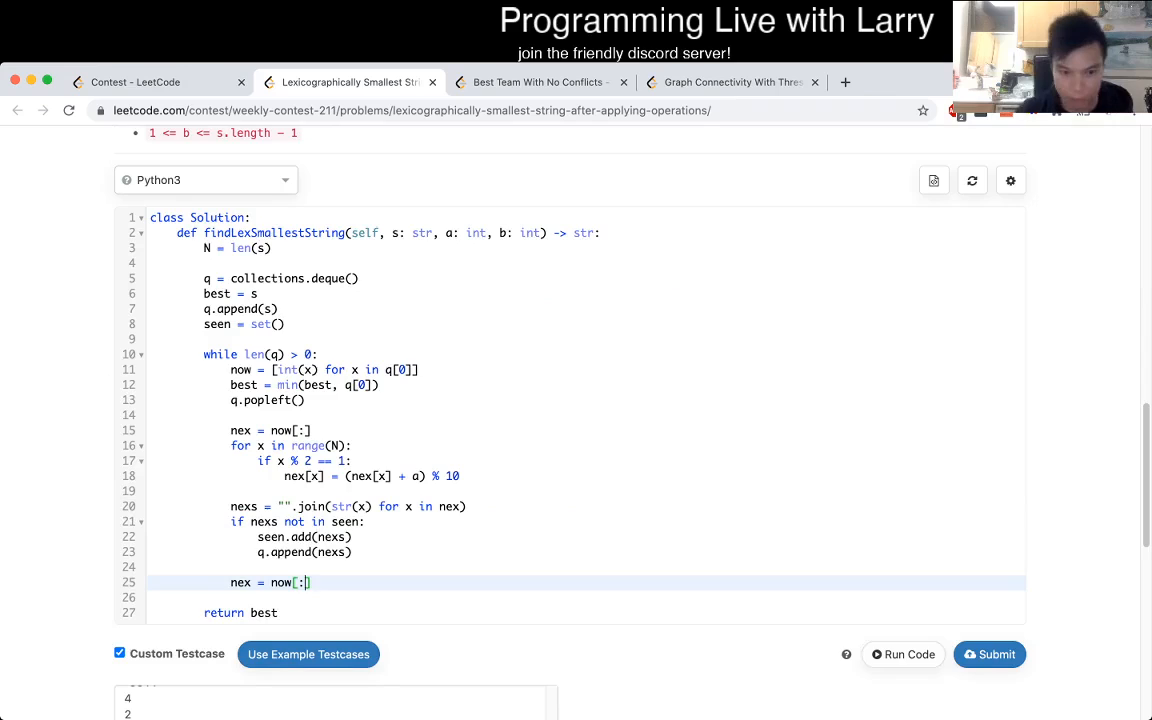
pyautogui.write('-')
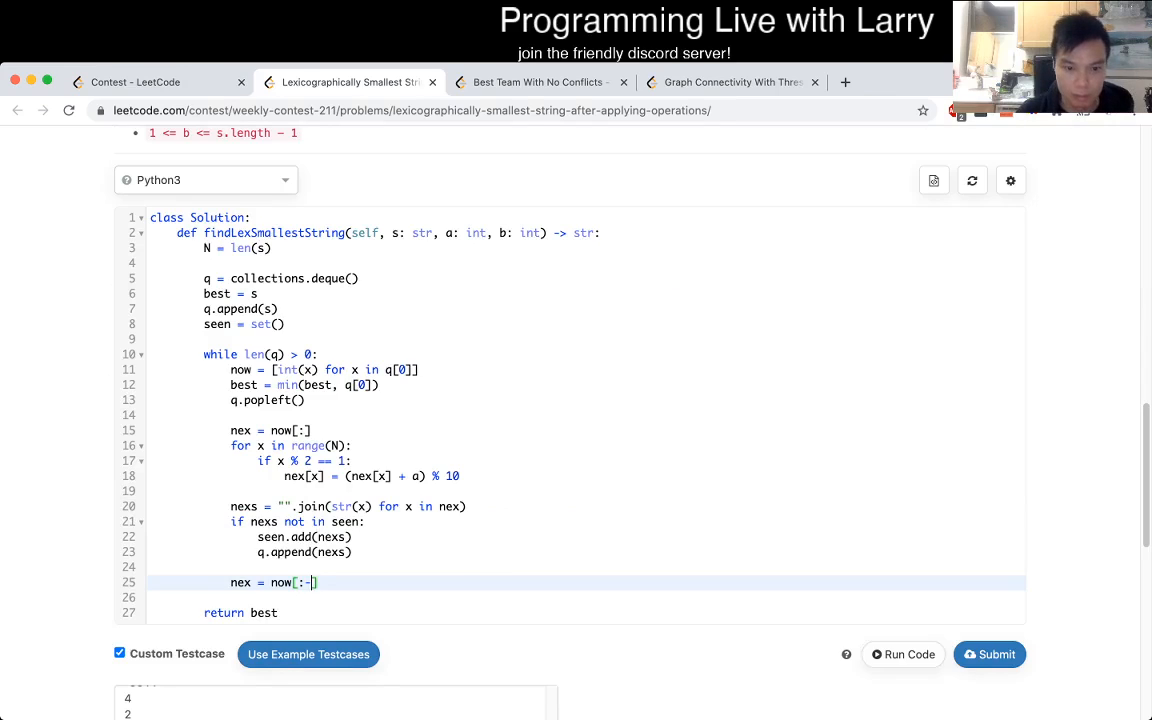
pyautogui.press('Backspace')
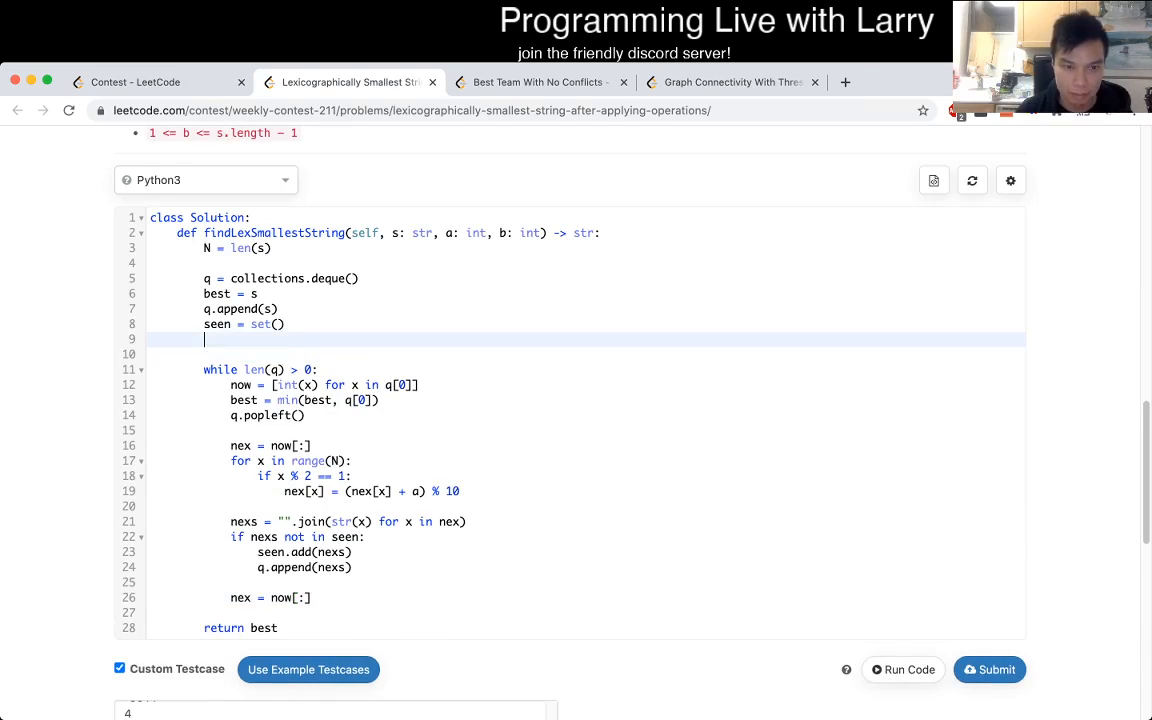
pyautogui.write('b %= N')
pyautogui.click(585, 354)
pyautogui.write('b = N - ')
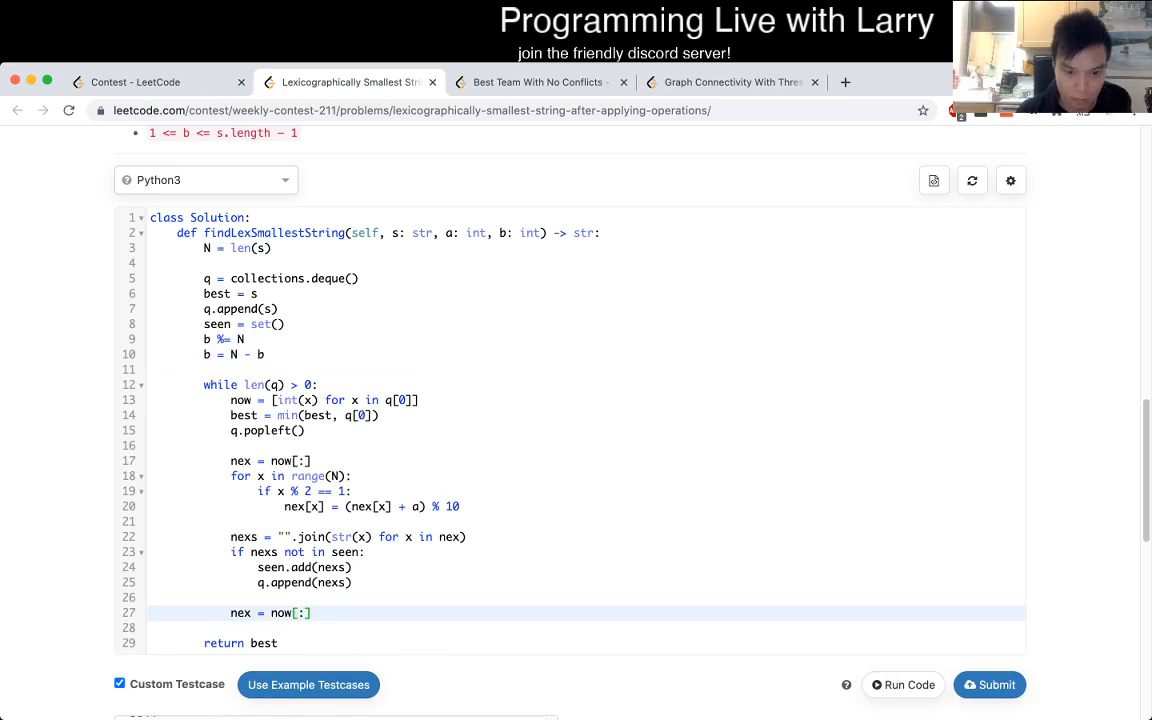
pyautogui.write('b')
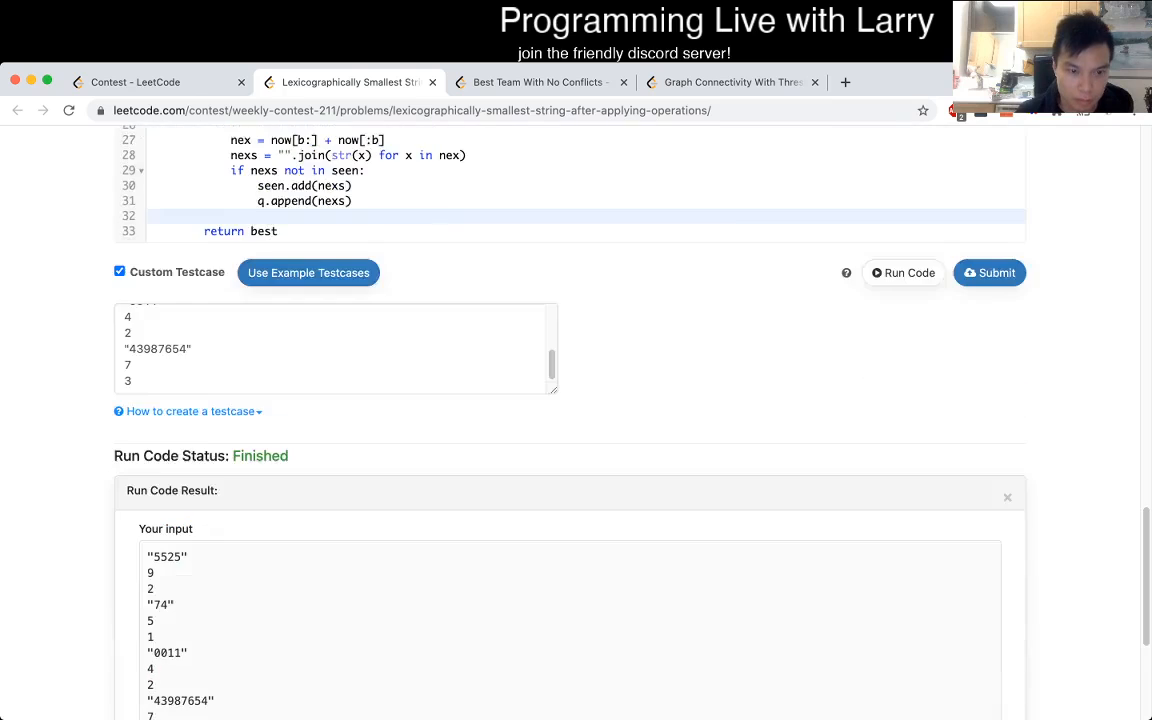
# Review the four custom test answers in the Run Code Result, then submit the solution.
pyautogui.scroll(-3)
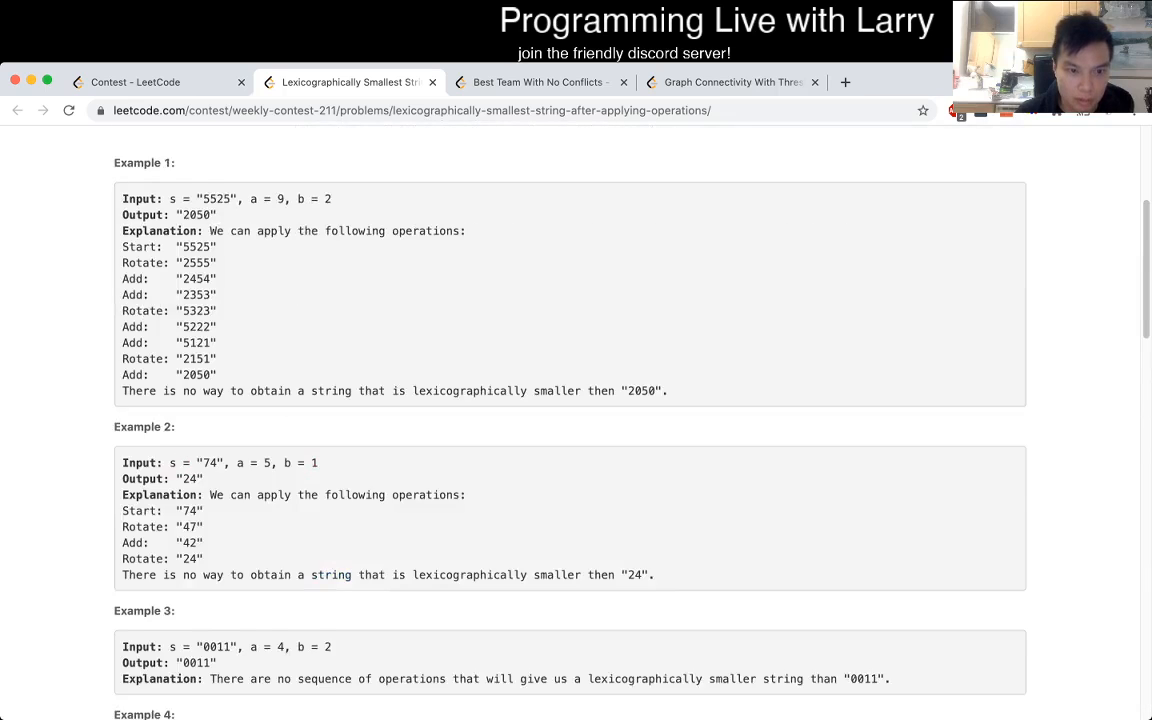
pyautogui.scroll(-3)
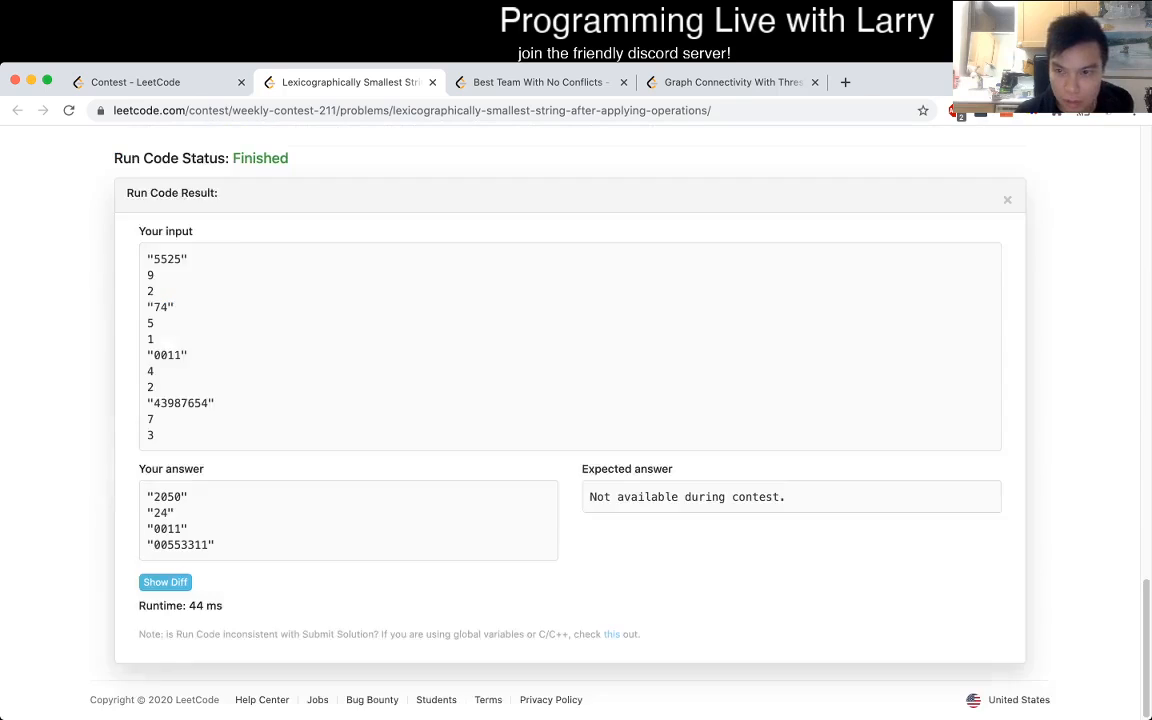
pyautogui.click(989, 488)
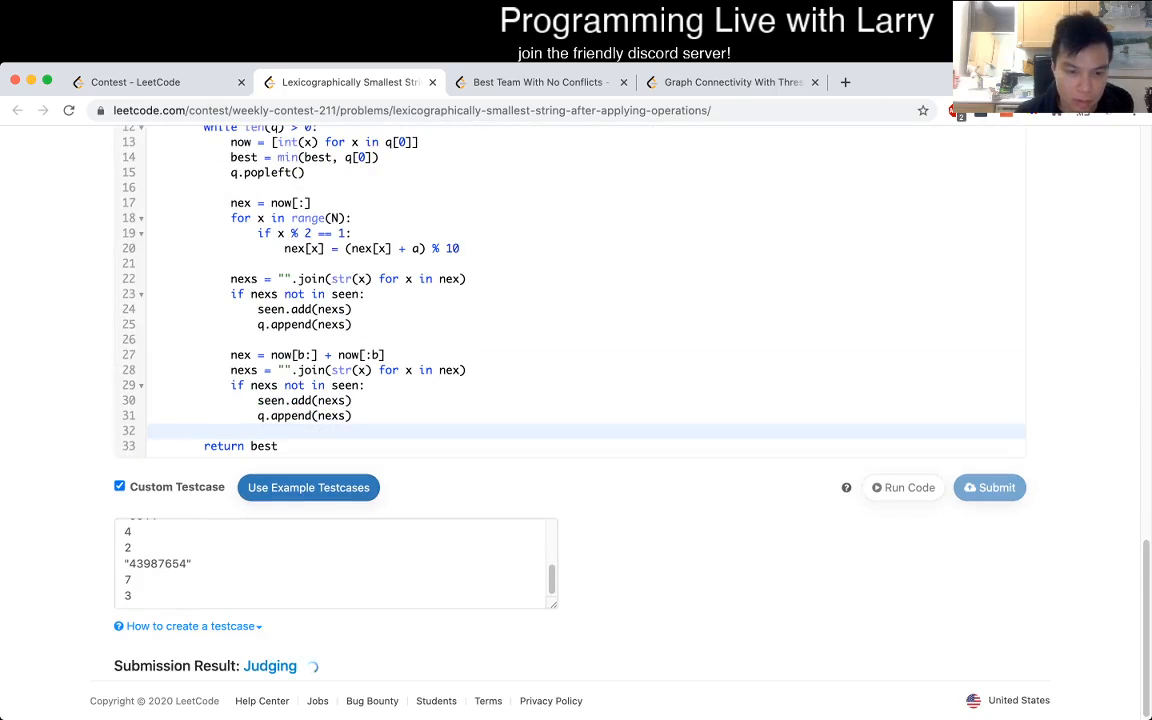